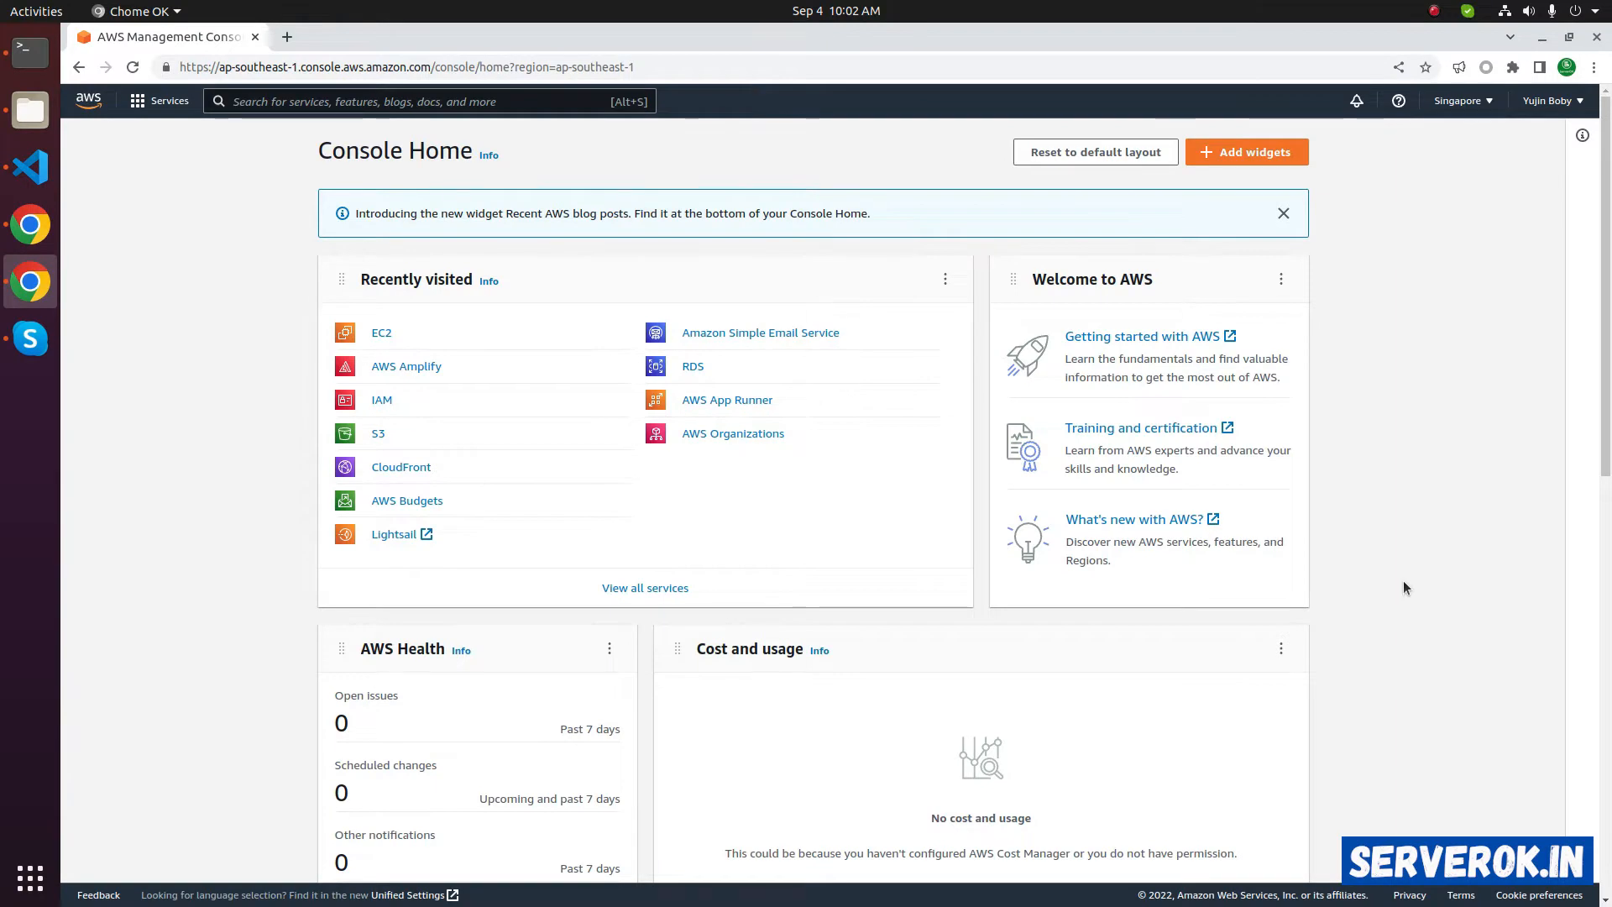
pyautogui.moveTo(605, 250)
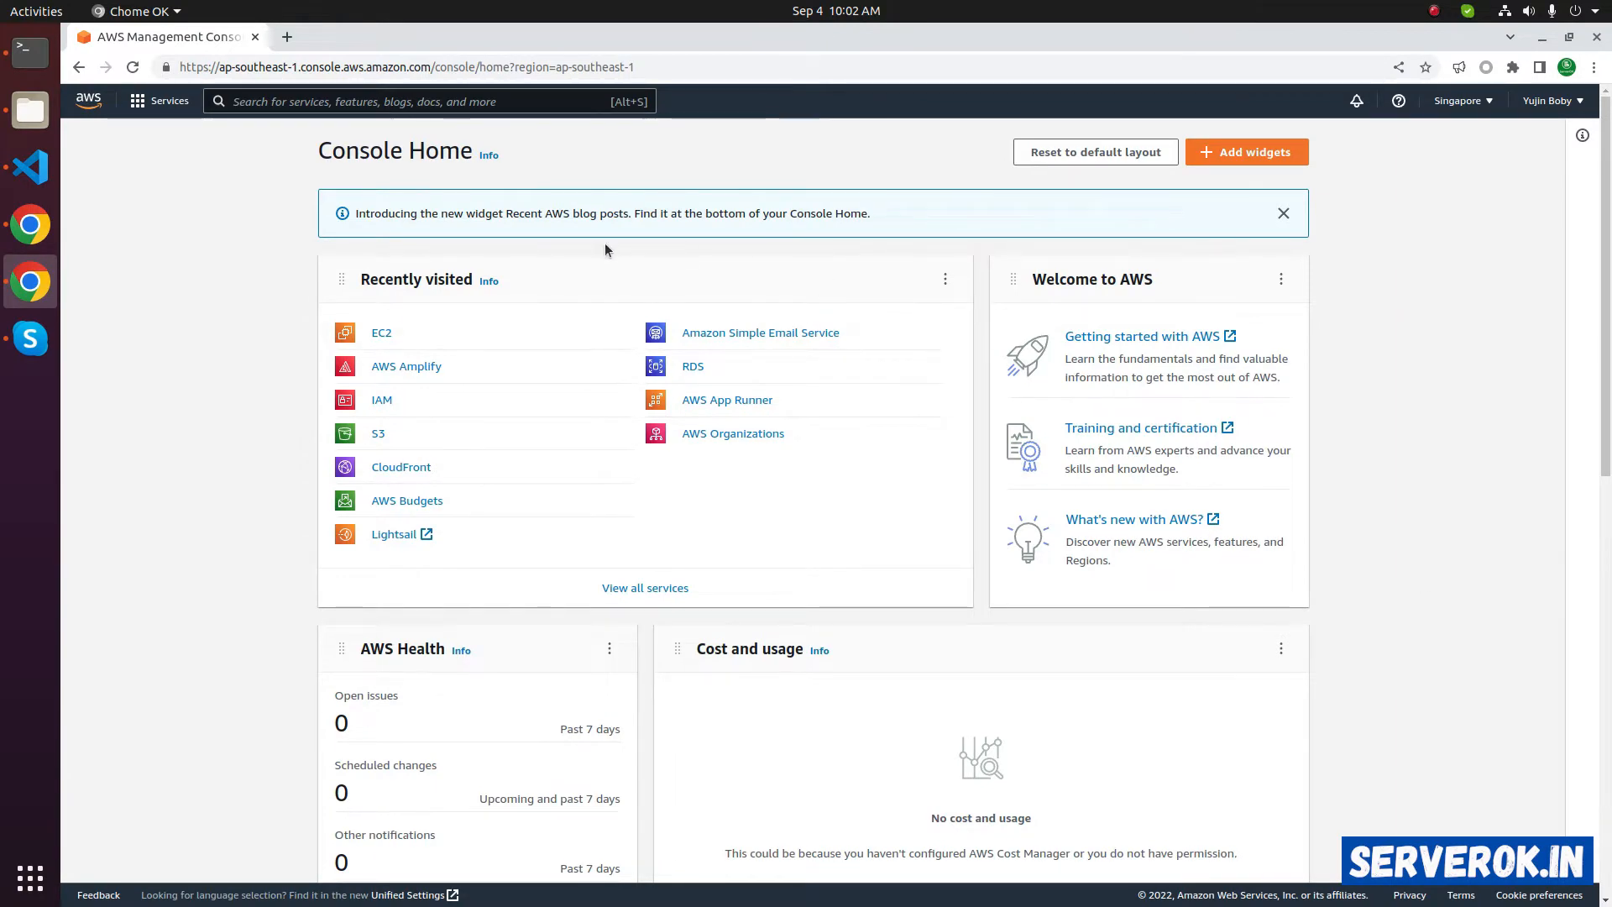
# Open the EC2 service from the console's Services menu
pyautogui.click(159, 100)
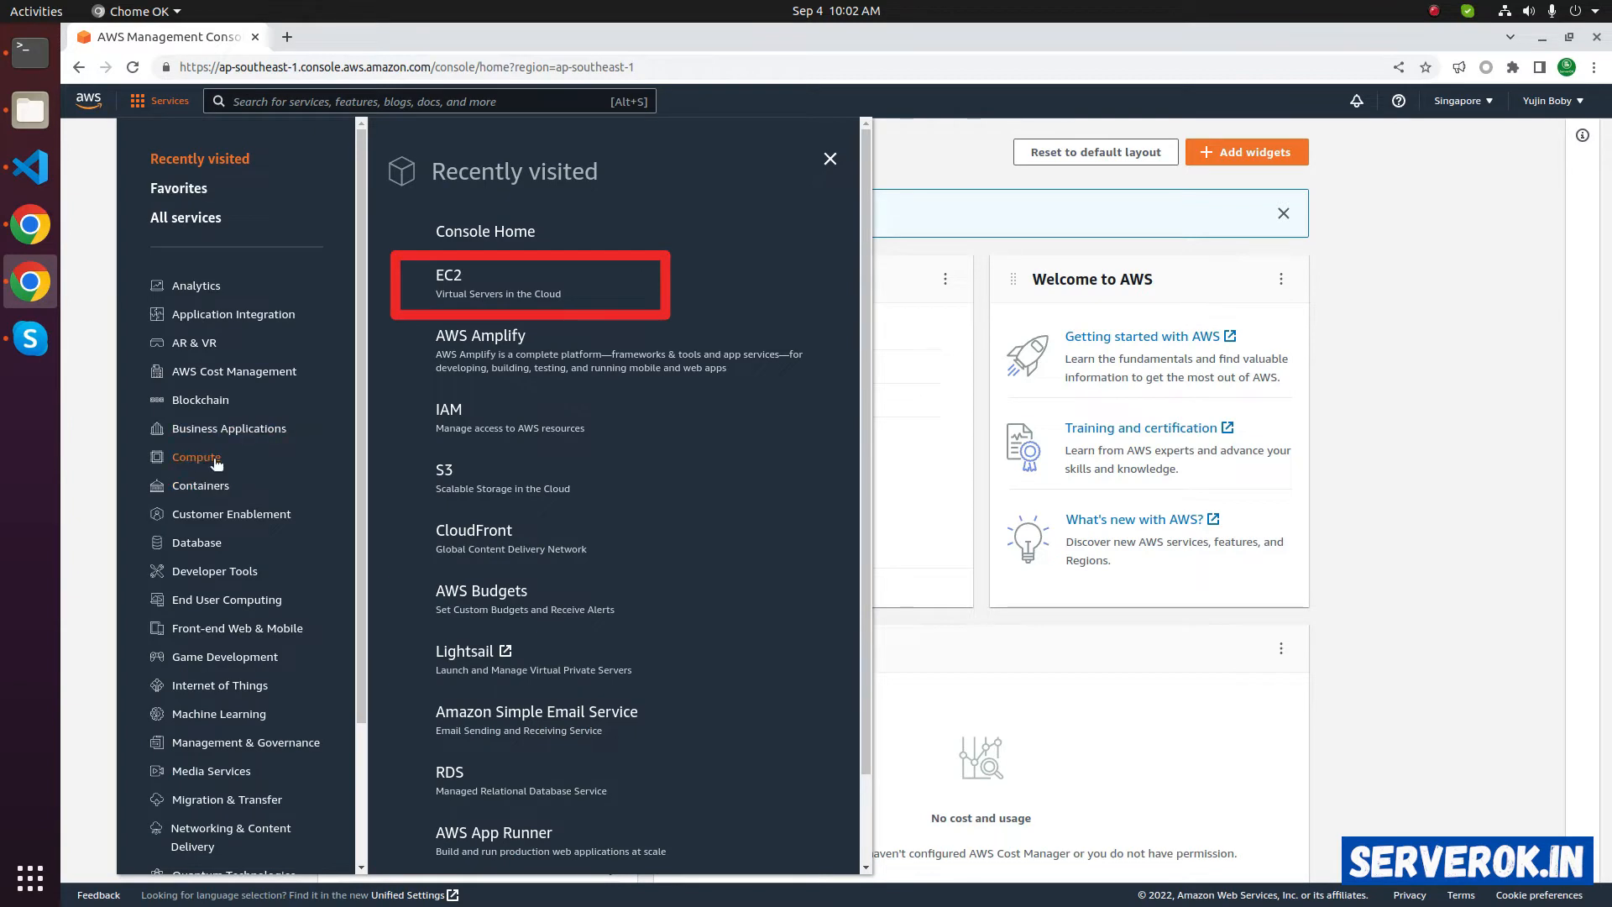
pyautogui.click(448, 274)
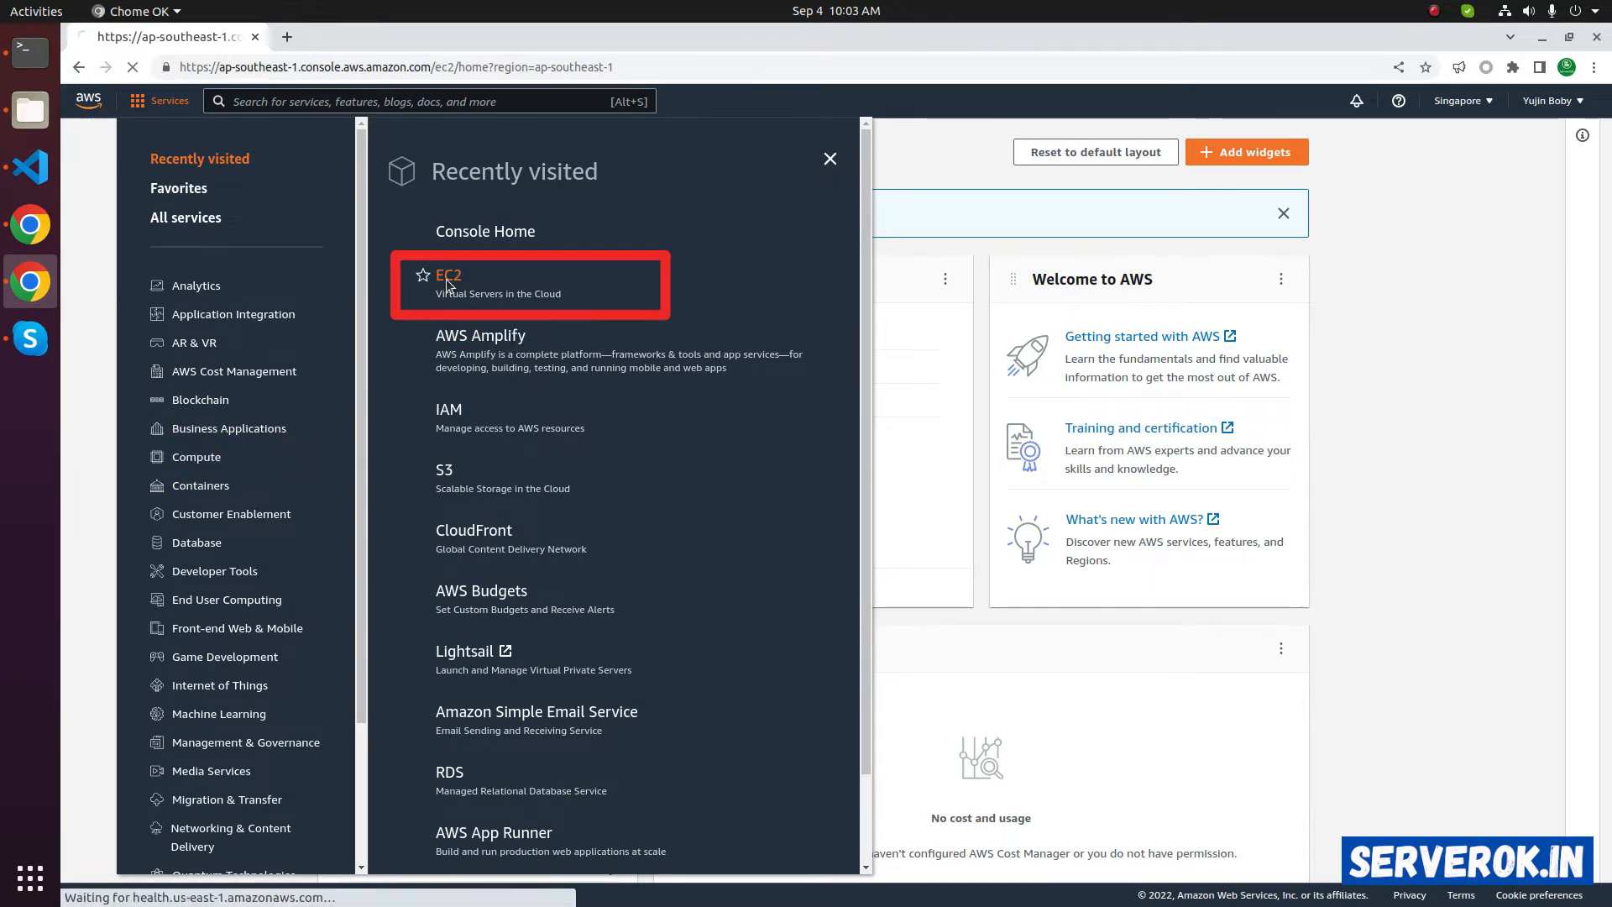
# Open server1.serverok.in from Instances and copy its public IP 54.169.51.34 into a text editor
pyautogui.click(448, 275)
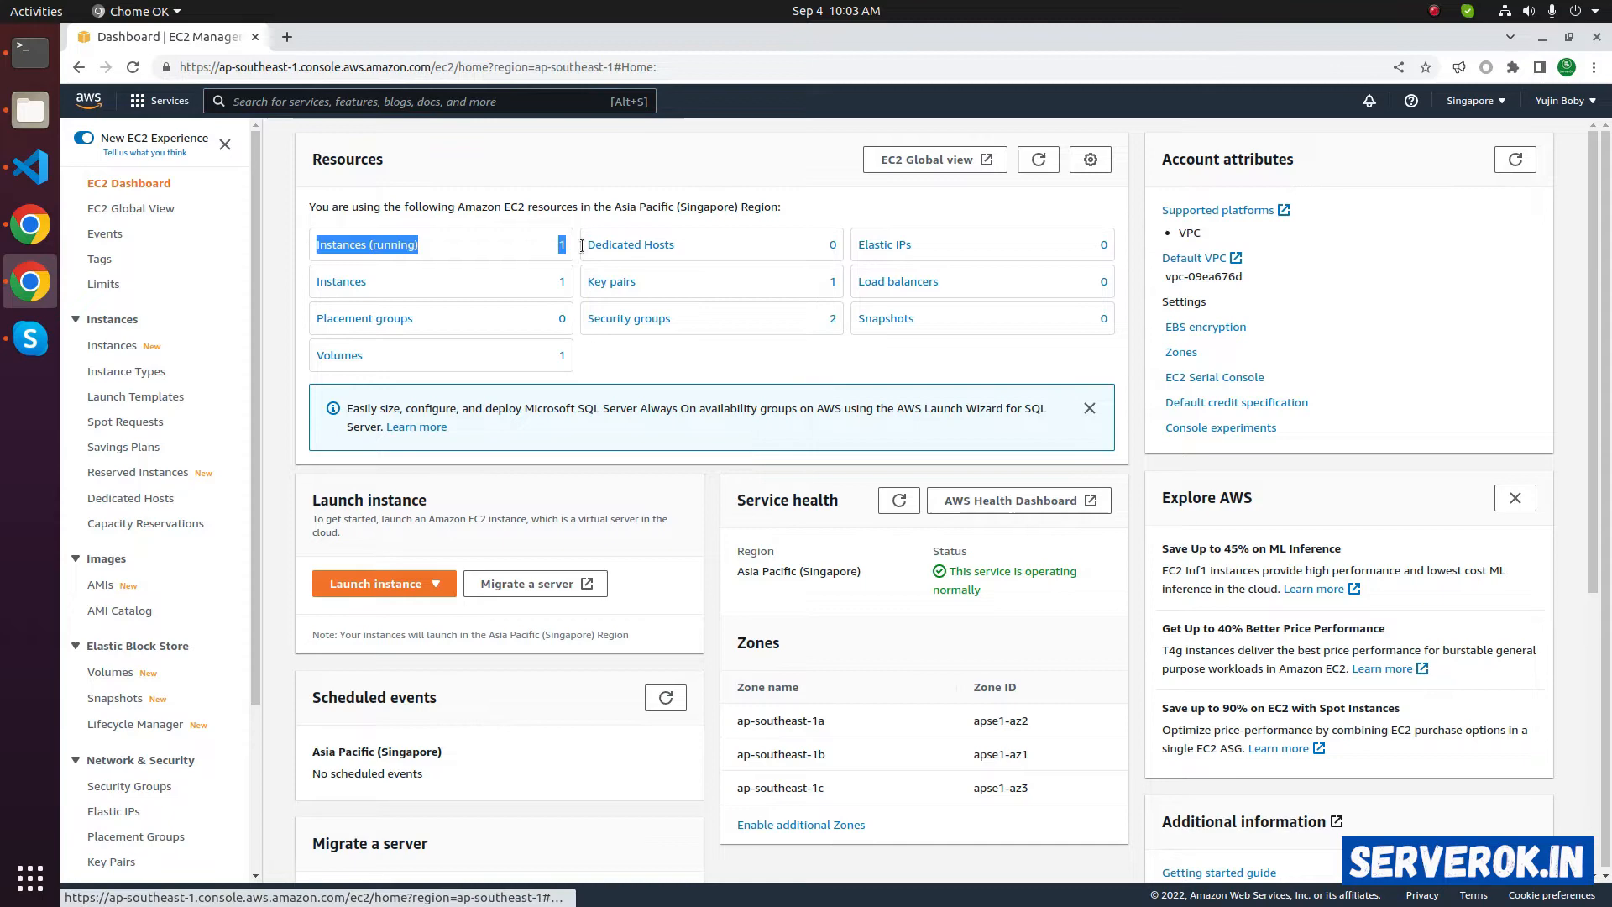
pyautogui.click(366, 243)
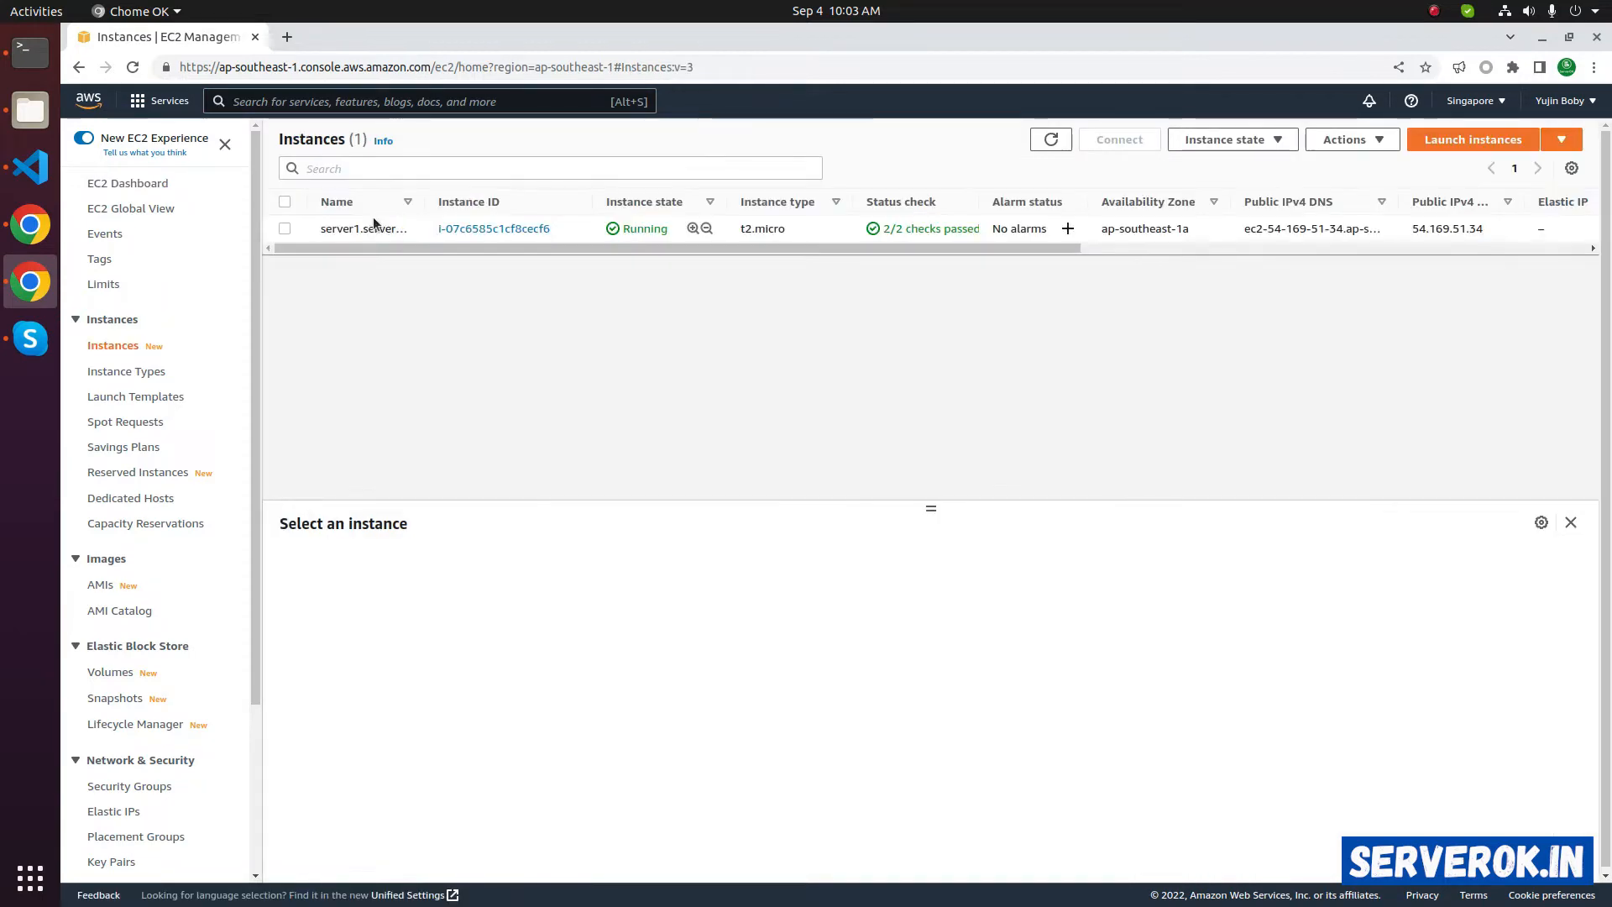
pyautogui.click(493, 228)
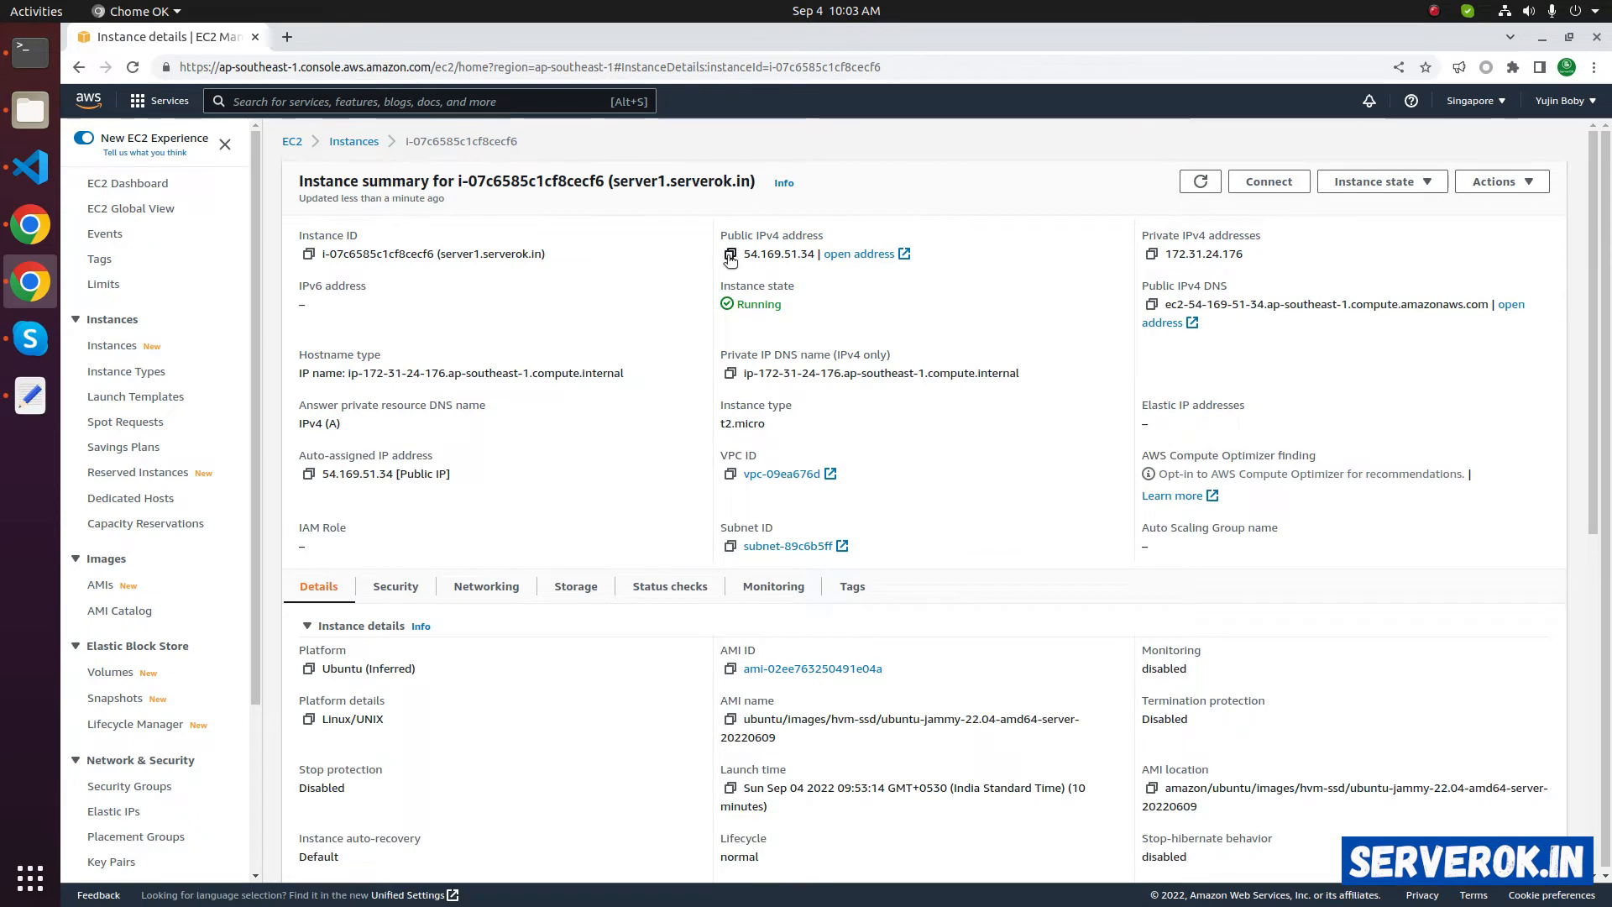
pyautogui.click(729, 253)
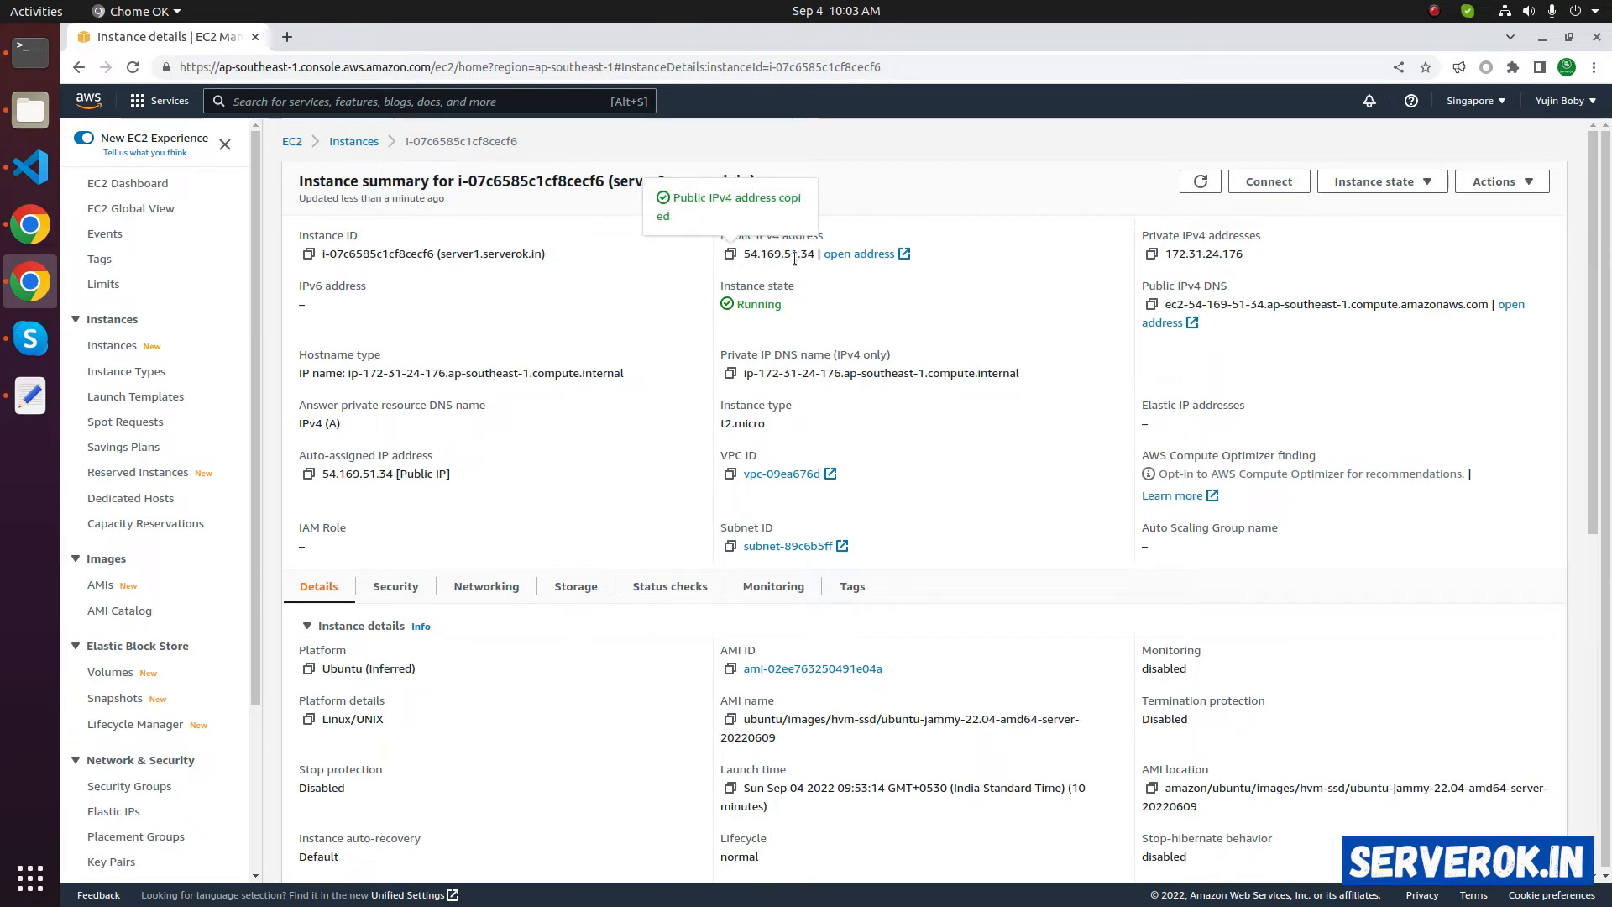
pyautogui.click(28, 395)
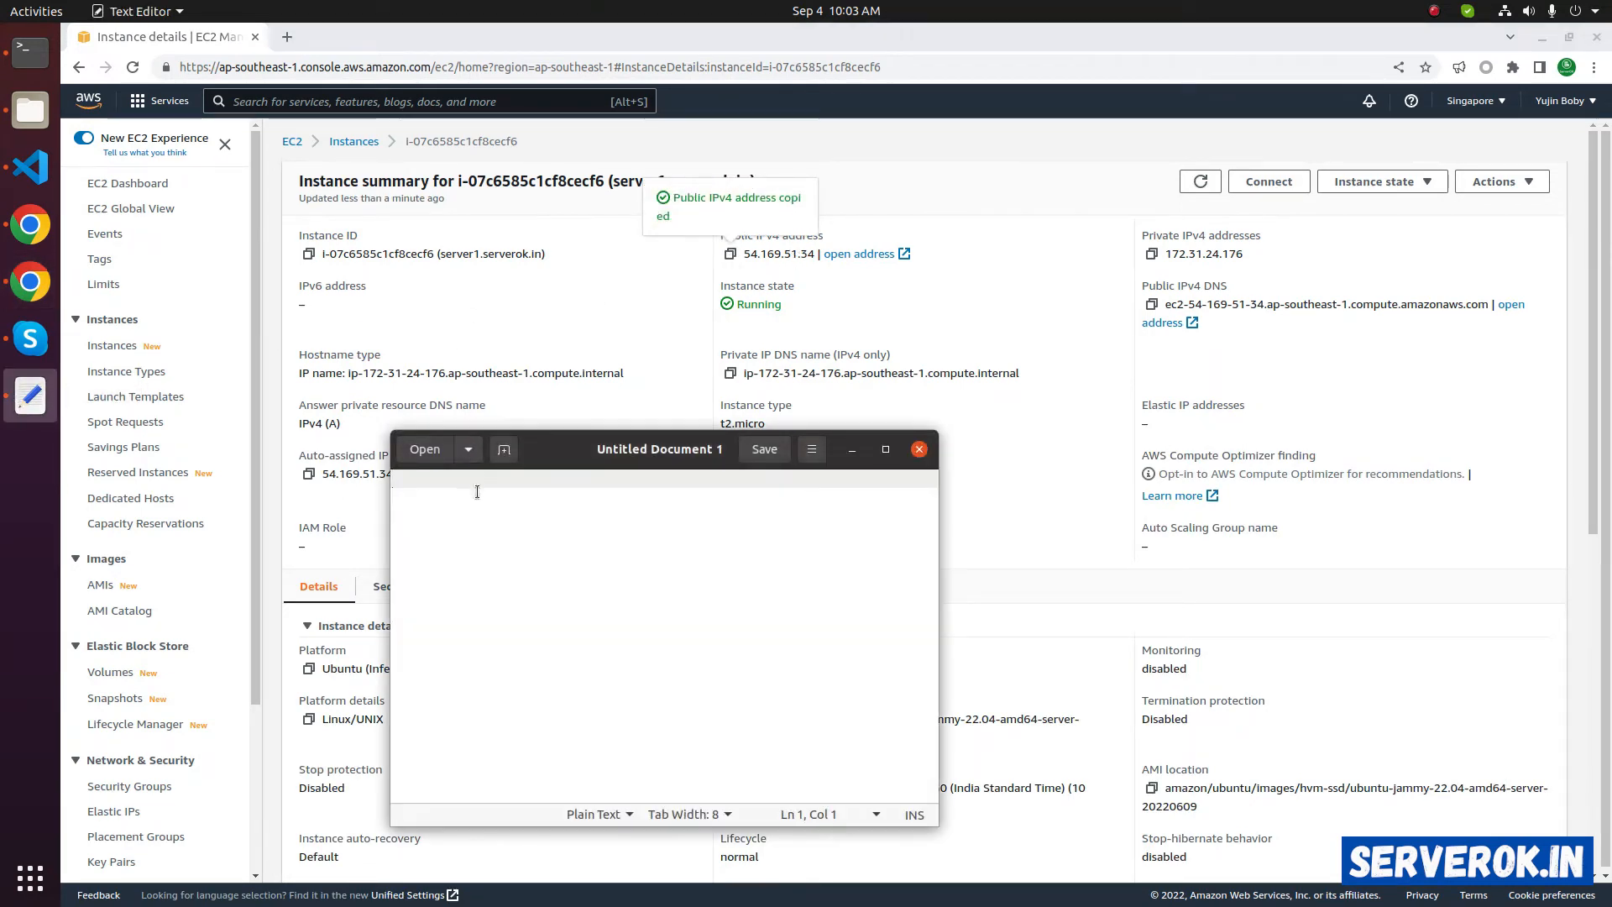
pyautogui.click(917, 449)
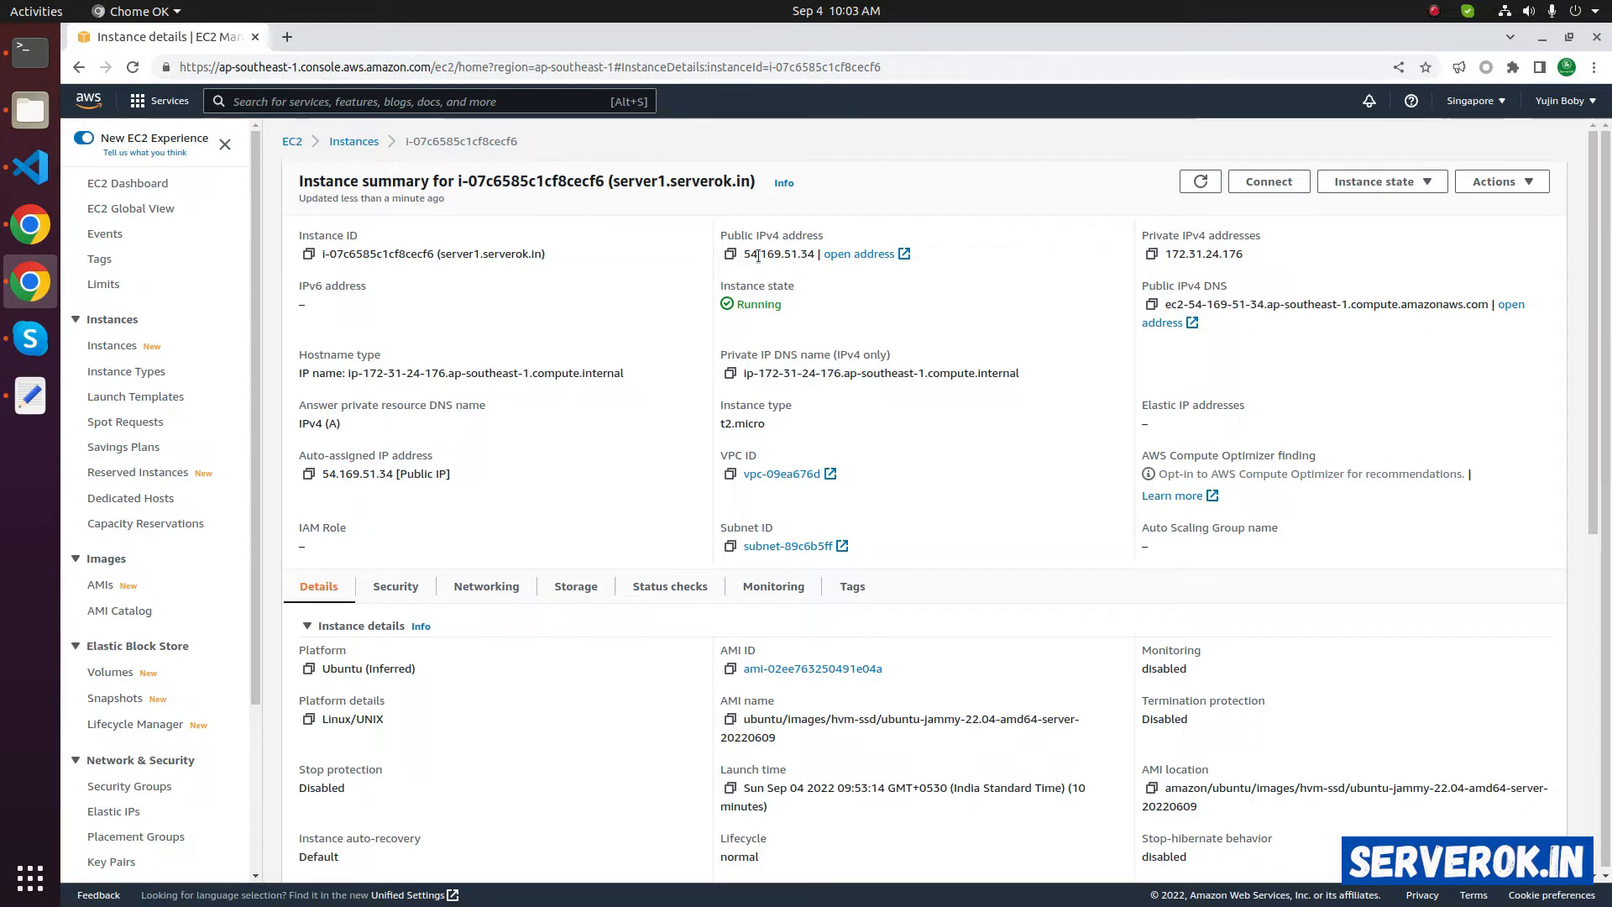
# Show the Instance state options for server1.serverok.in
pyautogui.click(1382, 181)
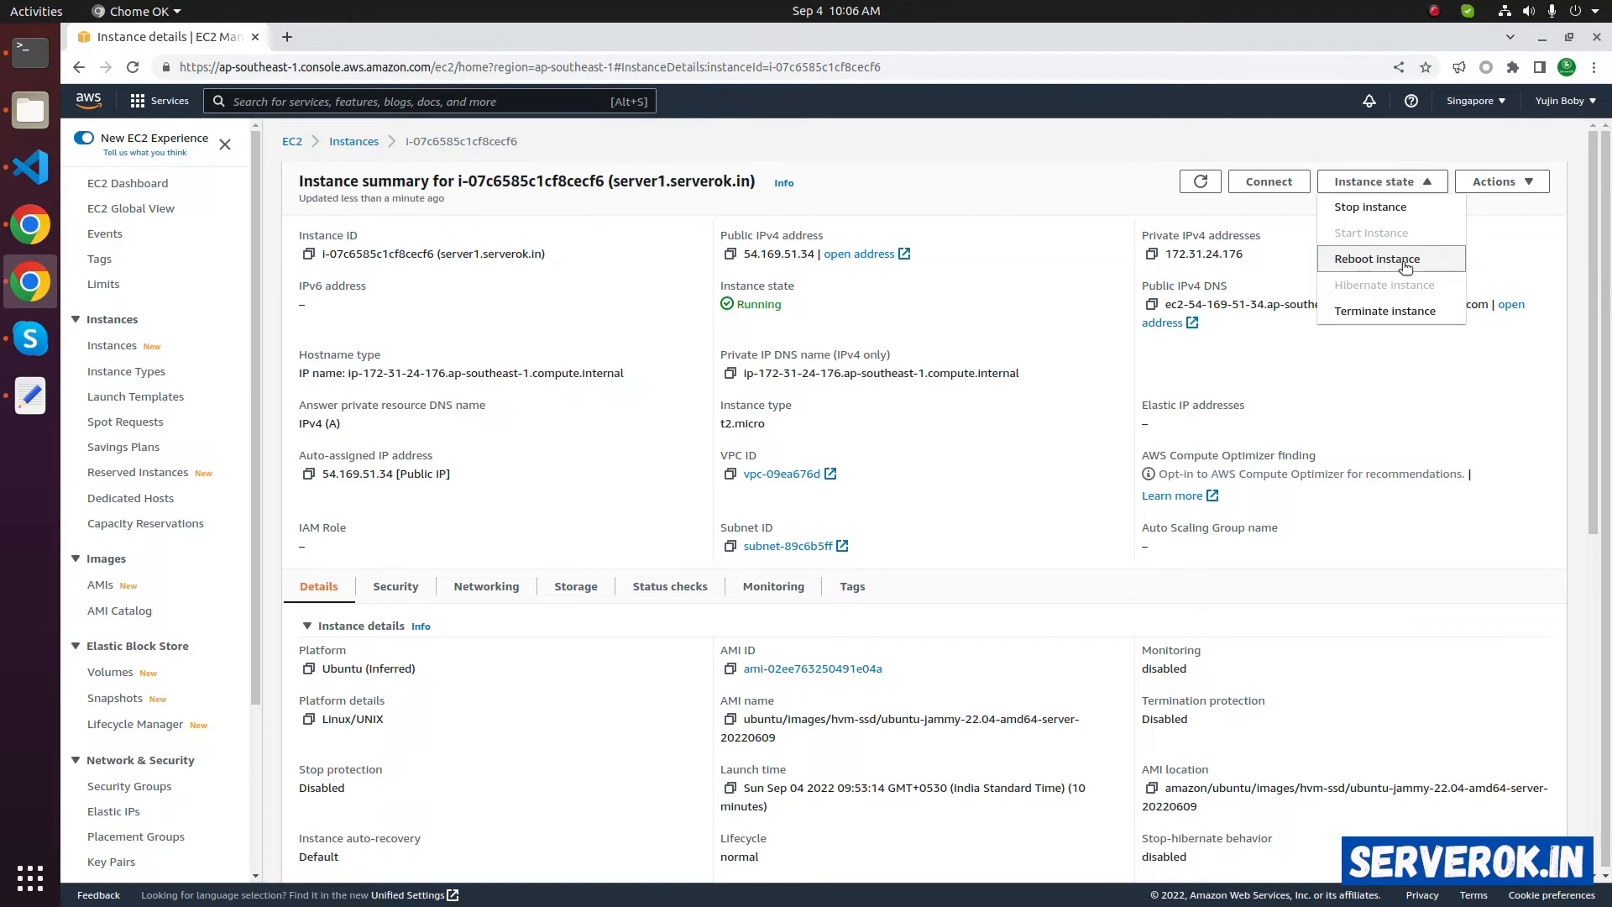
# Reboot server1.serverok.in, confirm the reboot, and dismiss the success banner
pyautogui.click(1375, 257)
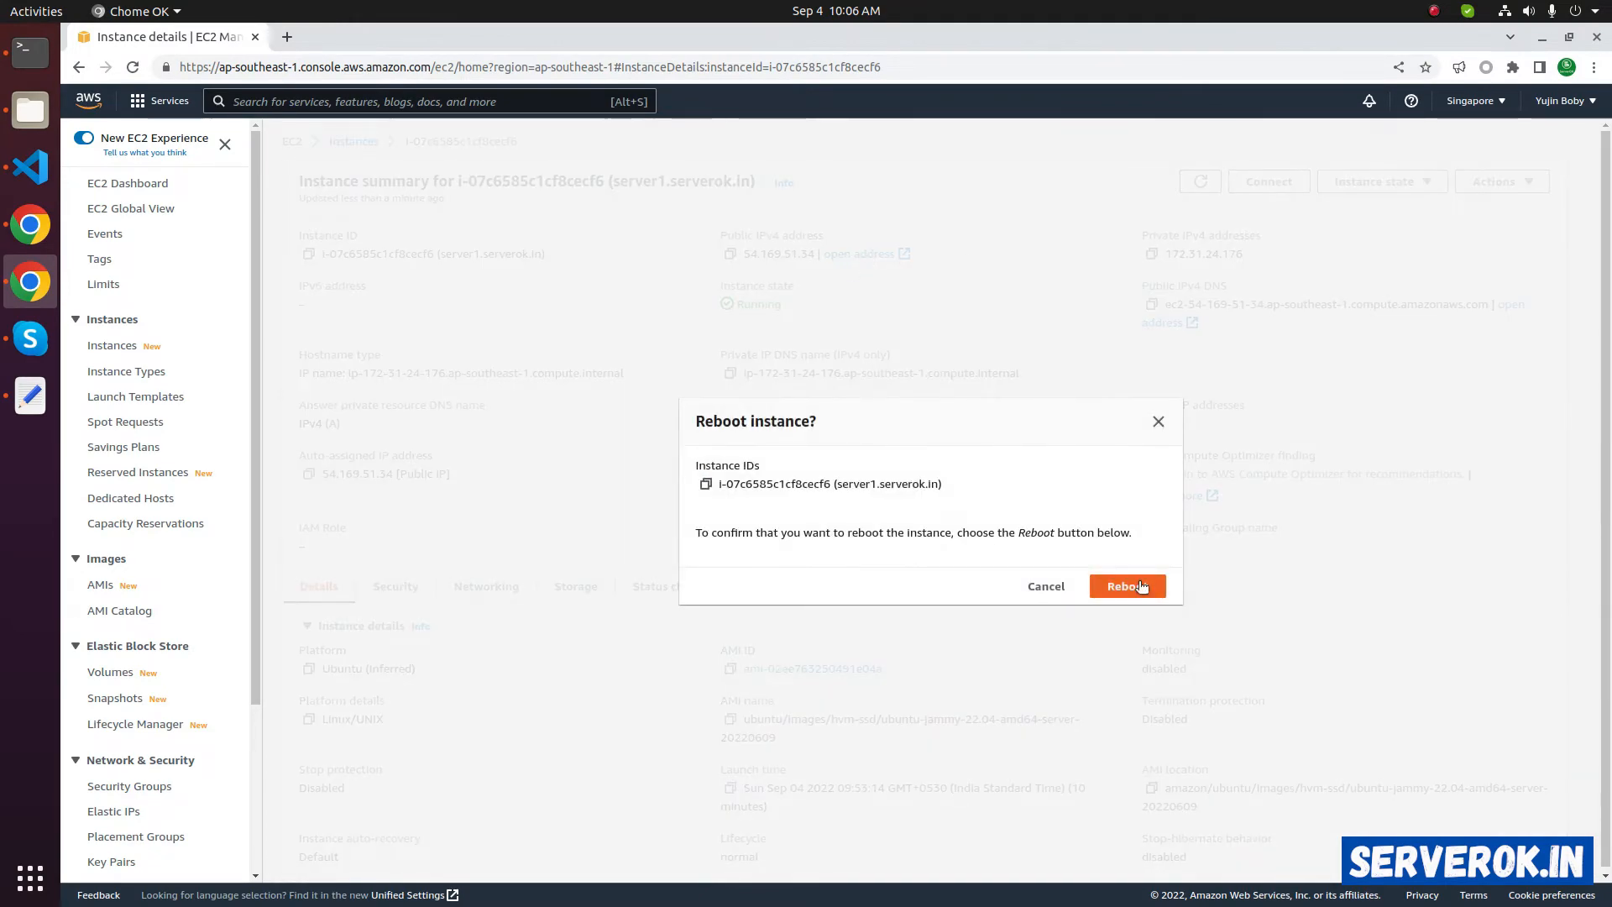
pyautogui.click(1126, 586)
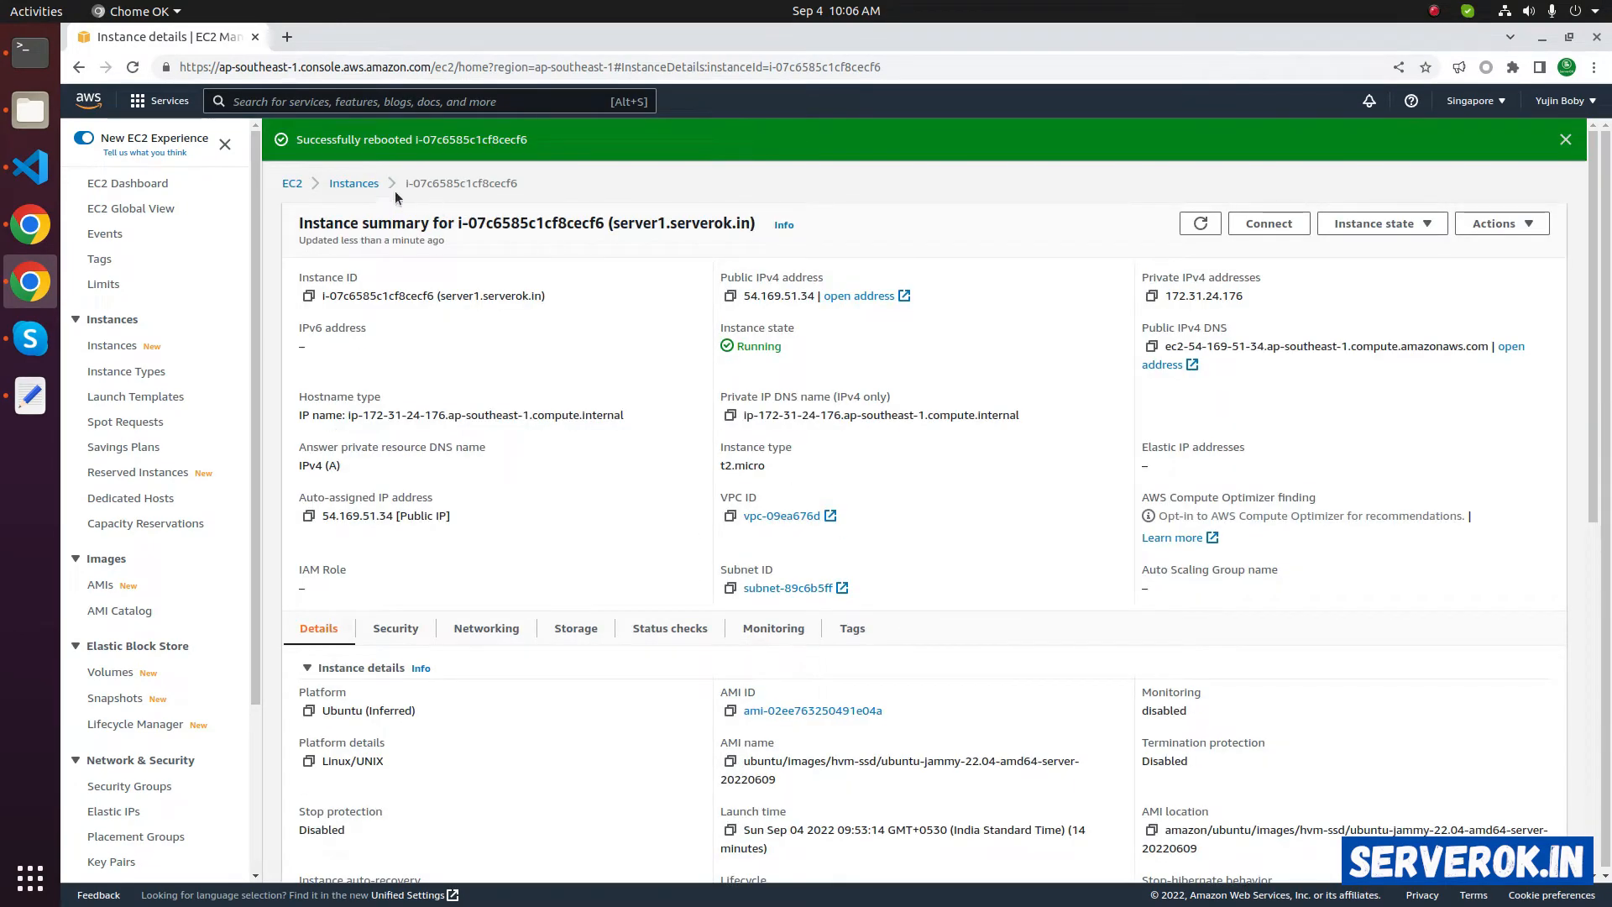
pyautogui.click(1563, 139)
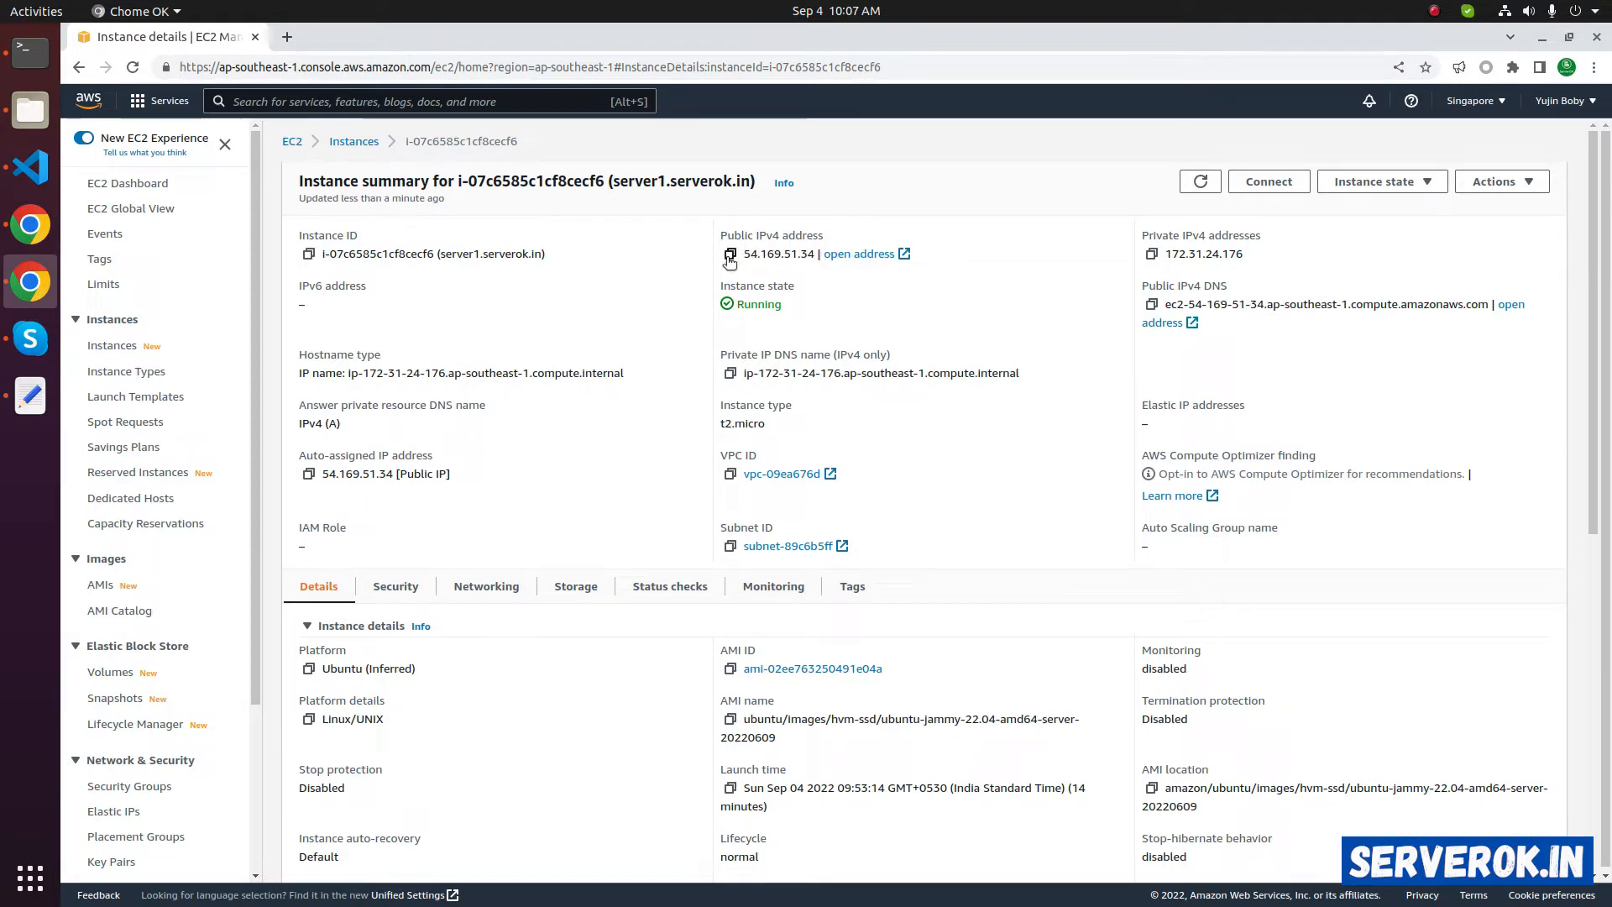
# Load 54.169.51.34 in a new tab to see the Welcome page, then return to EC2
pyautogui.doubleClick(778, 253)
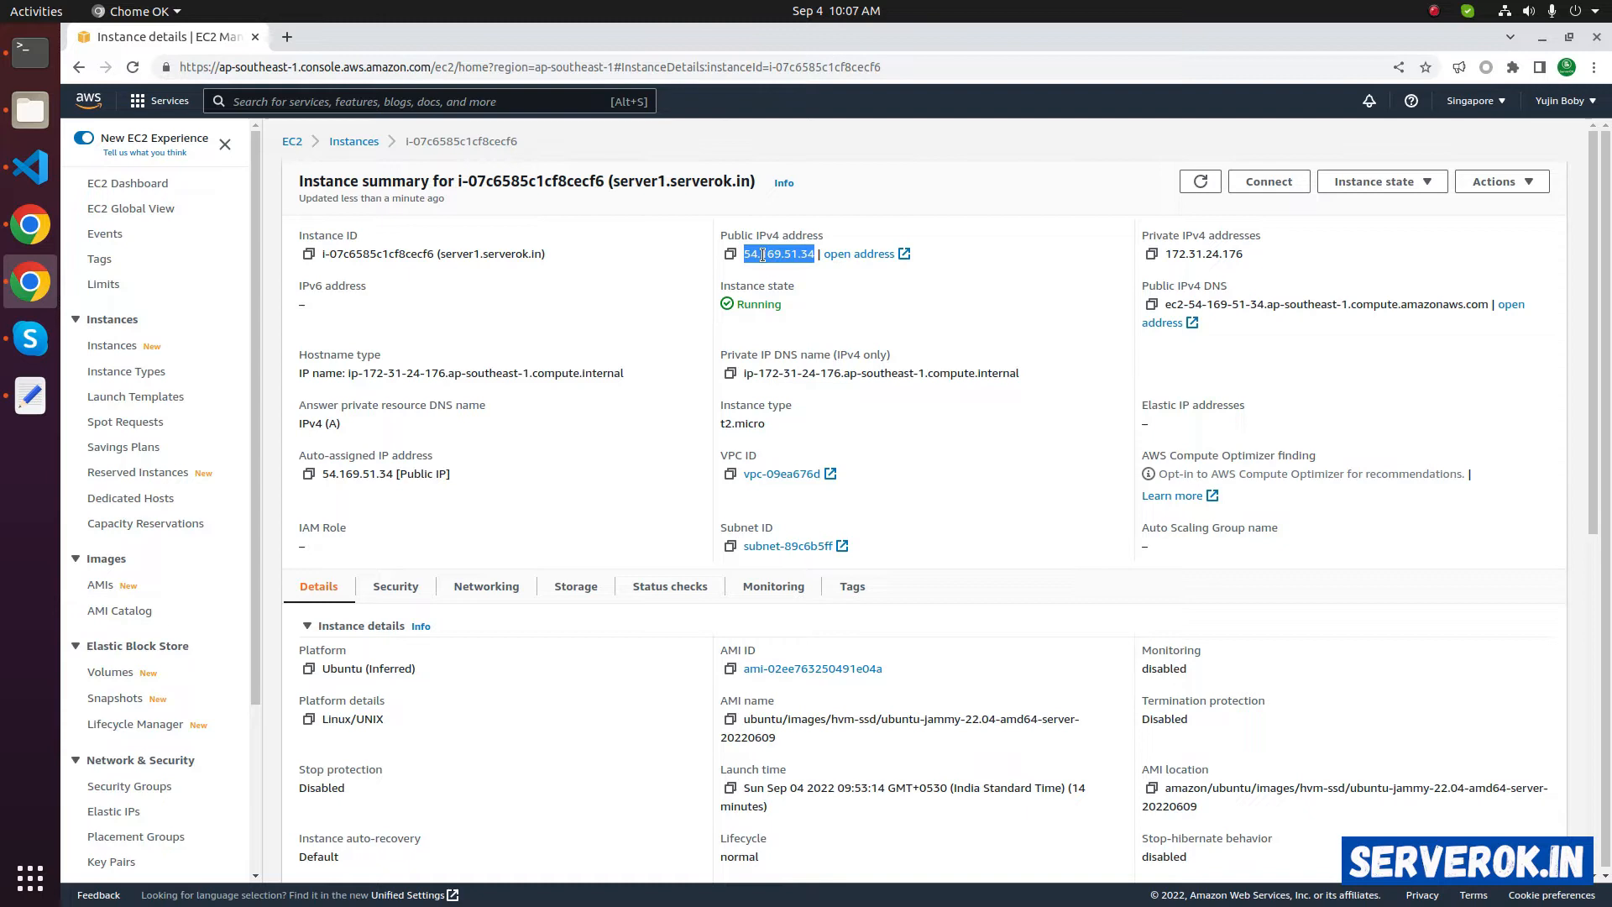
pyautogui.click(487, 36)
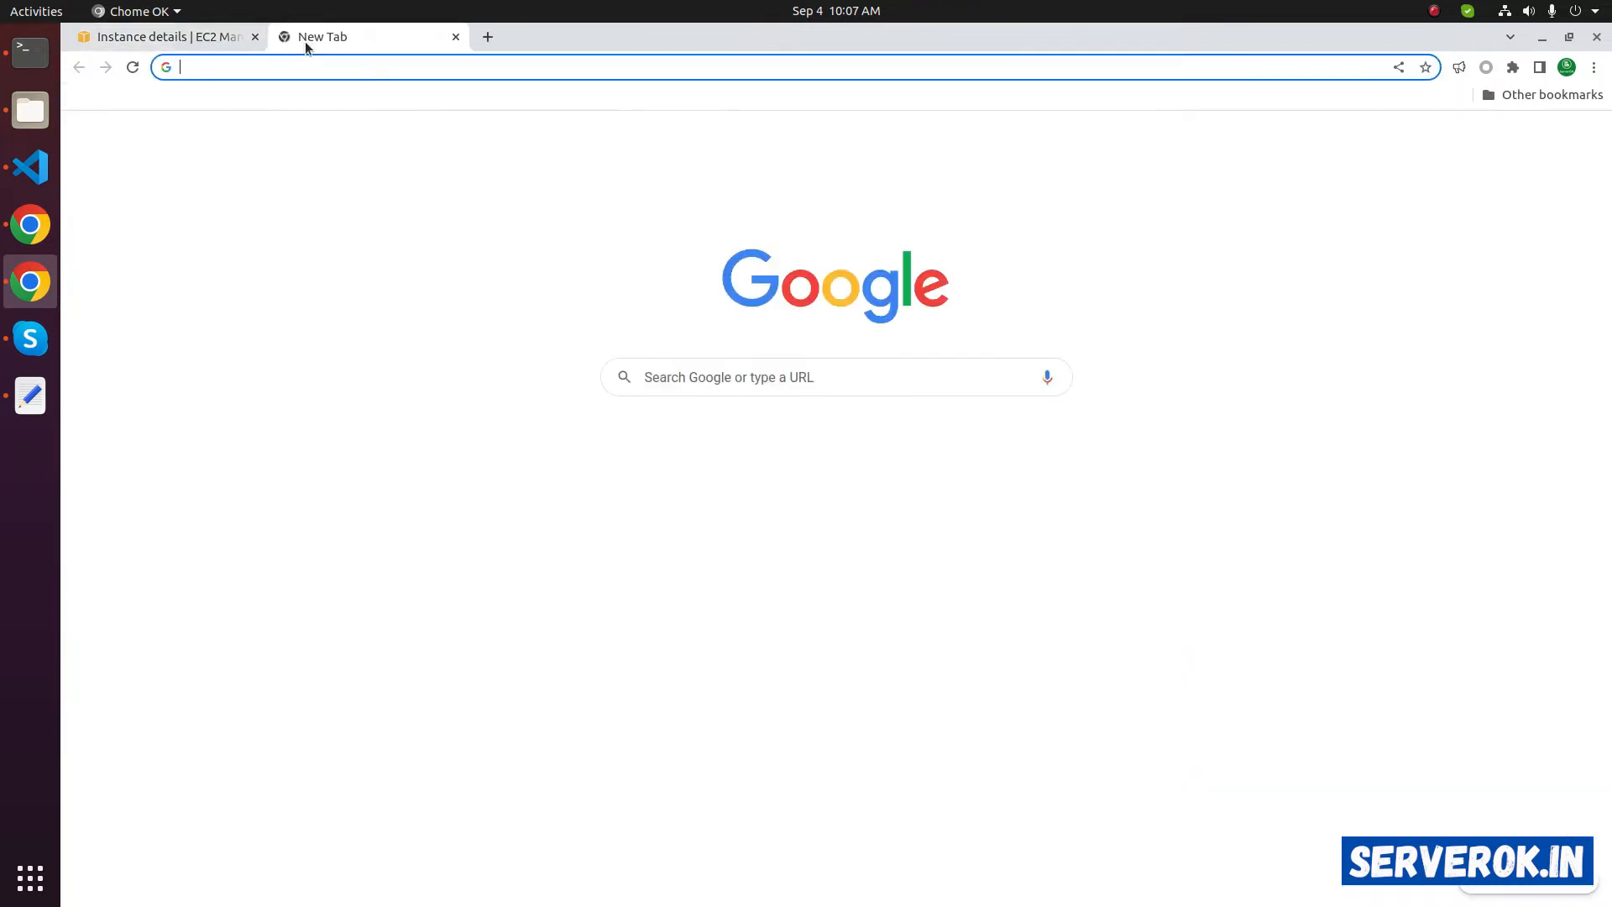
pyautogui.write('54.169.51.34')
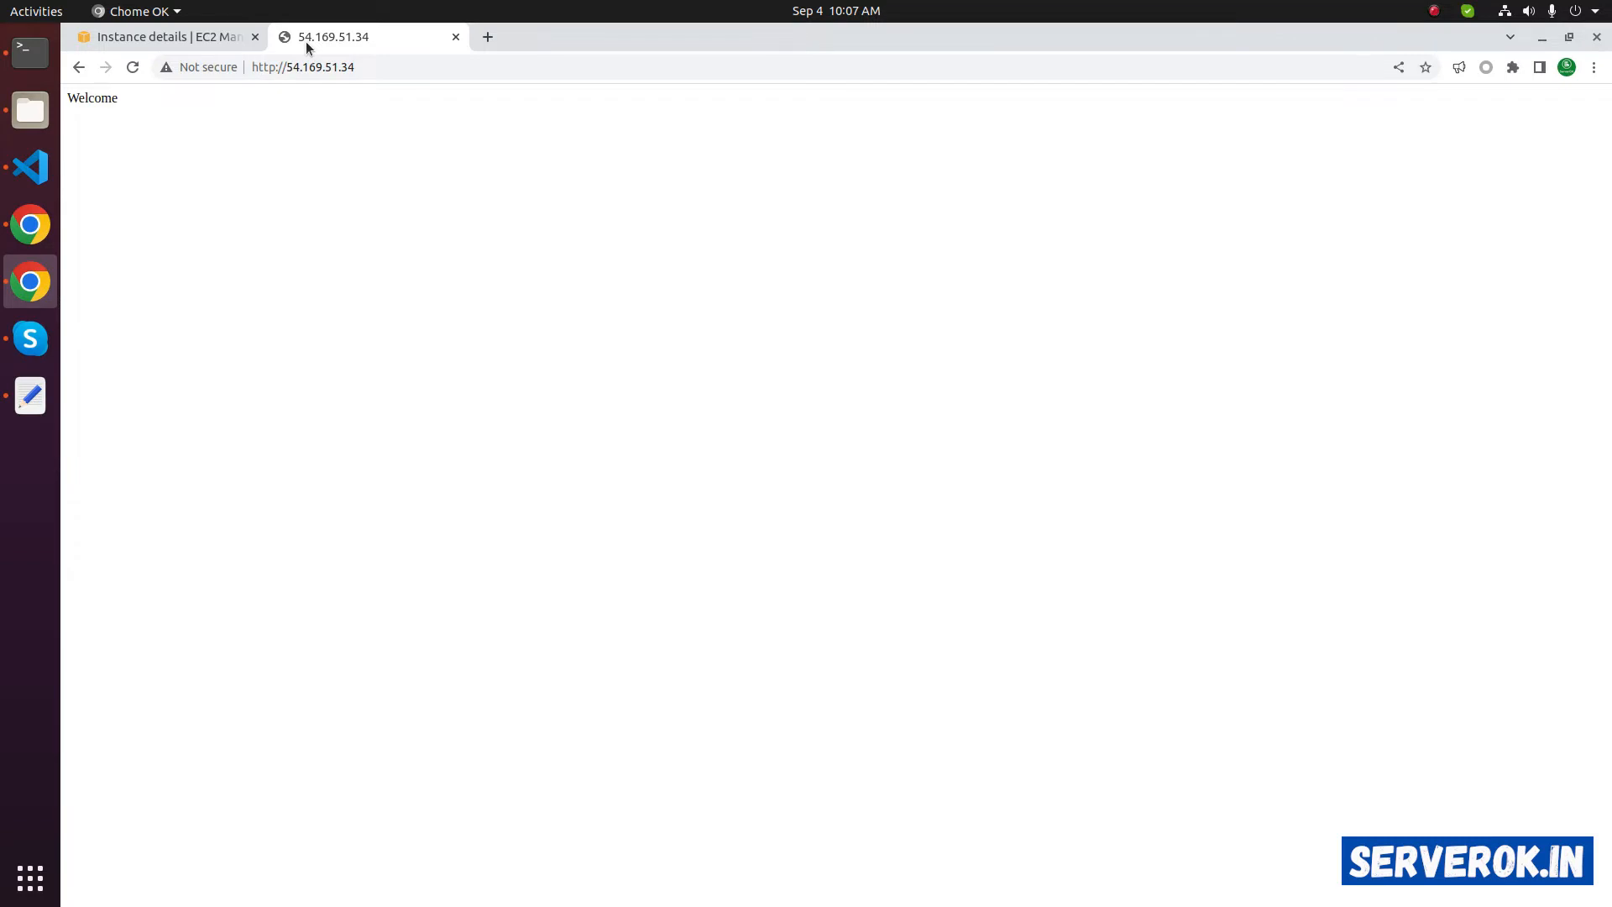
pyautogui.click(159, 36)
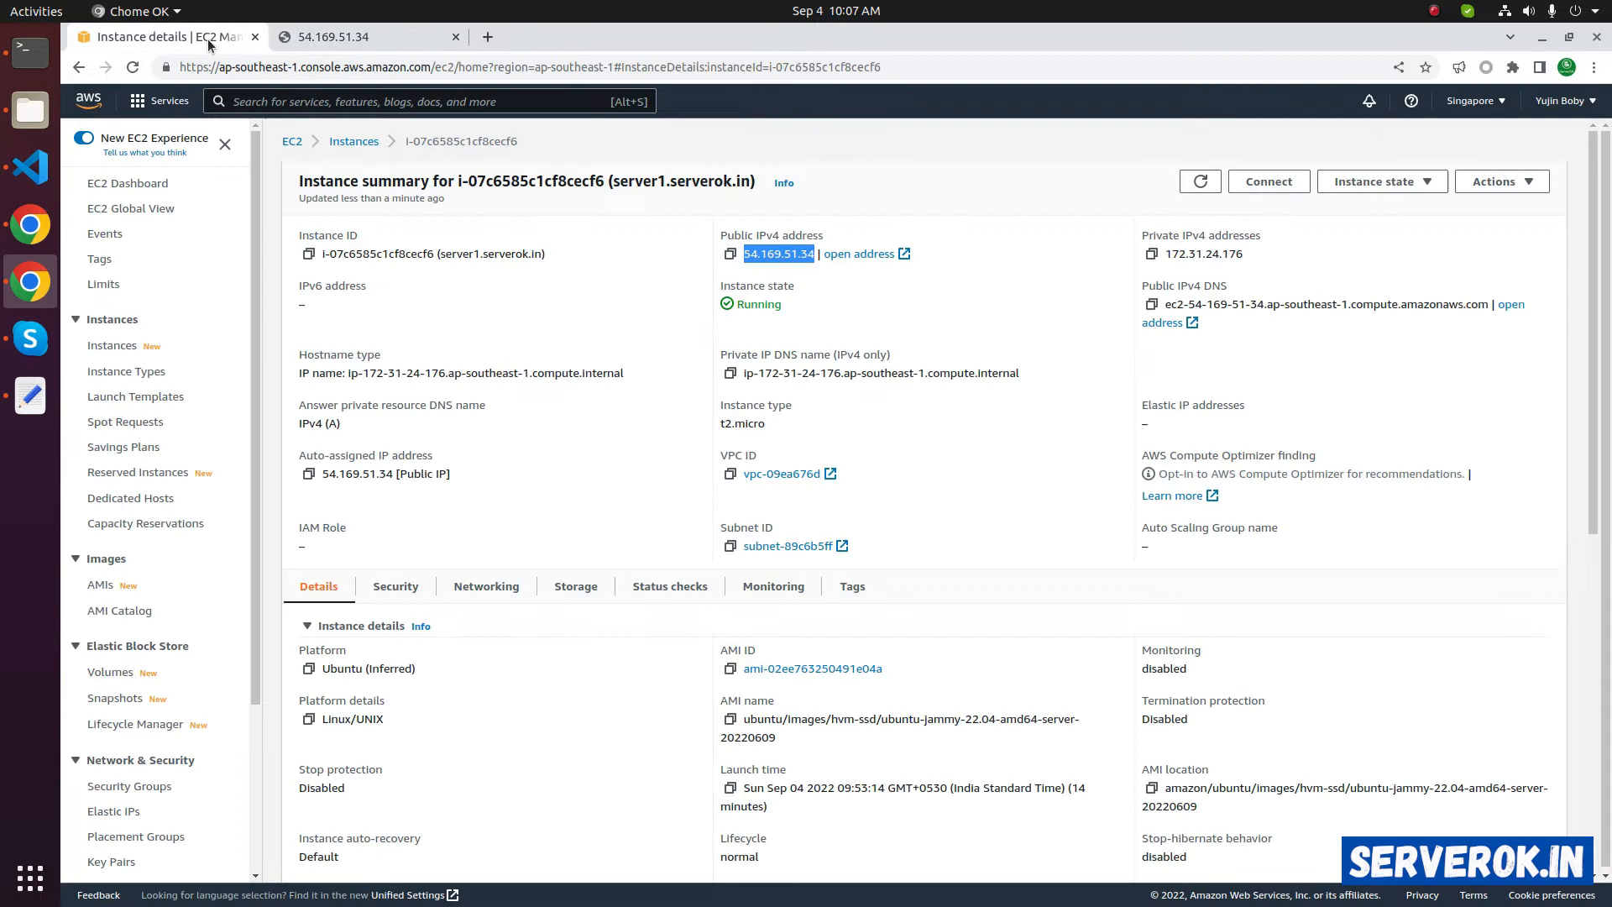
# Stop server1.serverok.in and return to the instances list showing it as Stopped
pyautogui.click(1380, 182)
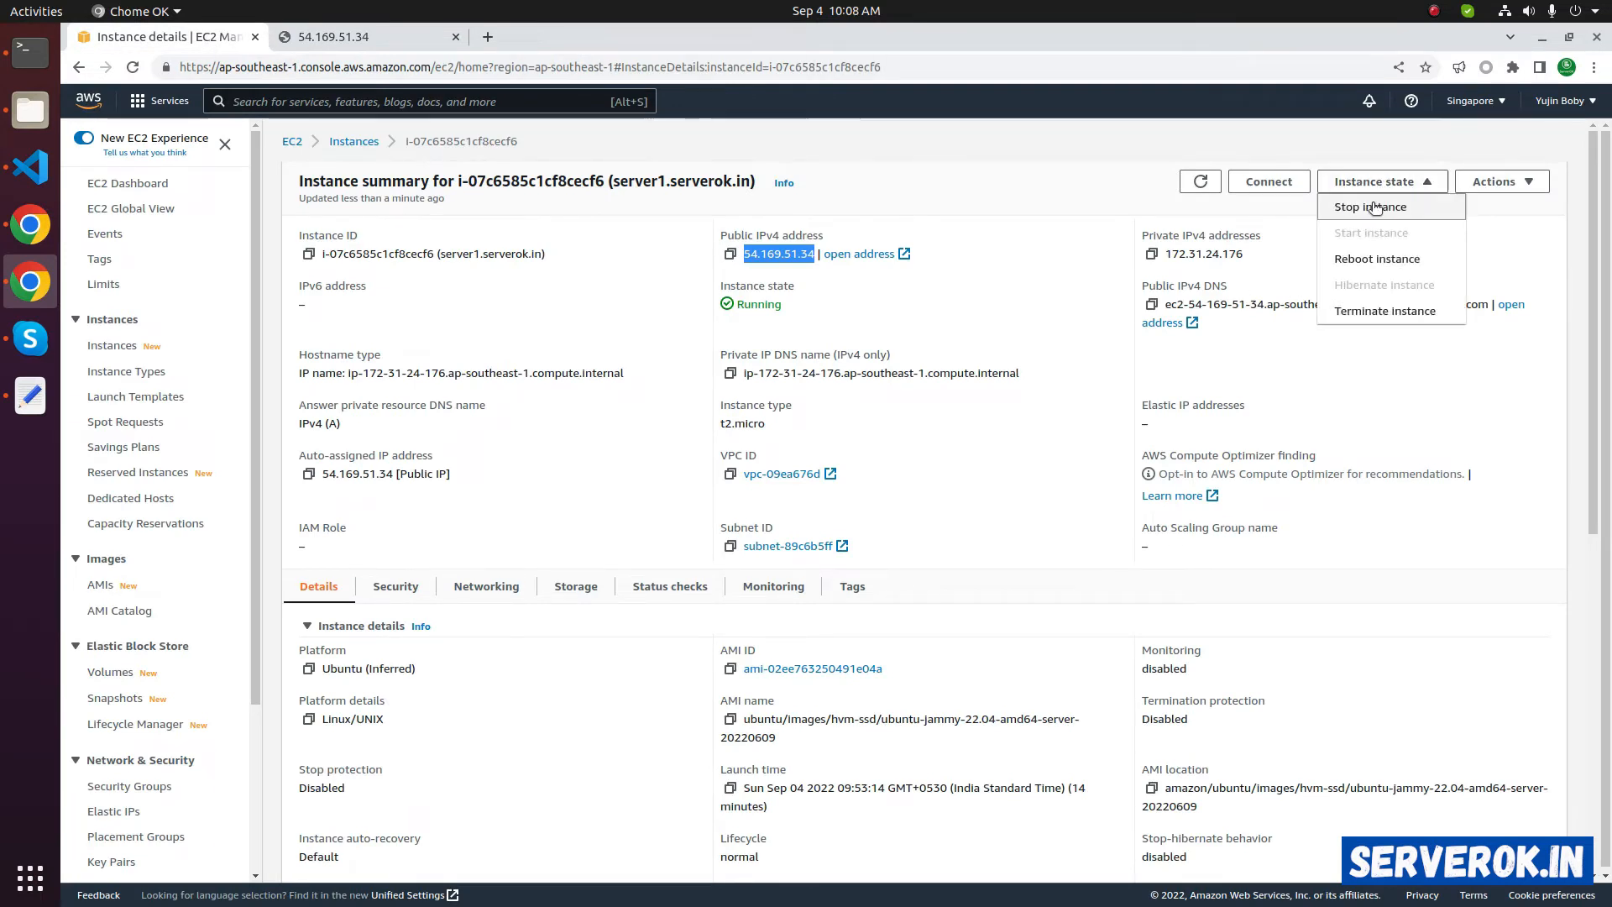
pyautogui.moveTo(1140, 219)
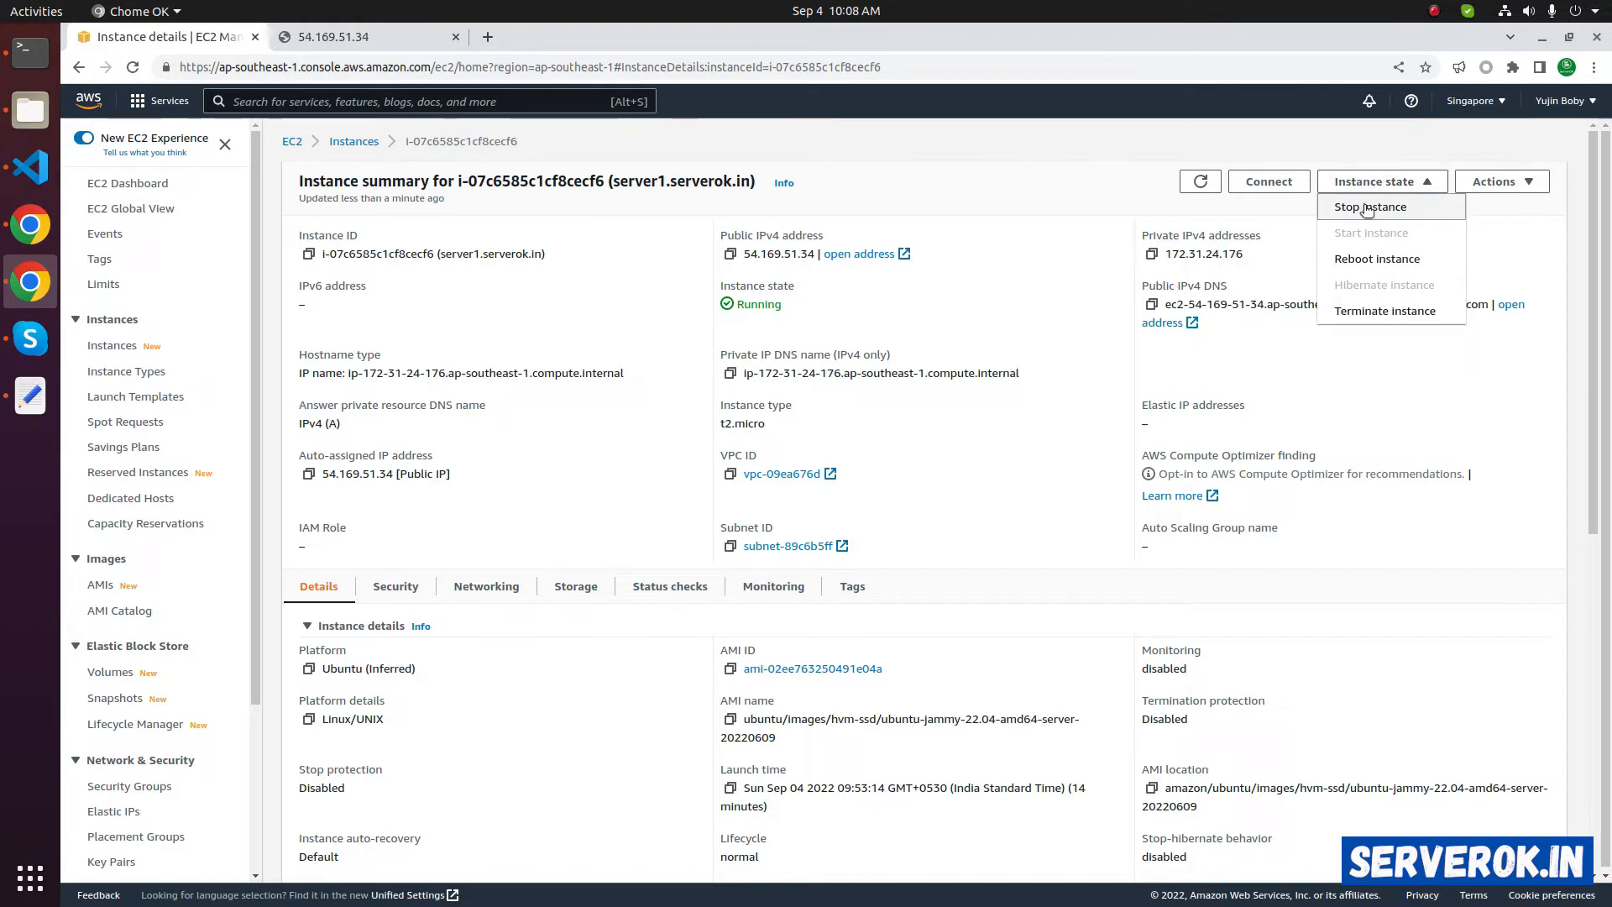
pyautogui.click(1368, 207)
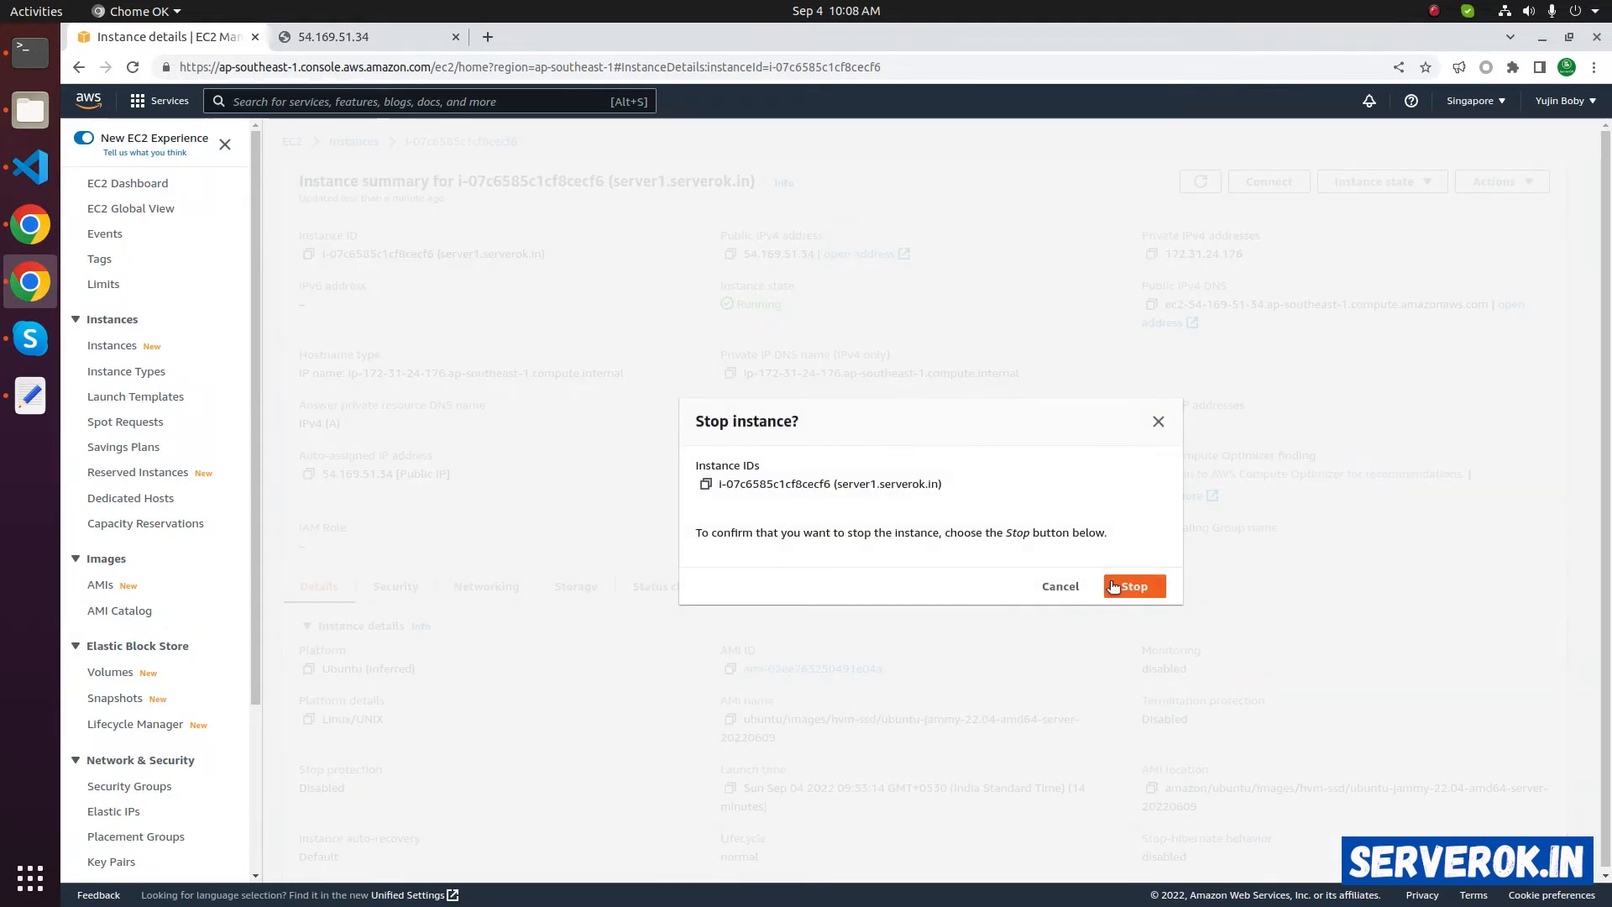
pyautogui.moveTo(755, 556)
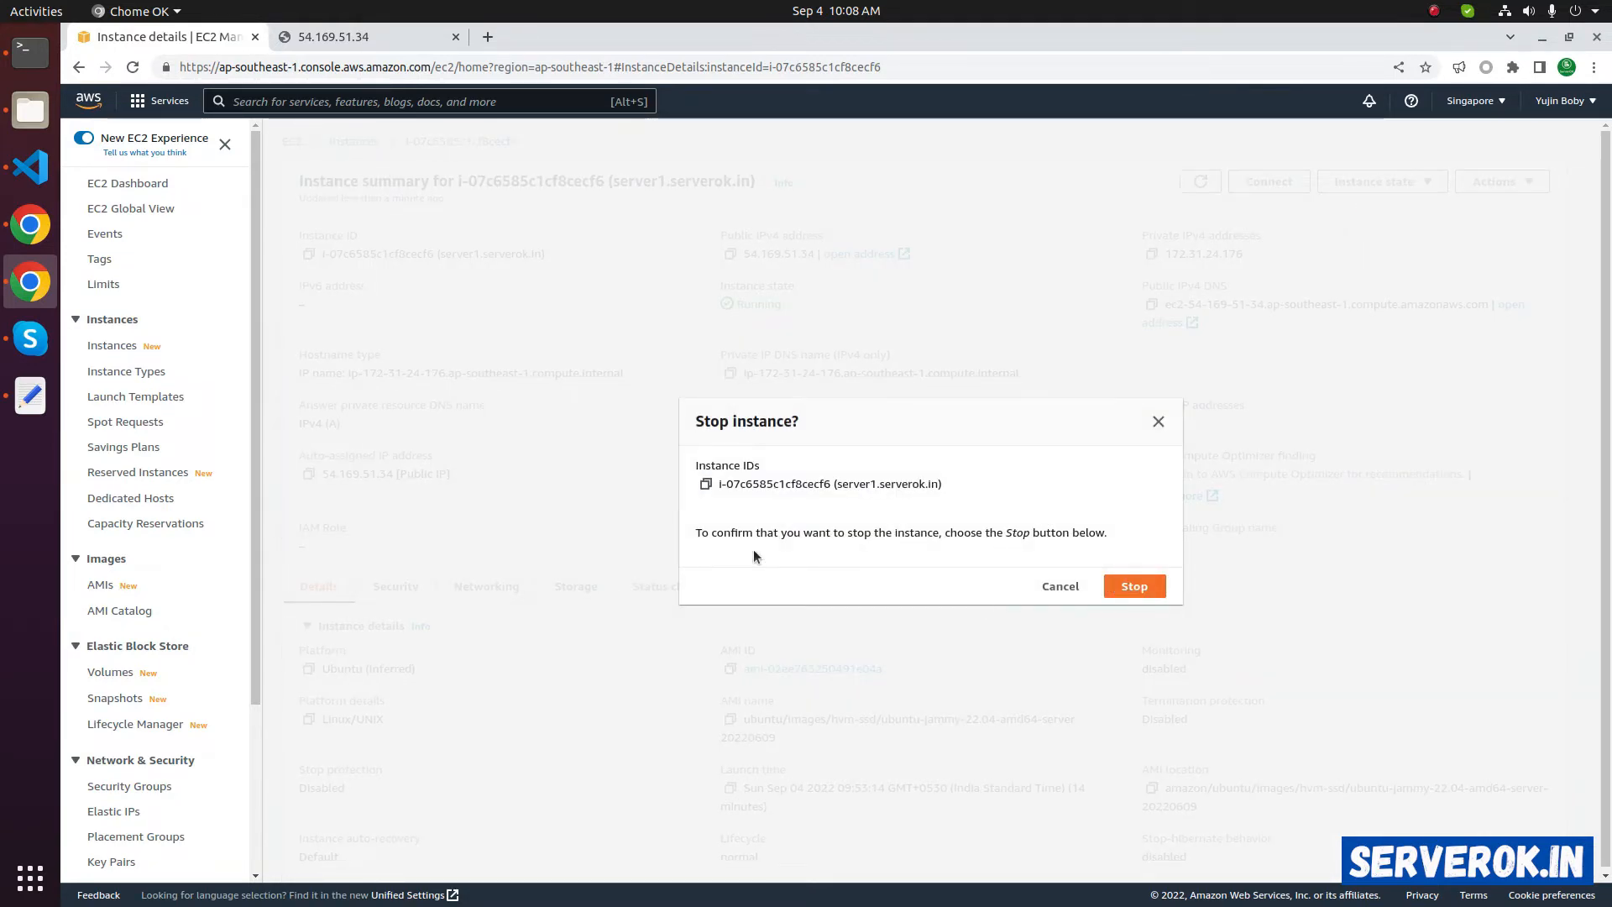
pyautogui.click(1059, 586)
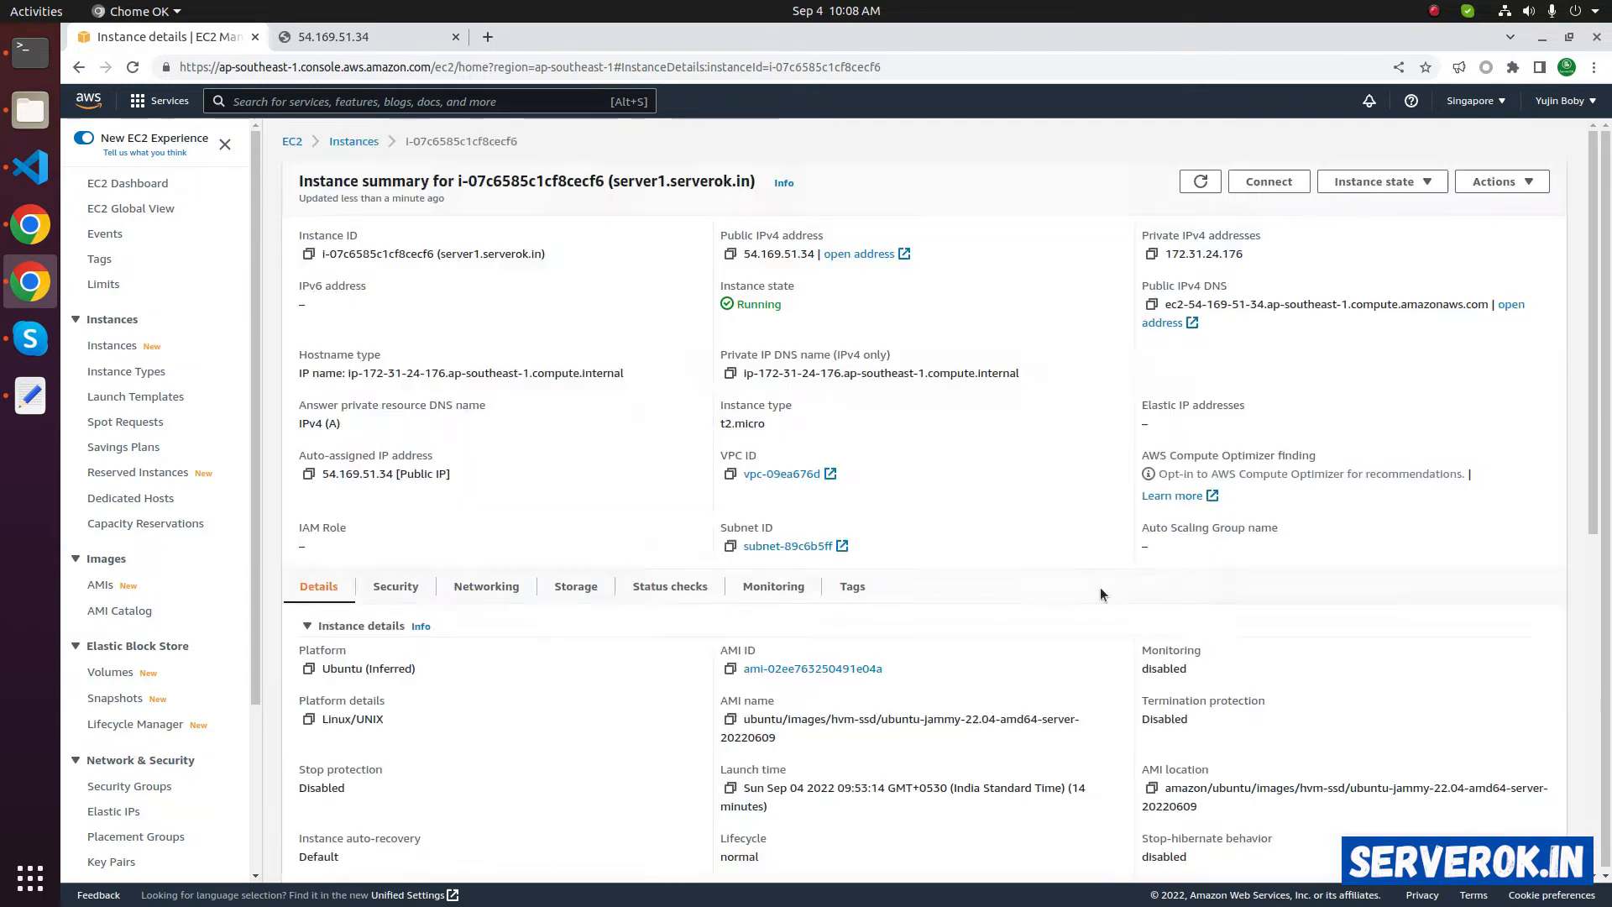
pyautogui.click(1380, 181)
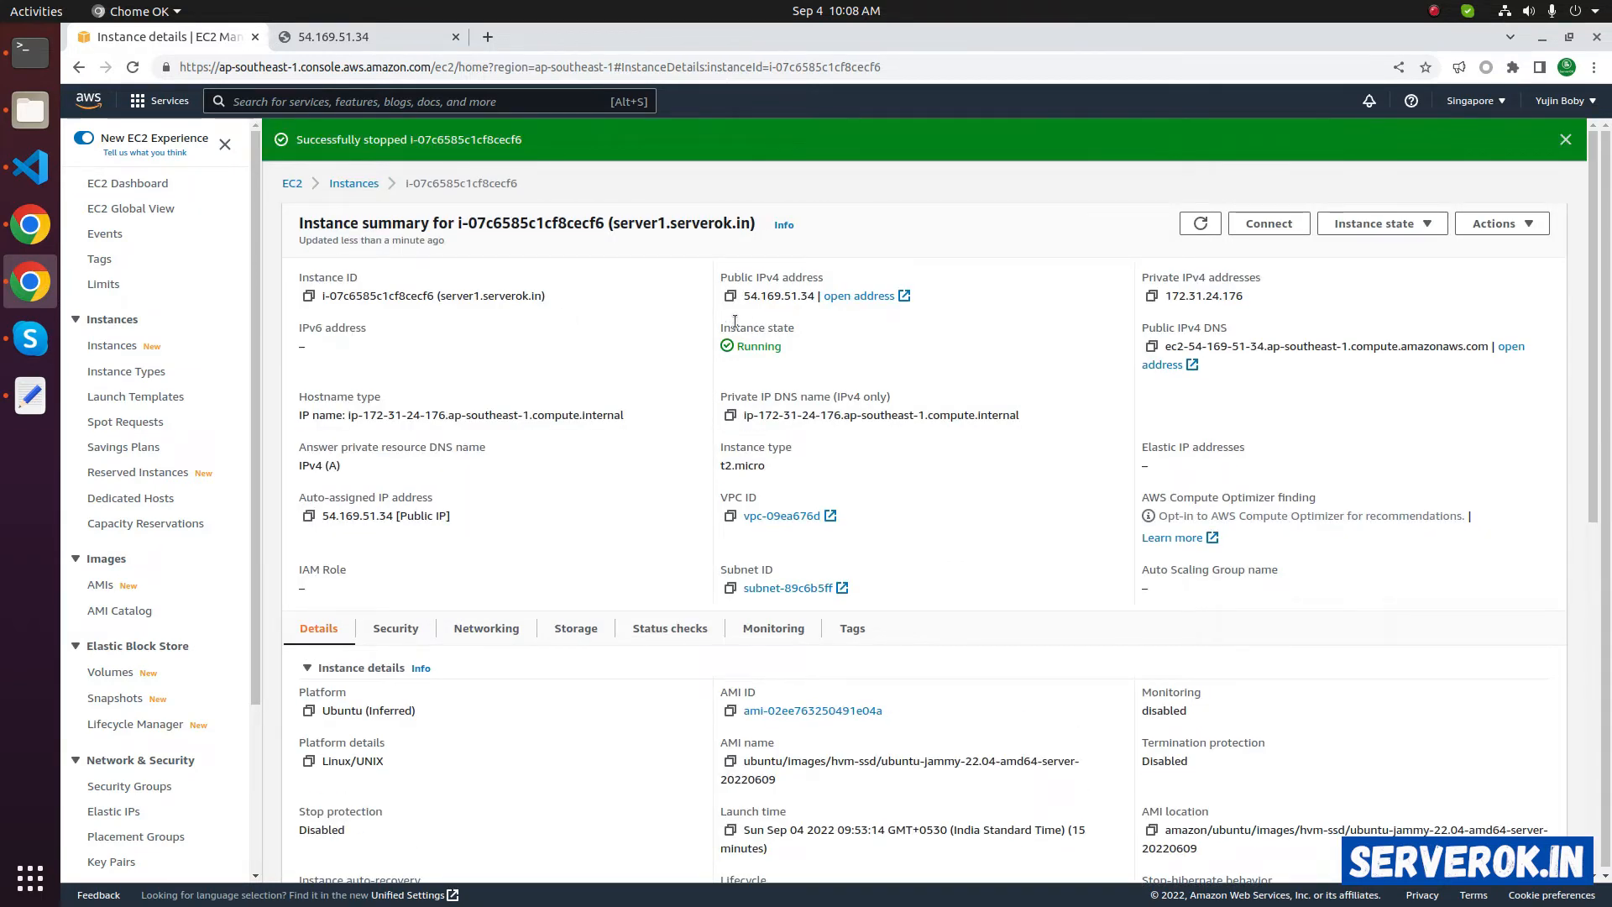
pyautogui.moveTo(353, 183)
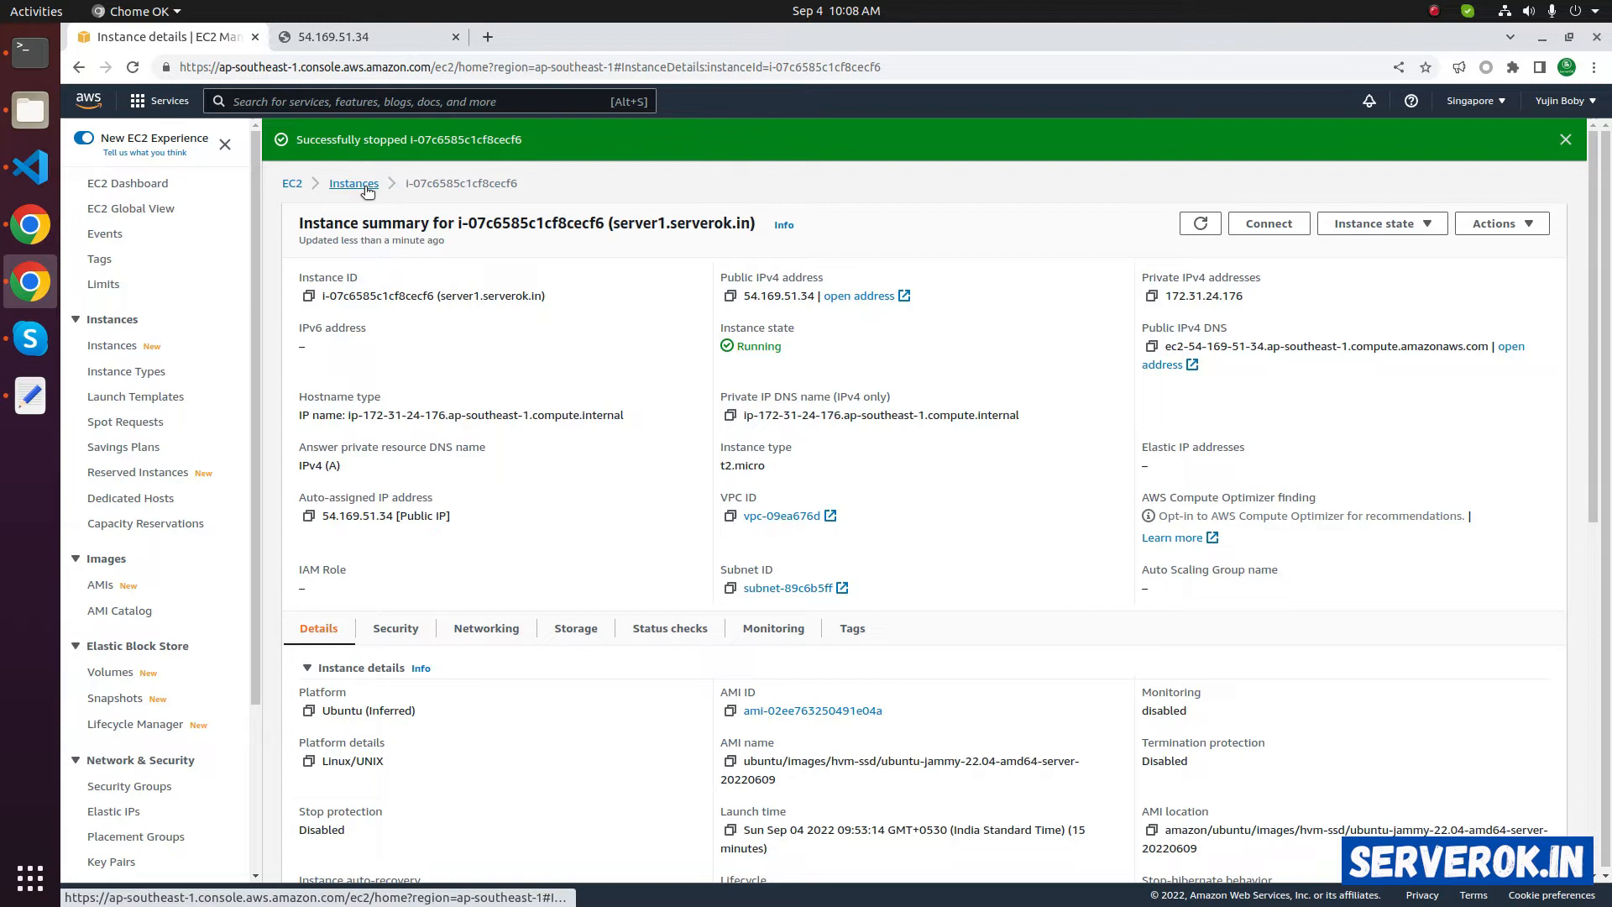
pyautogui.click(353, 183)
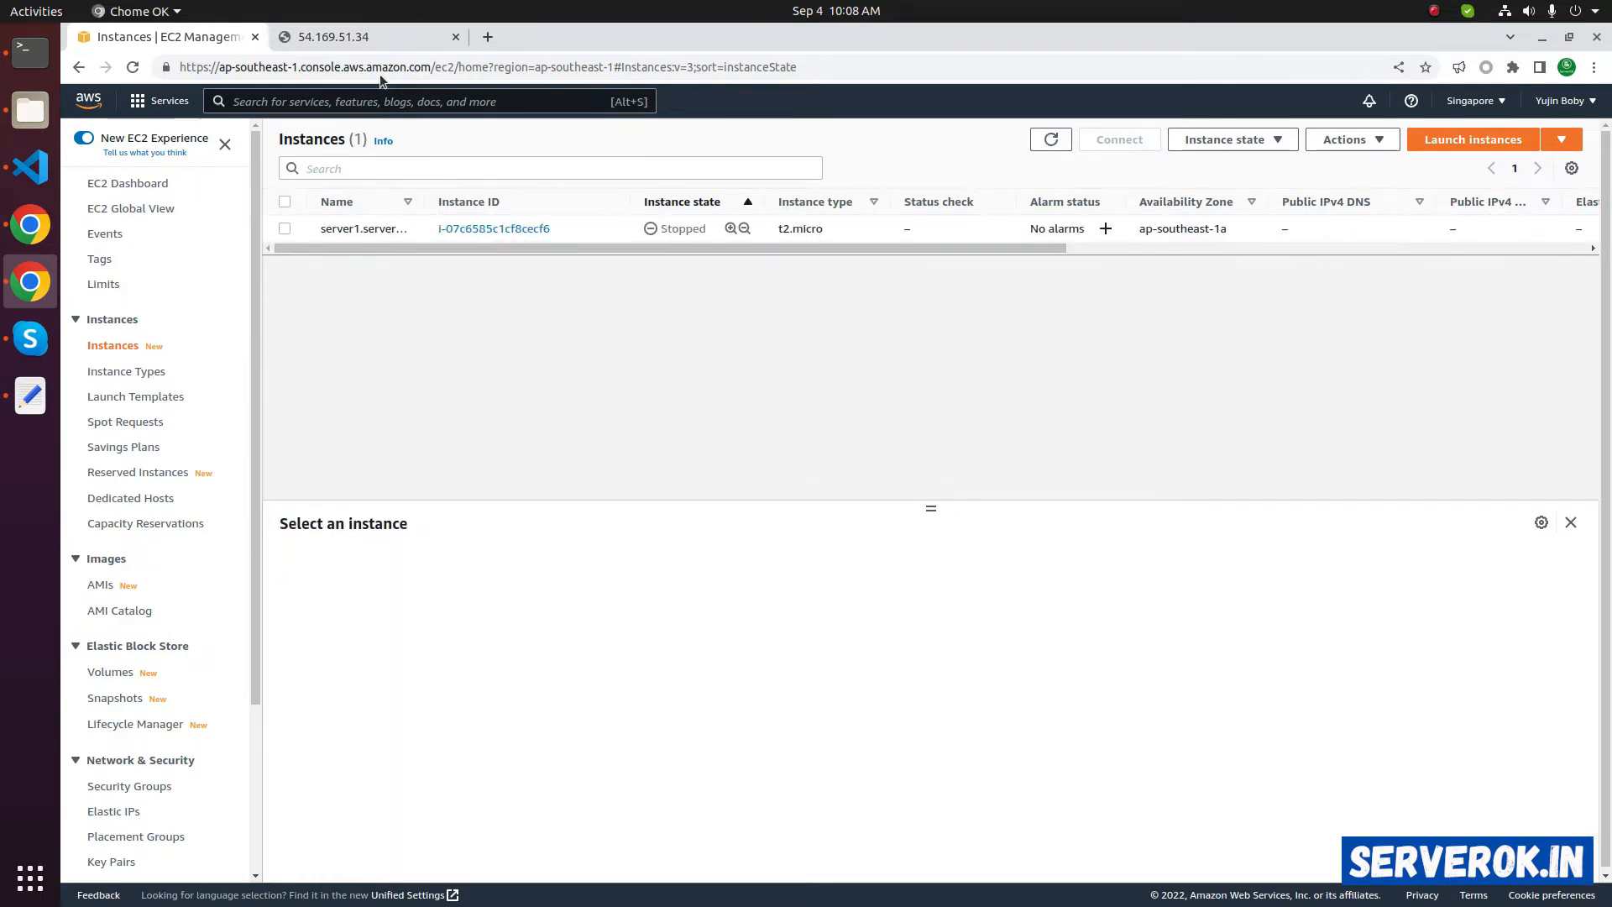
# Start the stopped server1.serverok.in instance from its summary page
pyautogui.click(494, 229)
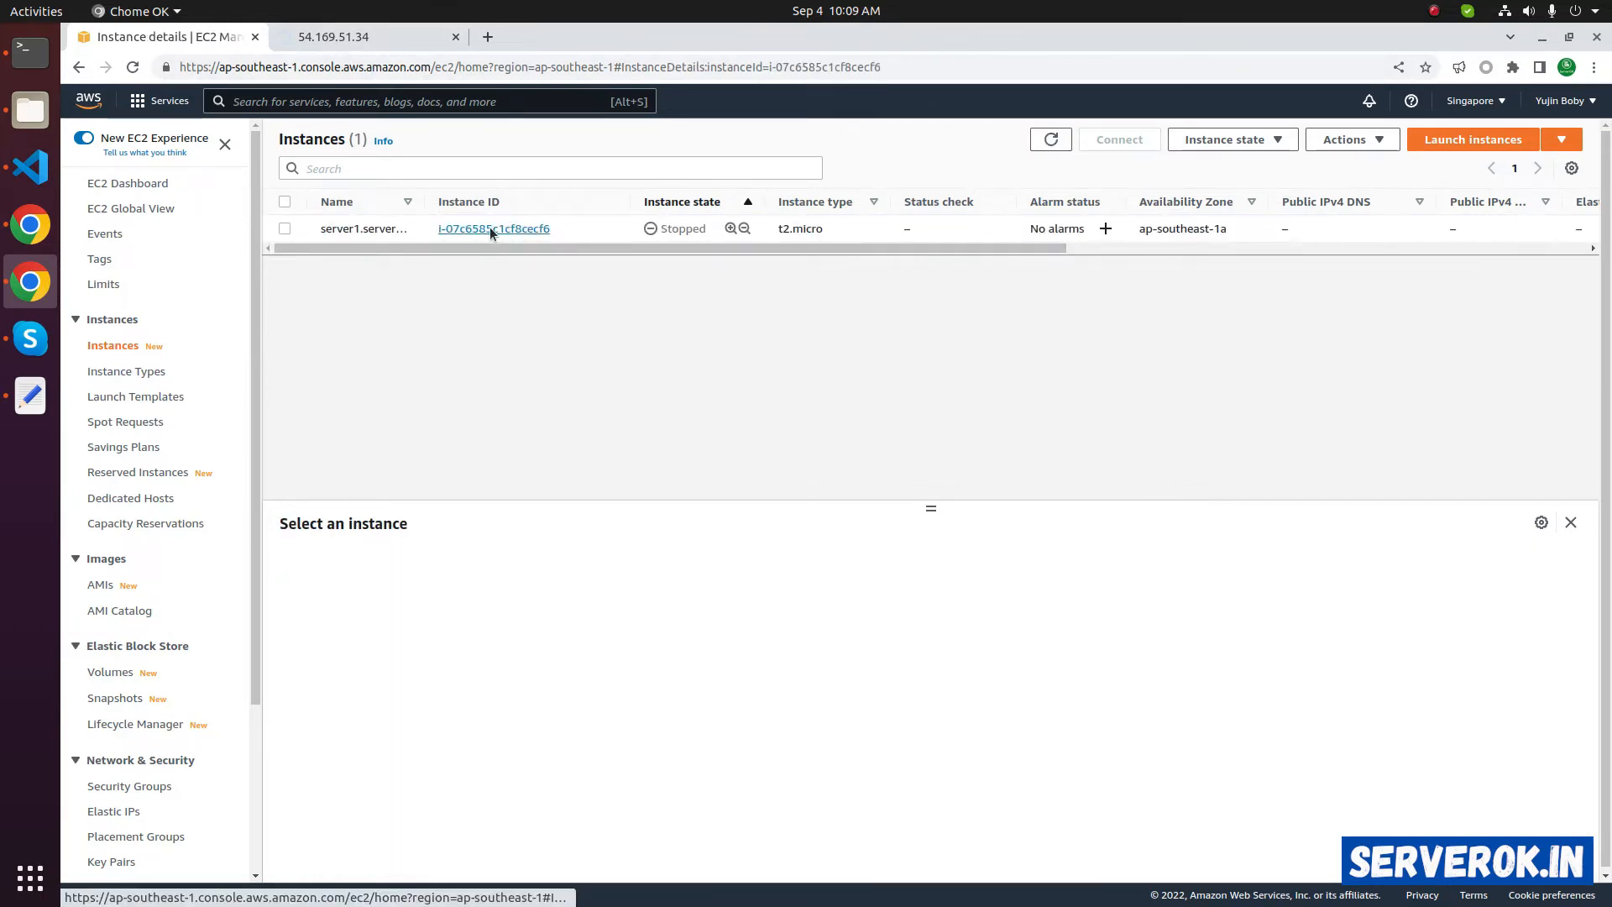
pyautogui.click(494, 228)
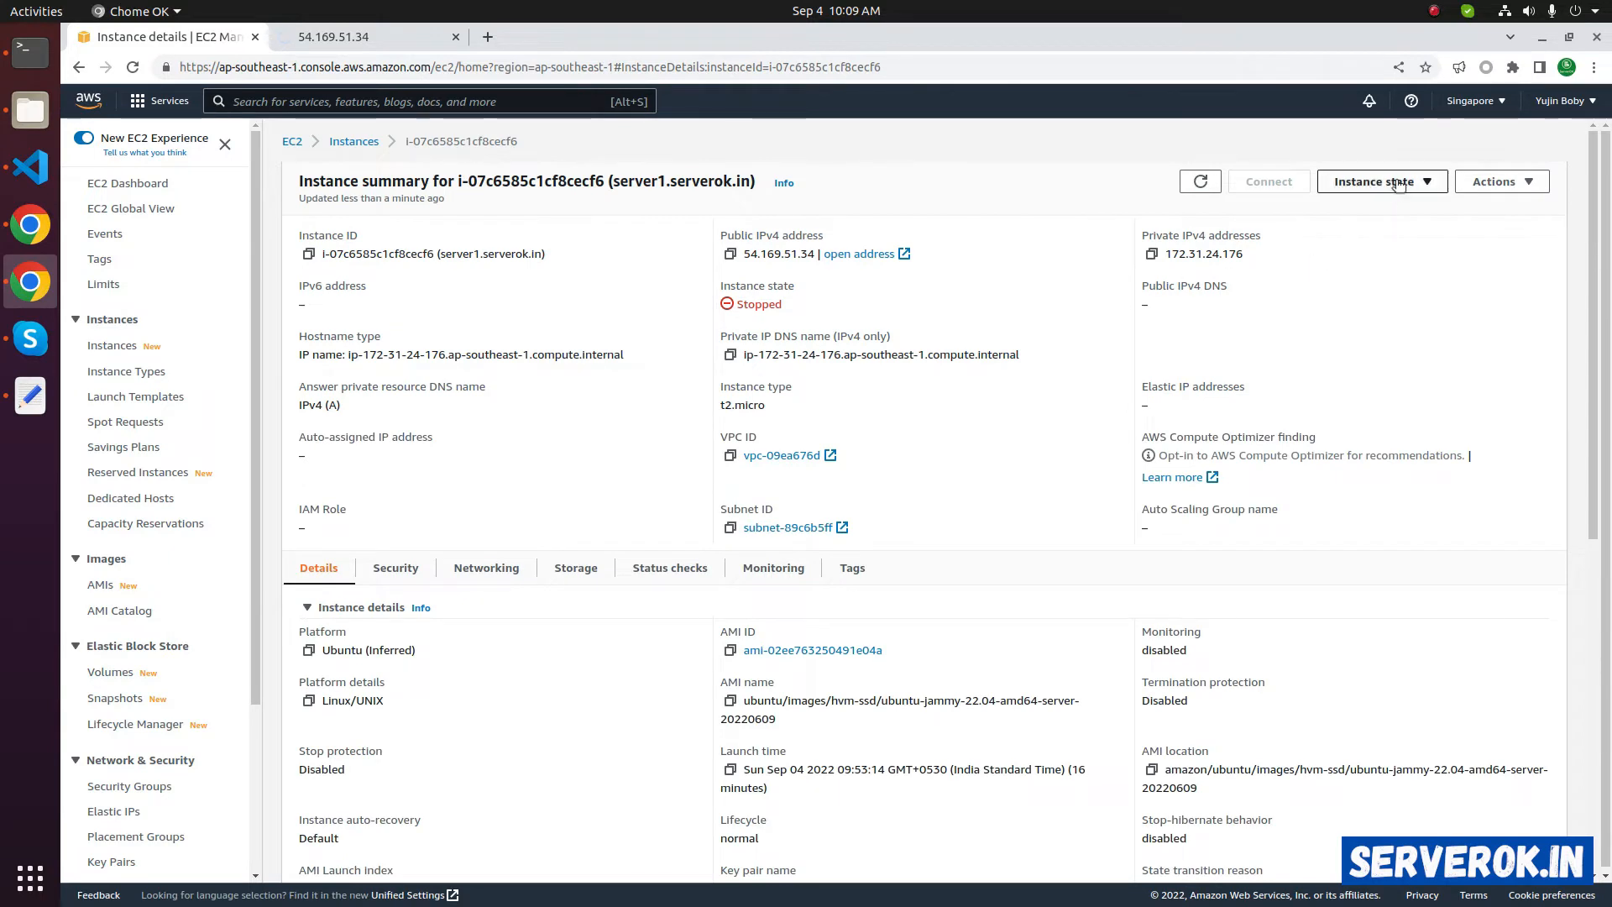
pyautogui.click(1375, 181)
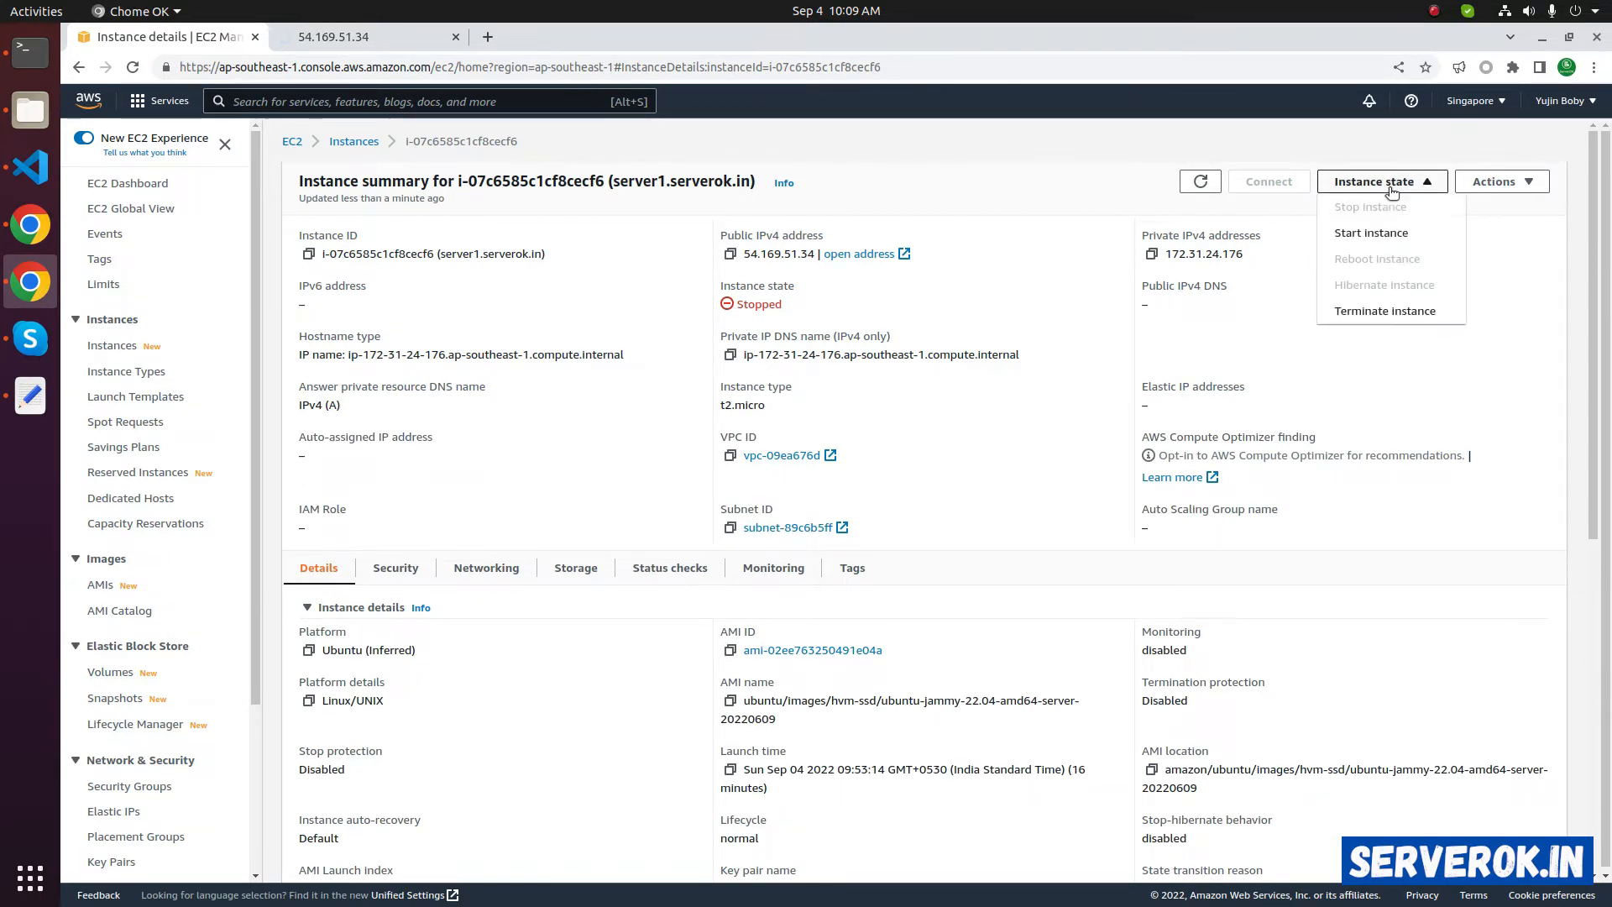
pyautogui.moveTo(1370, 233)
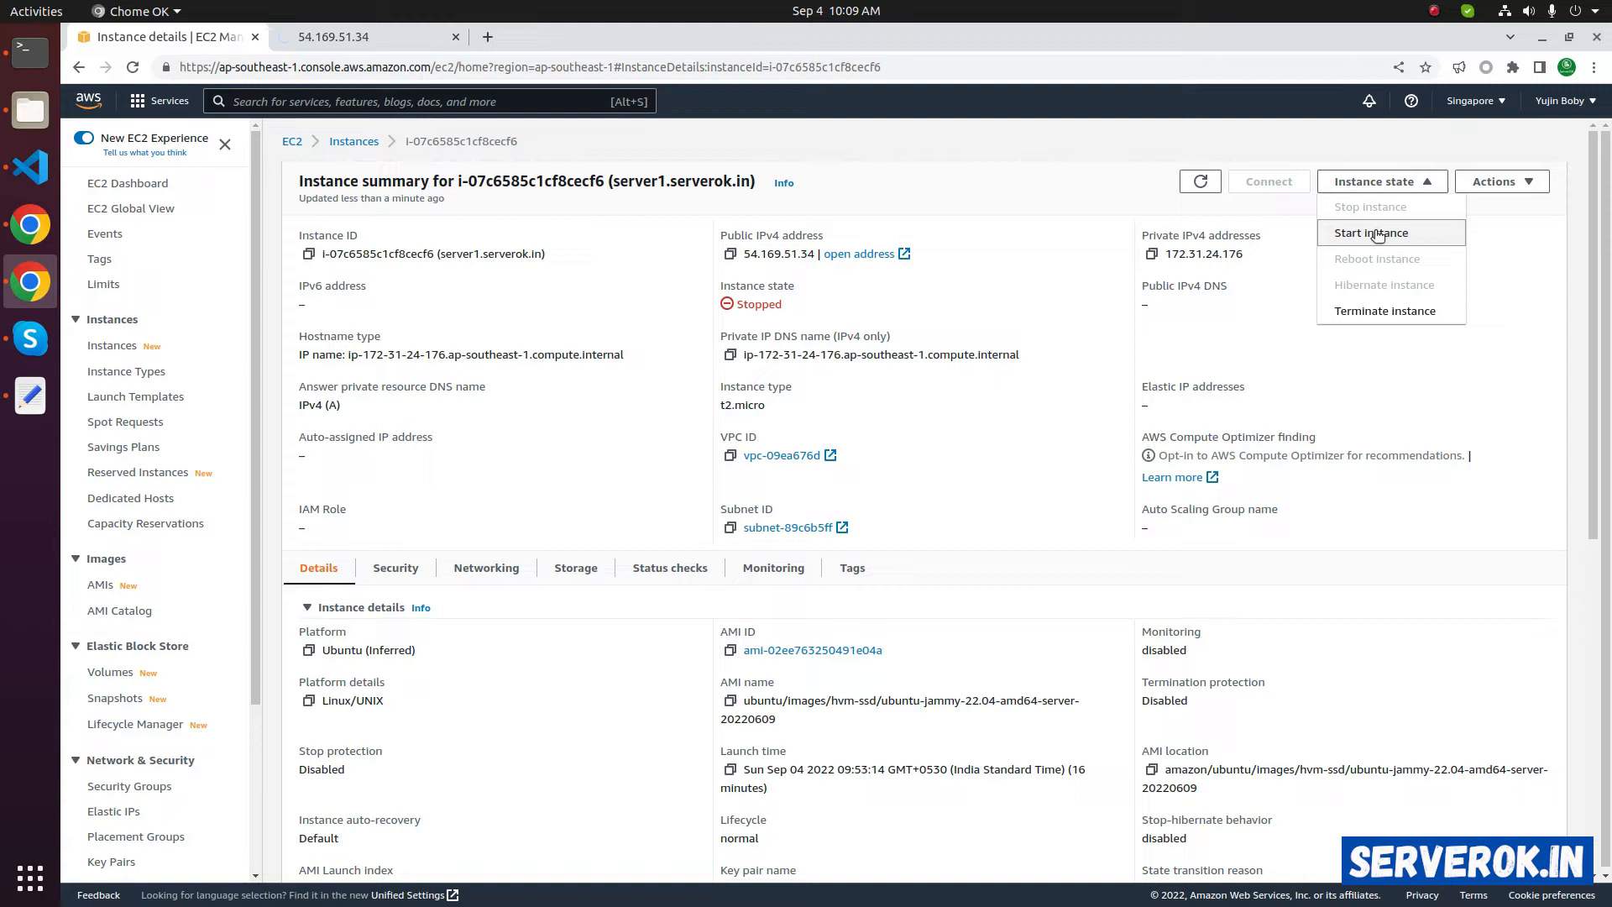
pyautogui.click(1368, 233)
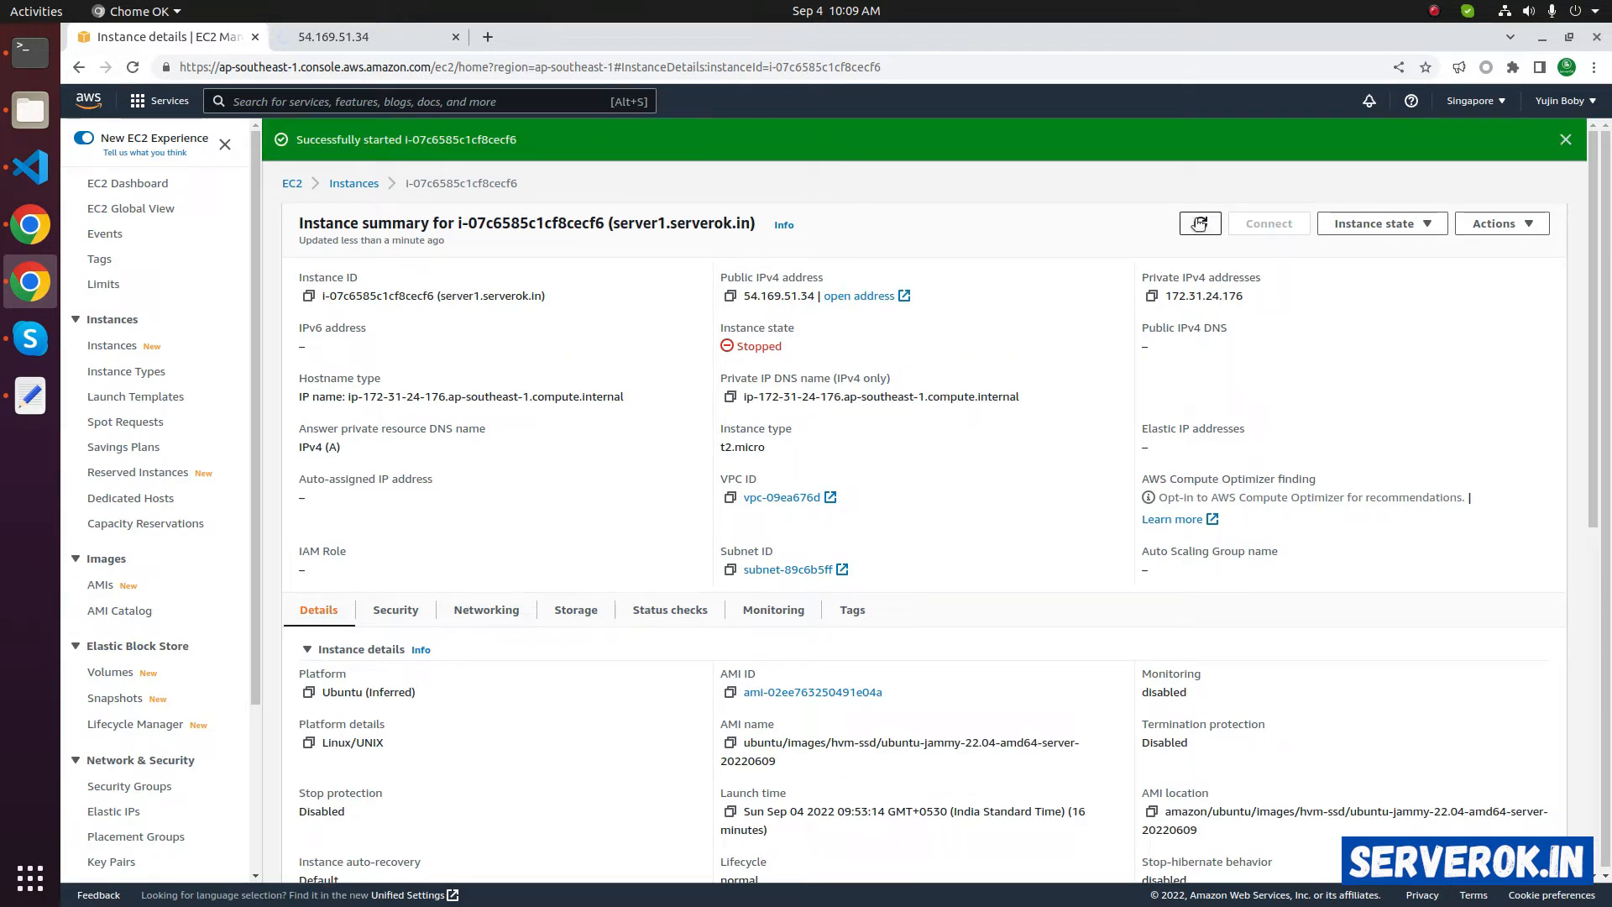
# Refresh, reopen server1.serverok.in, and copy its new public IP 54.169.175.243
pyautogui.click(1198, 223)
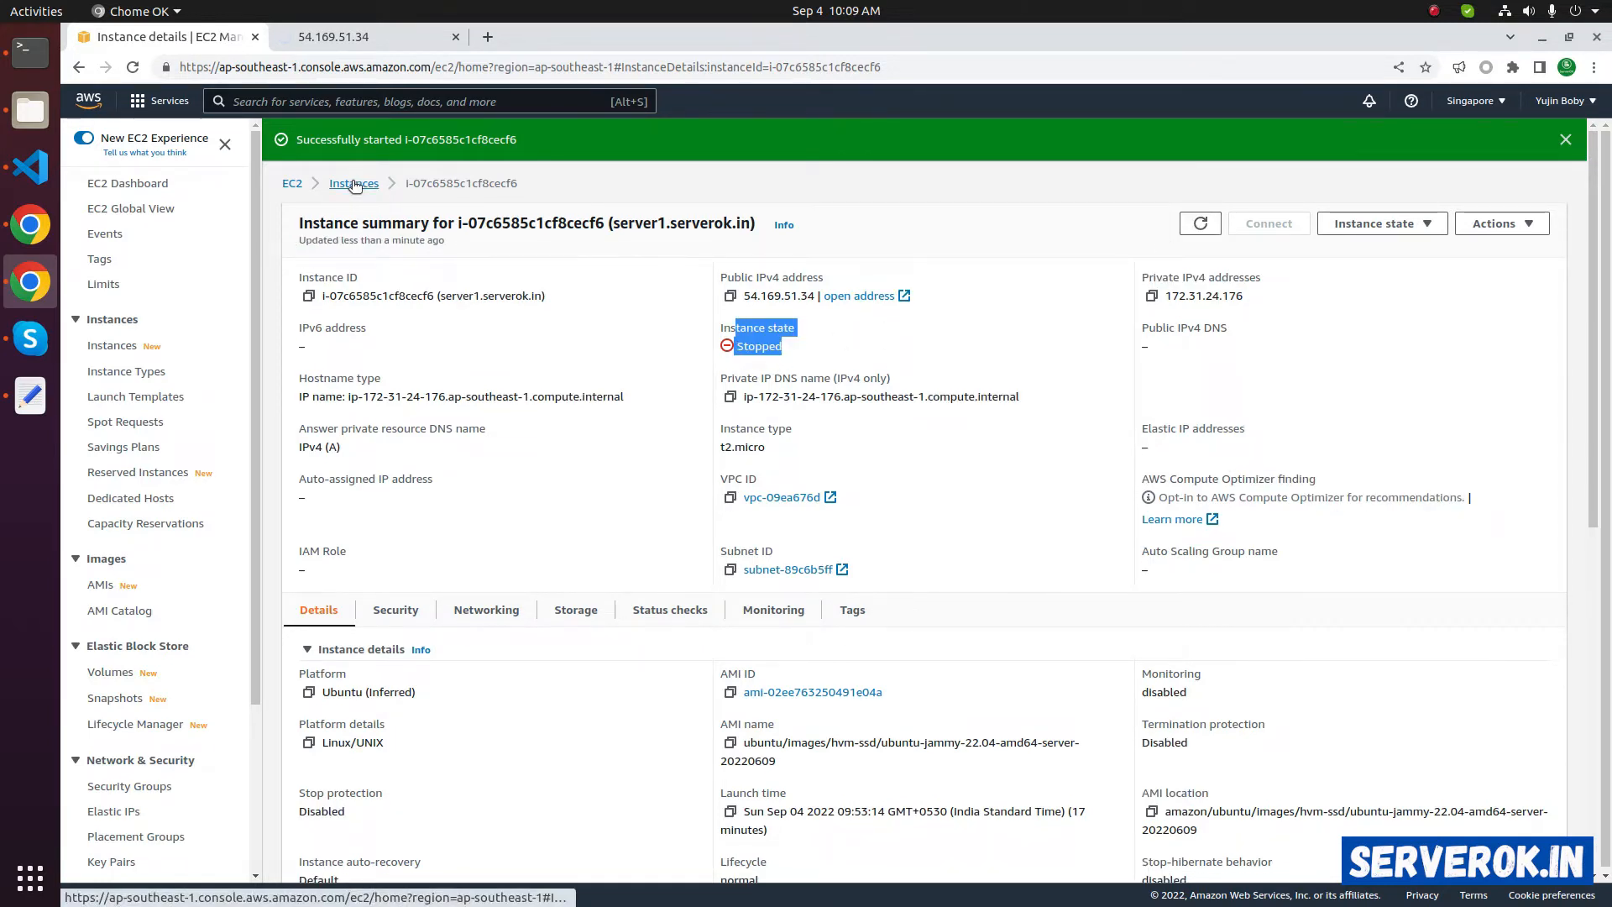
pyautogui.click(352, 183)
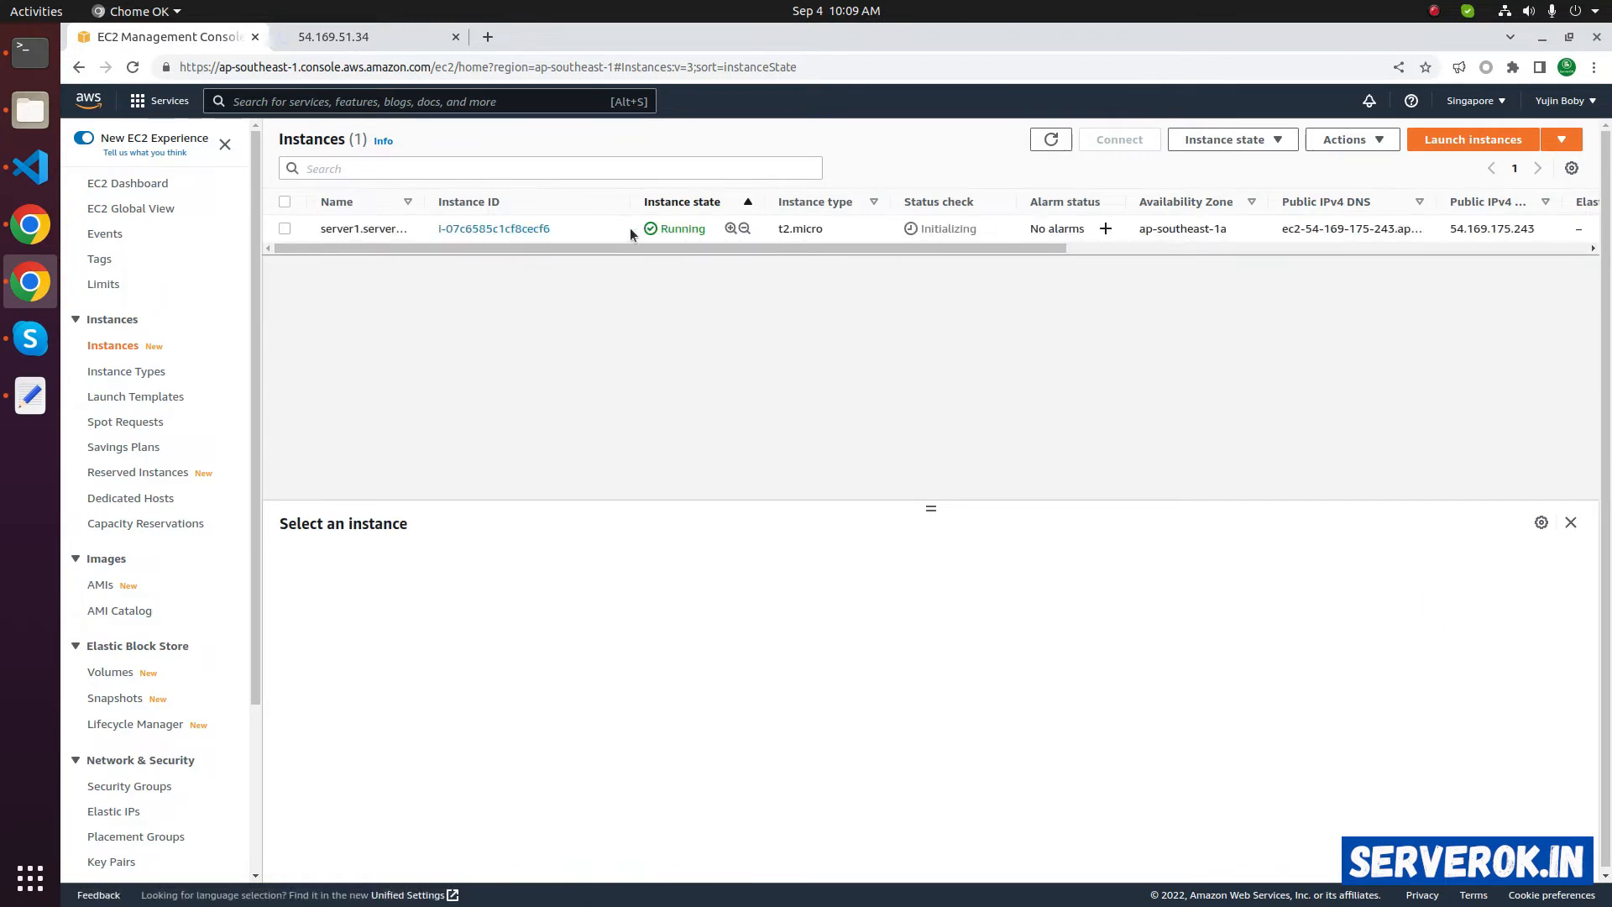
pyautogui.moveTo(493, 229)
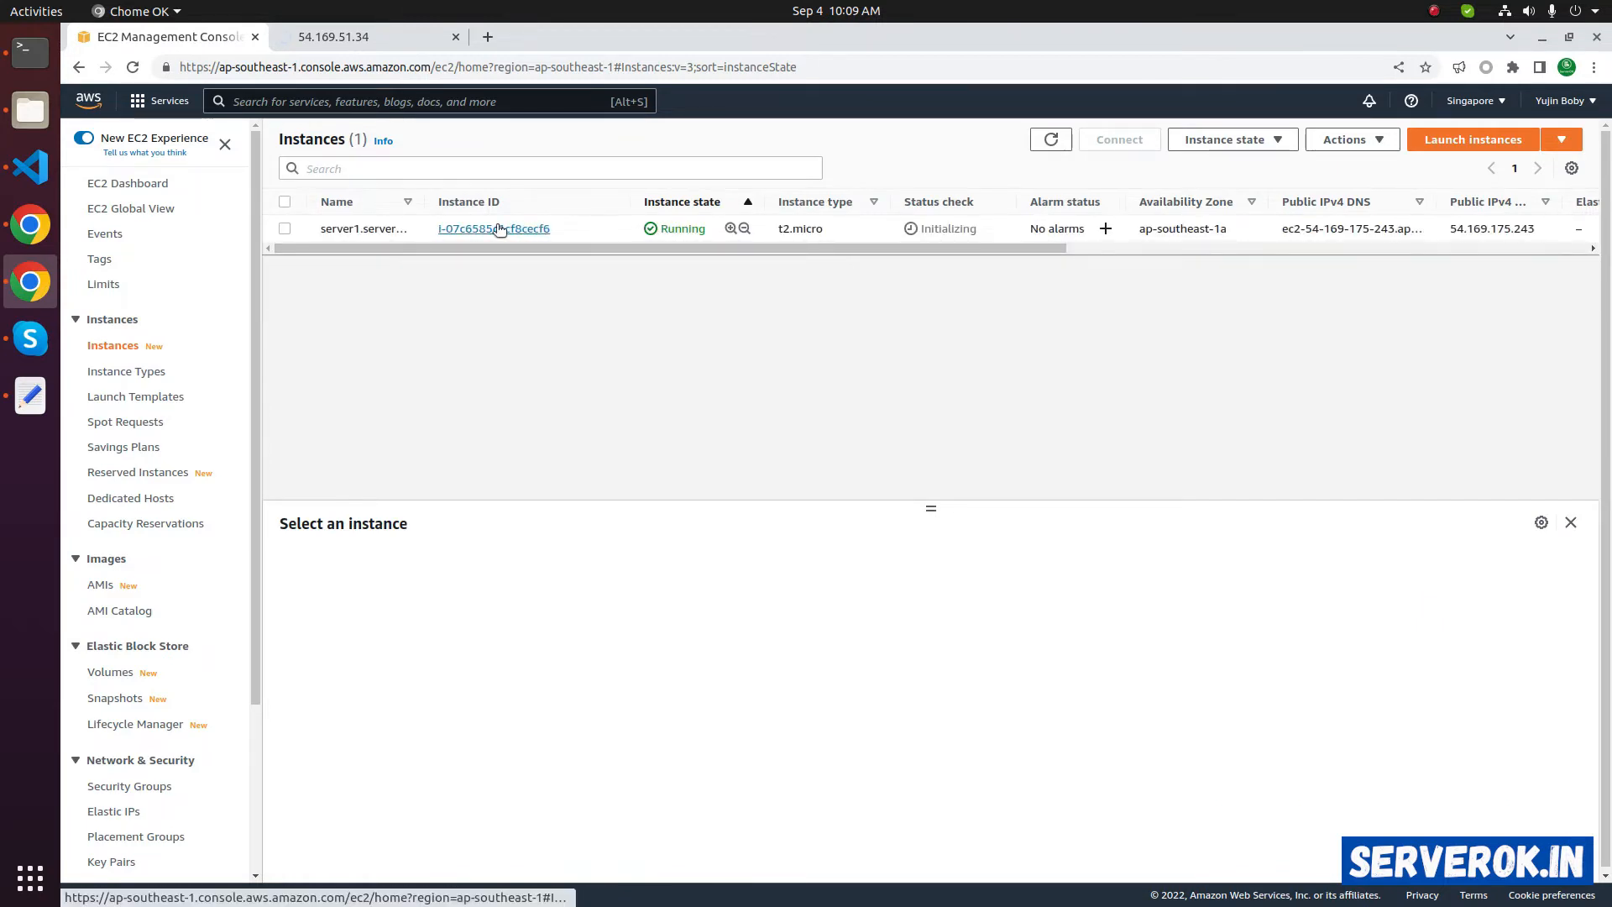
pyautogui.click(493, 228)
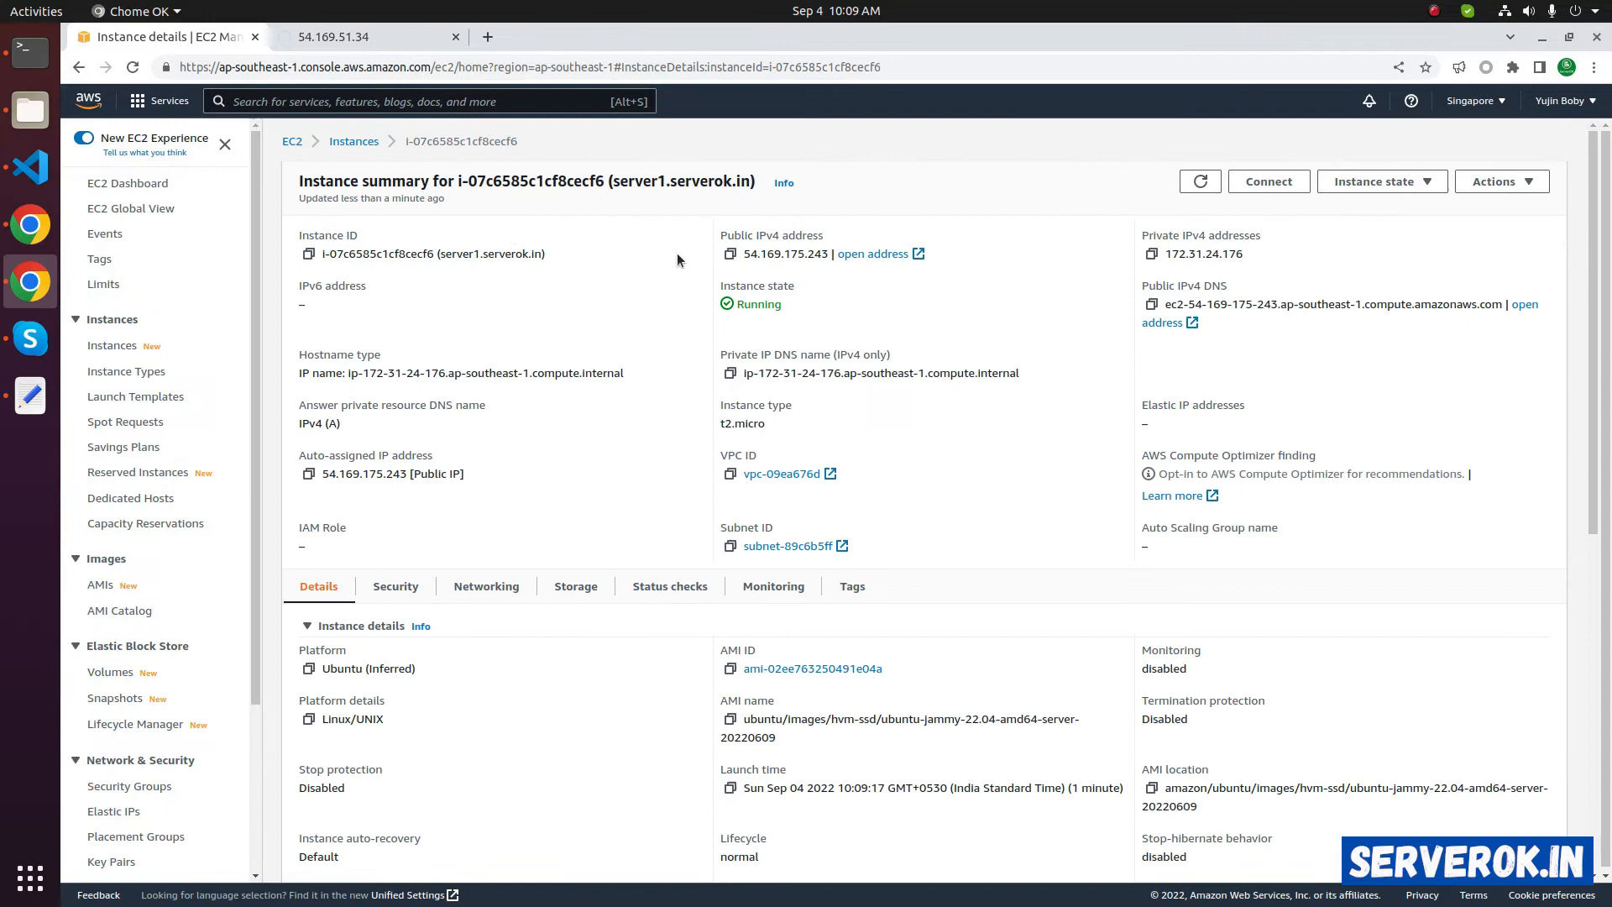
pyautogui.click(727, 253)
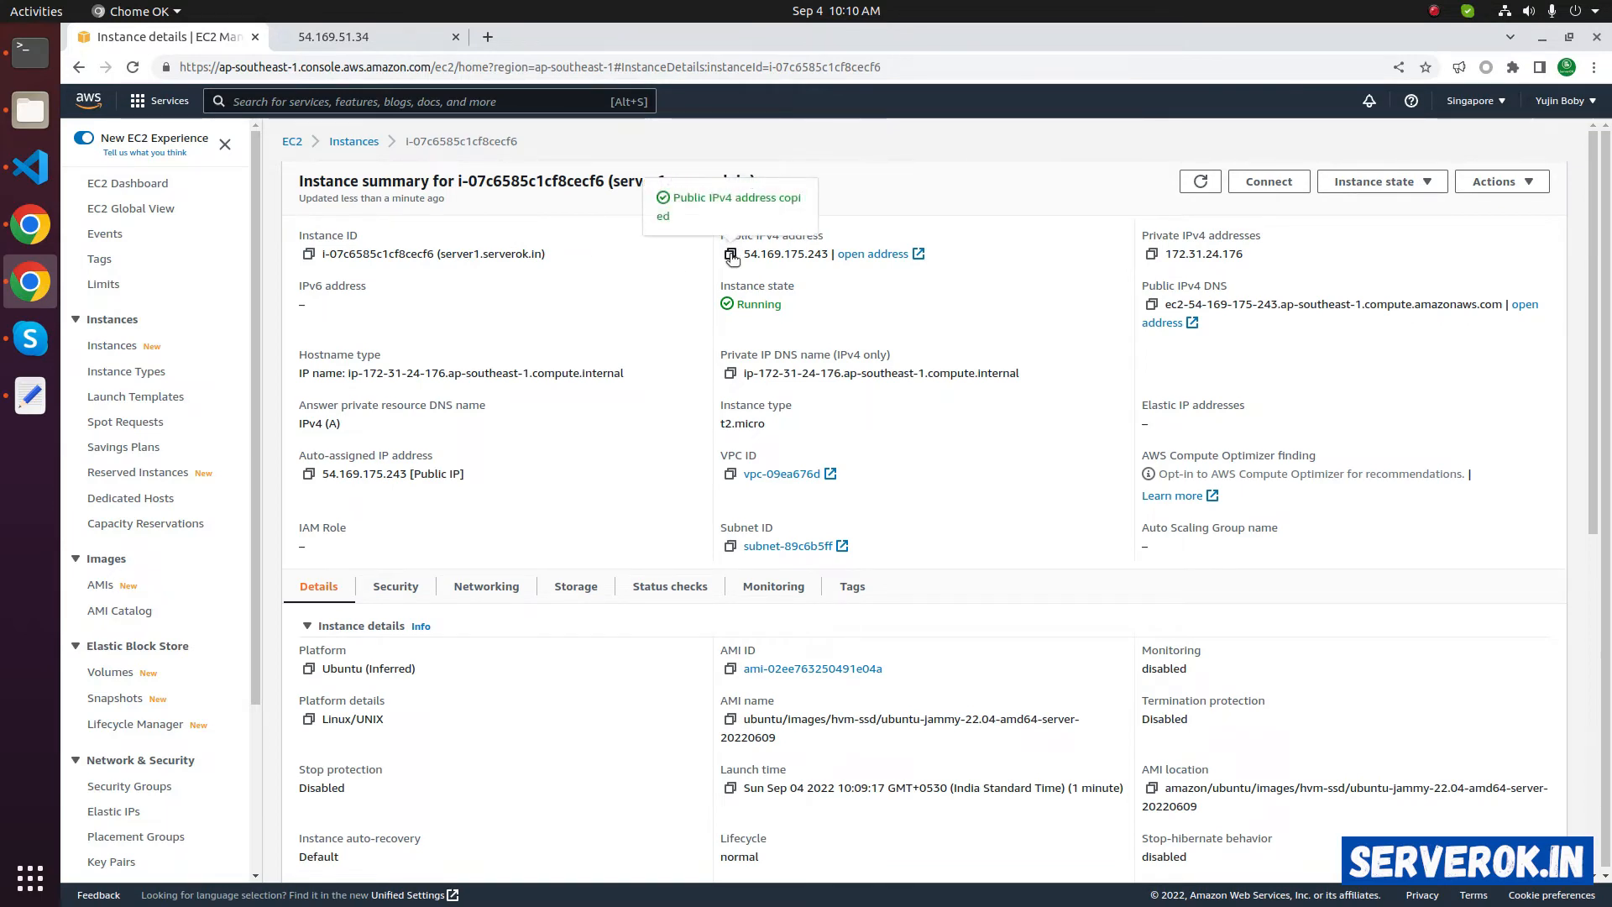
# Close the 54.169.51.34 browser tab and switch back to the EC2 console tab
pyautogui.click(360, 37)
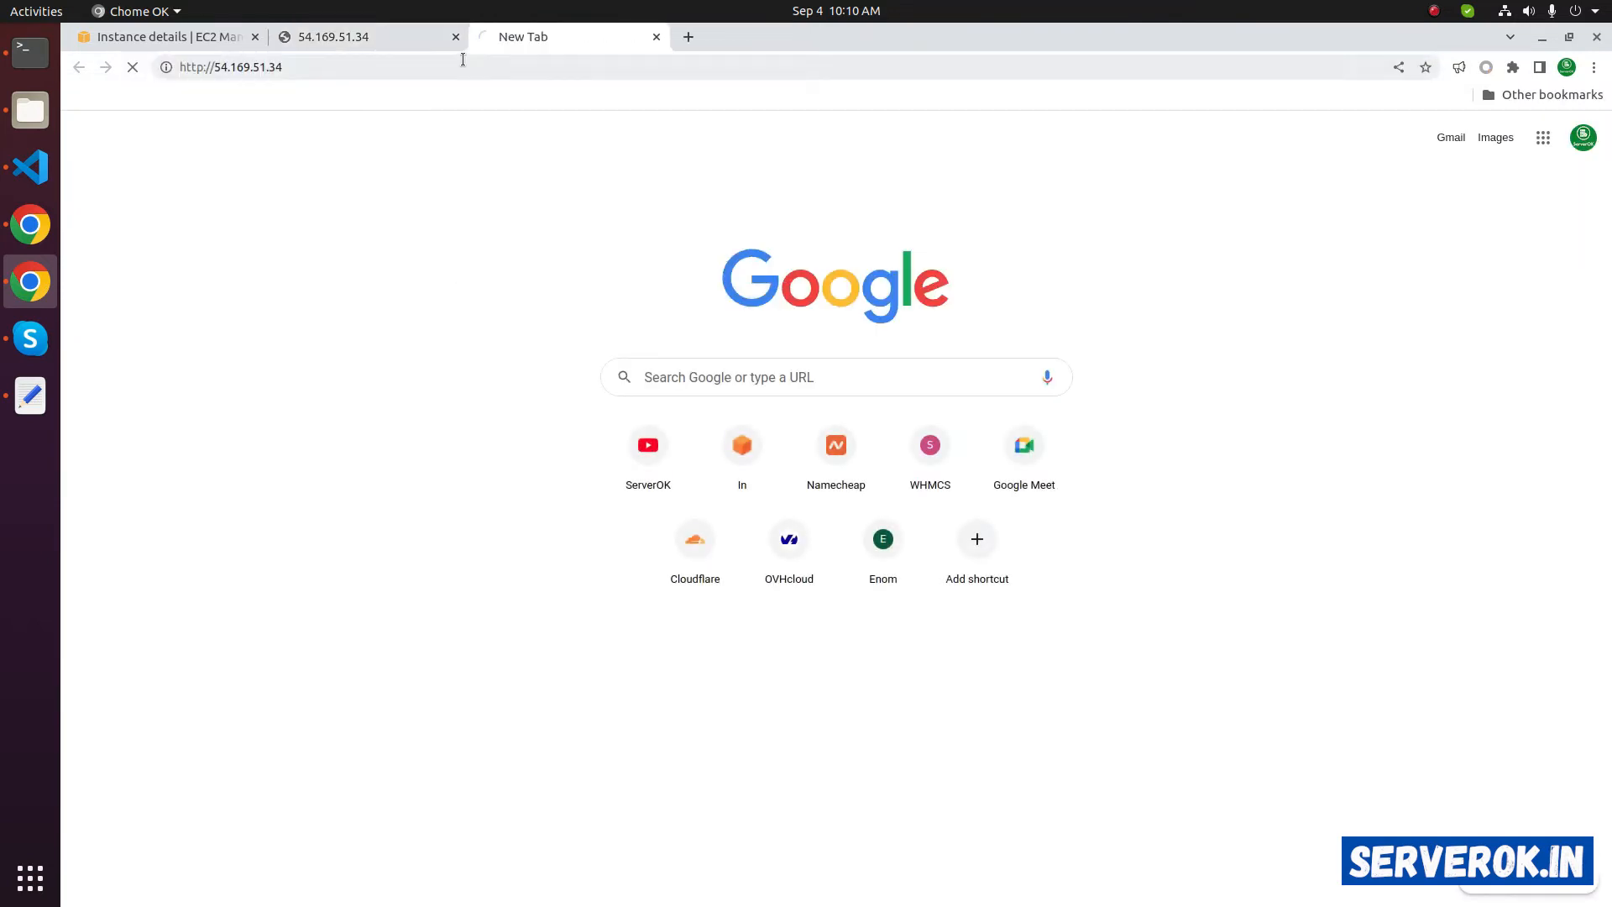
pyautogui.click(455, 37)
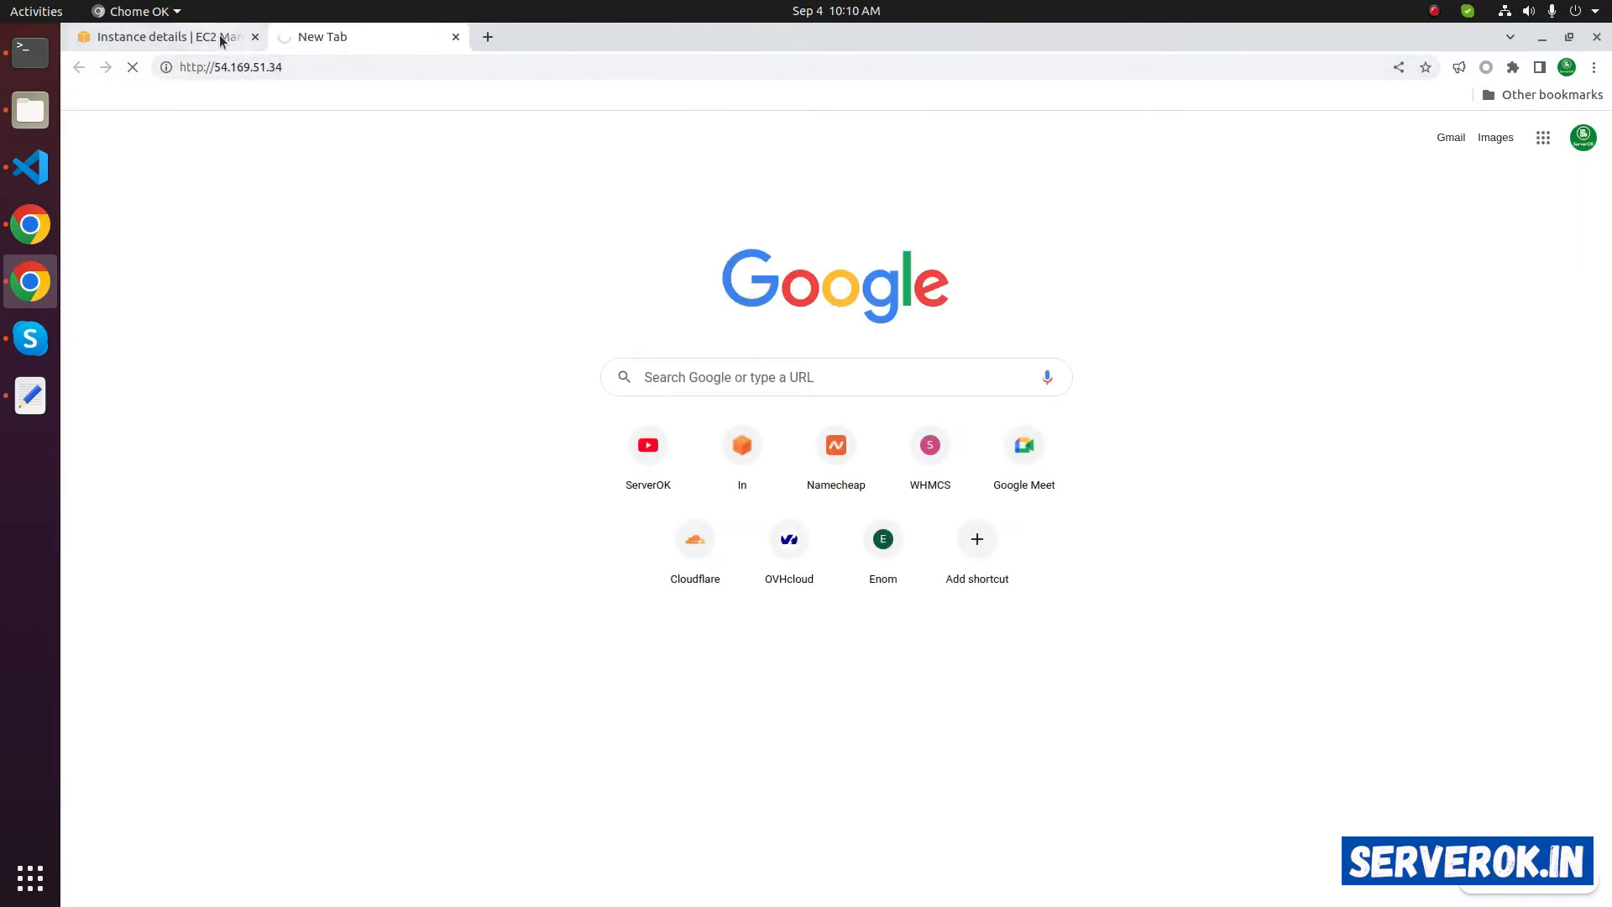
pyautogui.click(154, 36)
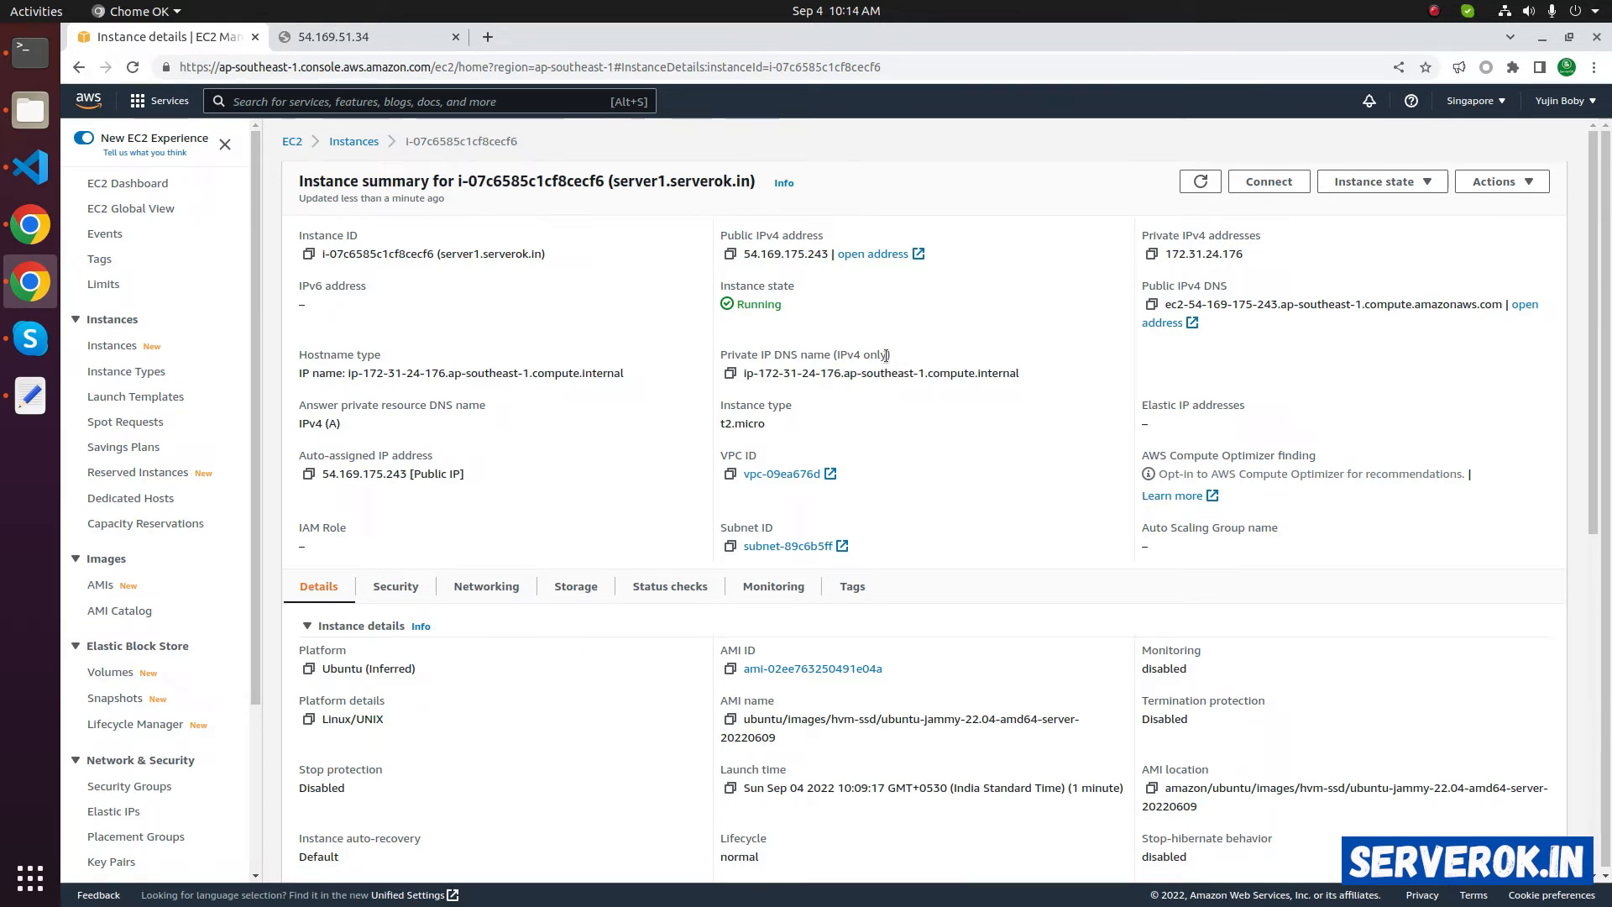
pyautogui.moveTo(365, 682)
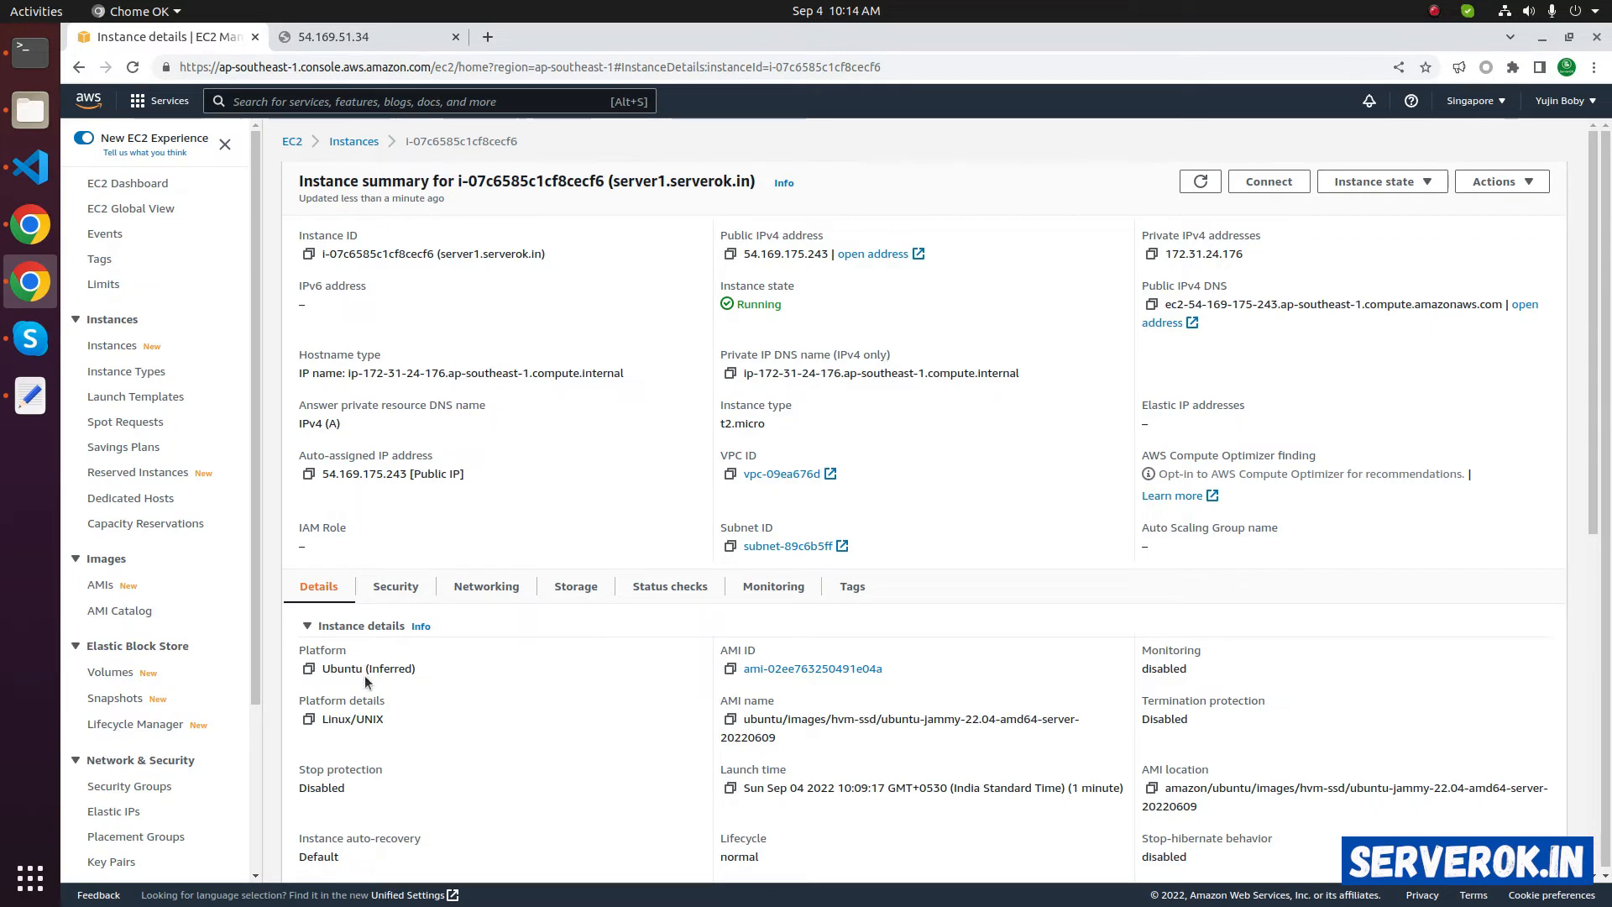
pyautogui.moveTo(189, 710)
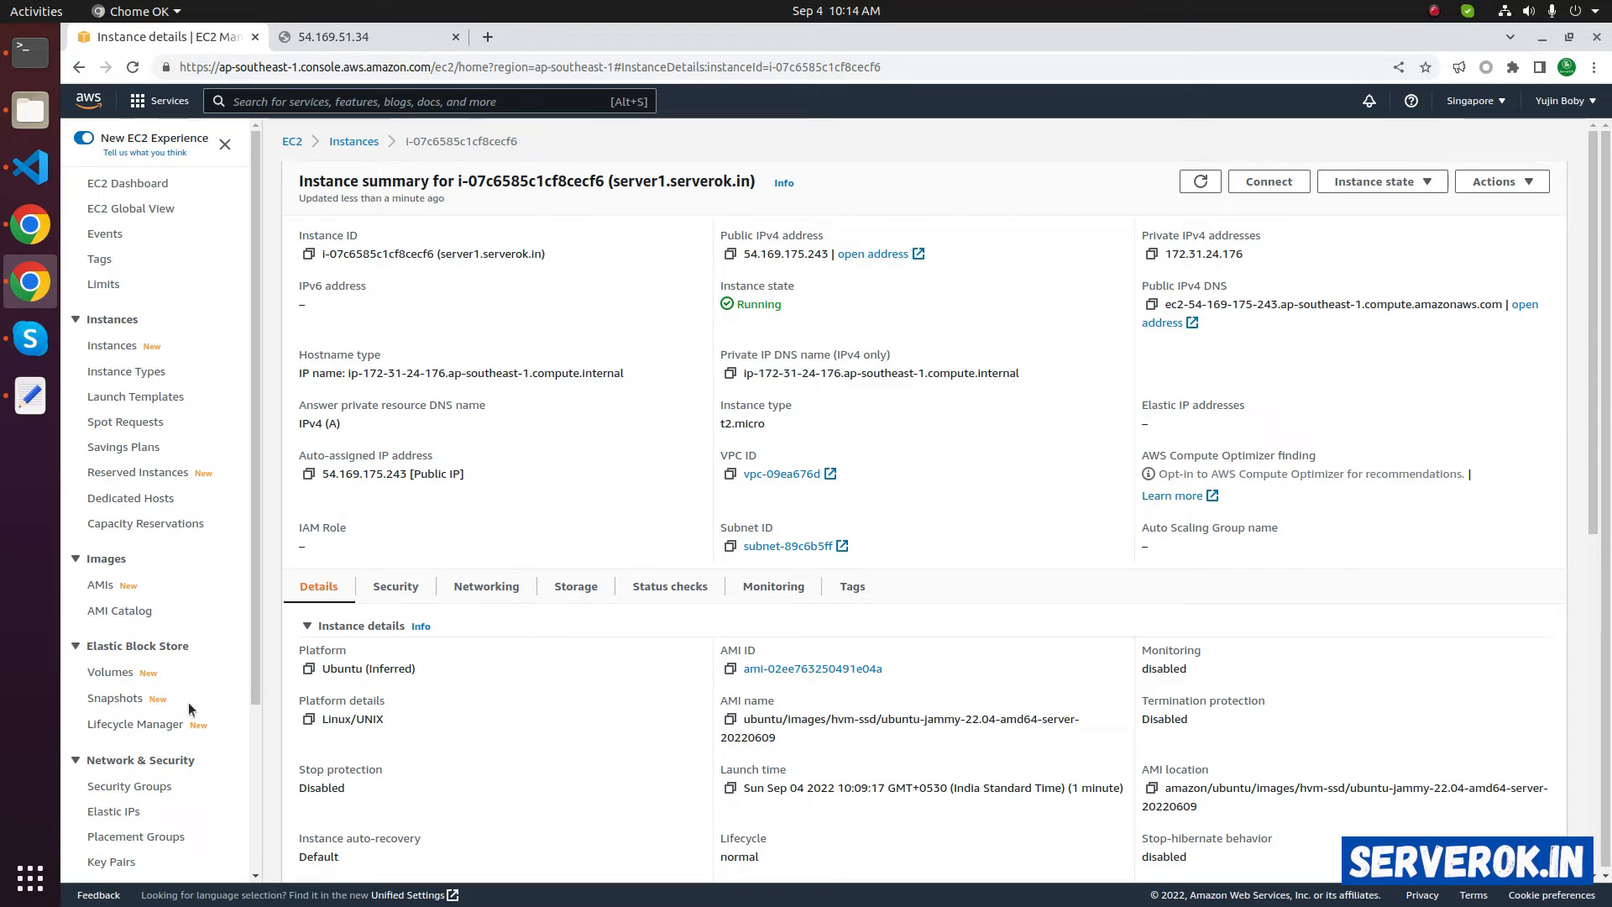
pyautogui.moveTo(112, 811)
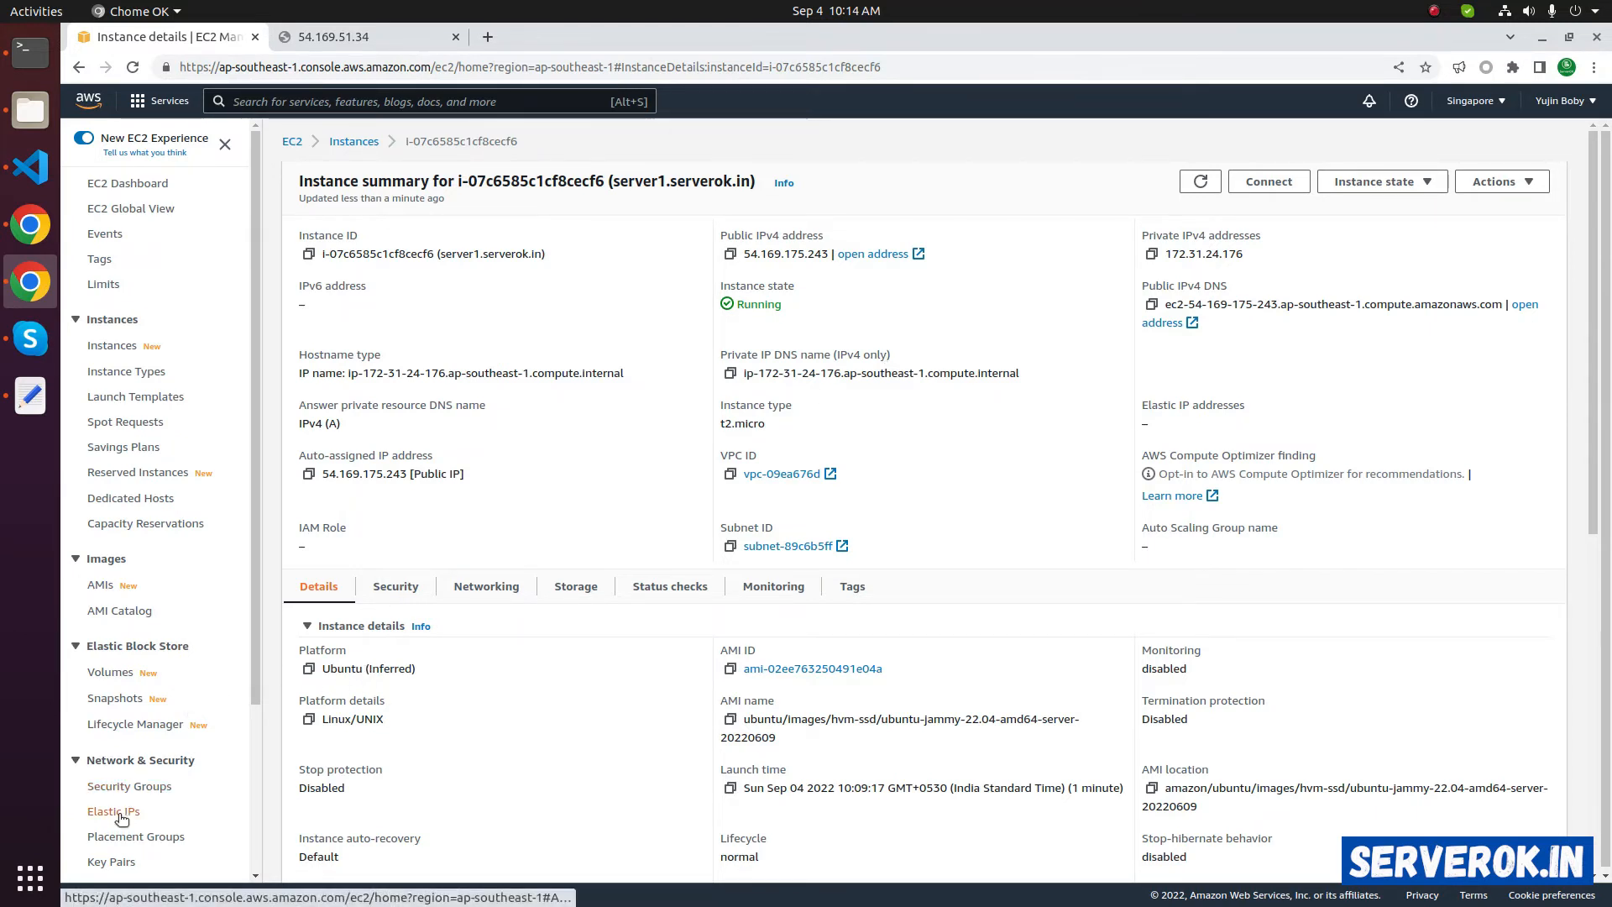
# Allocate Elastic IP 54.255.199.97 with tag Name = server1.serverok.in
pyautogui.click(113, 810)
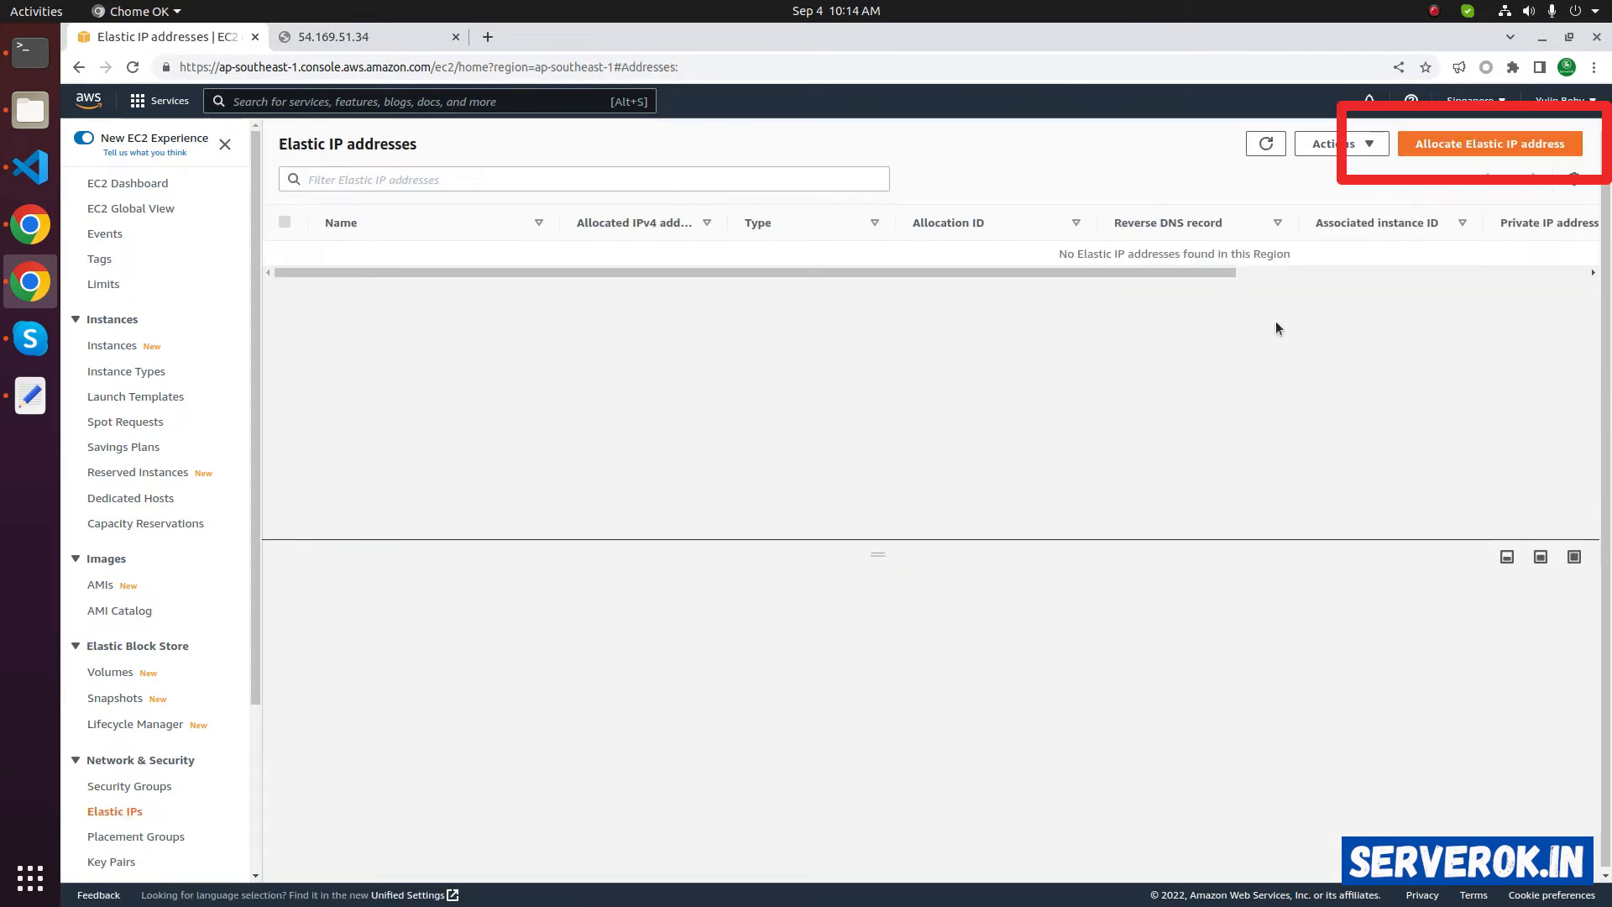
pyautogui.moveTo(1470, 152)
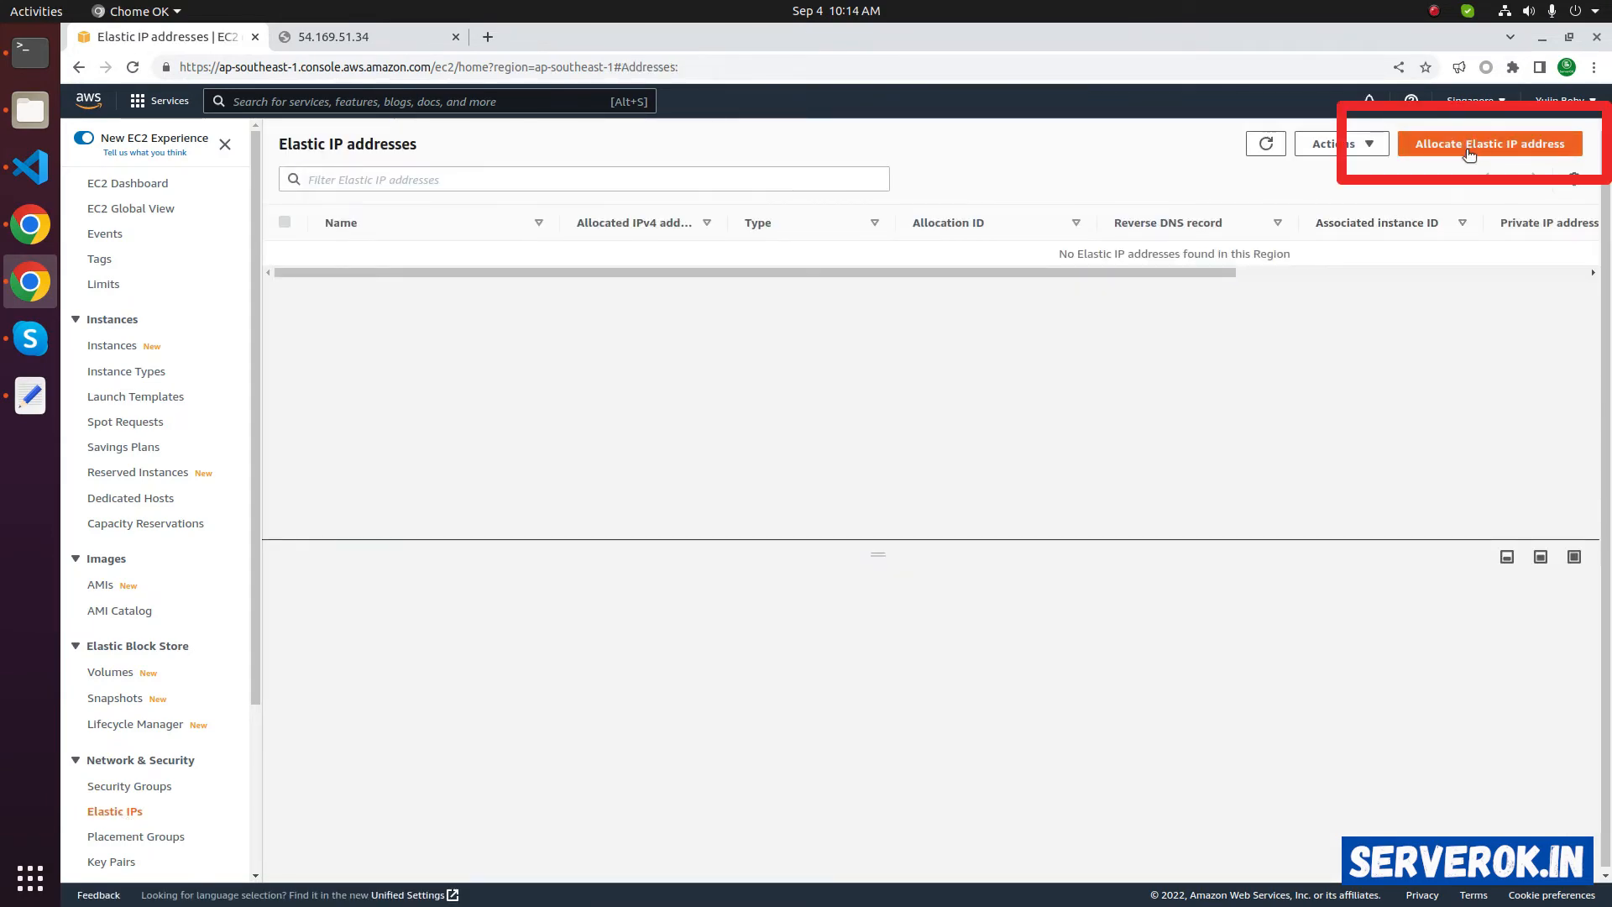
pyautogui.click(1489, 143)
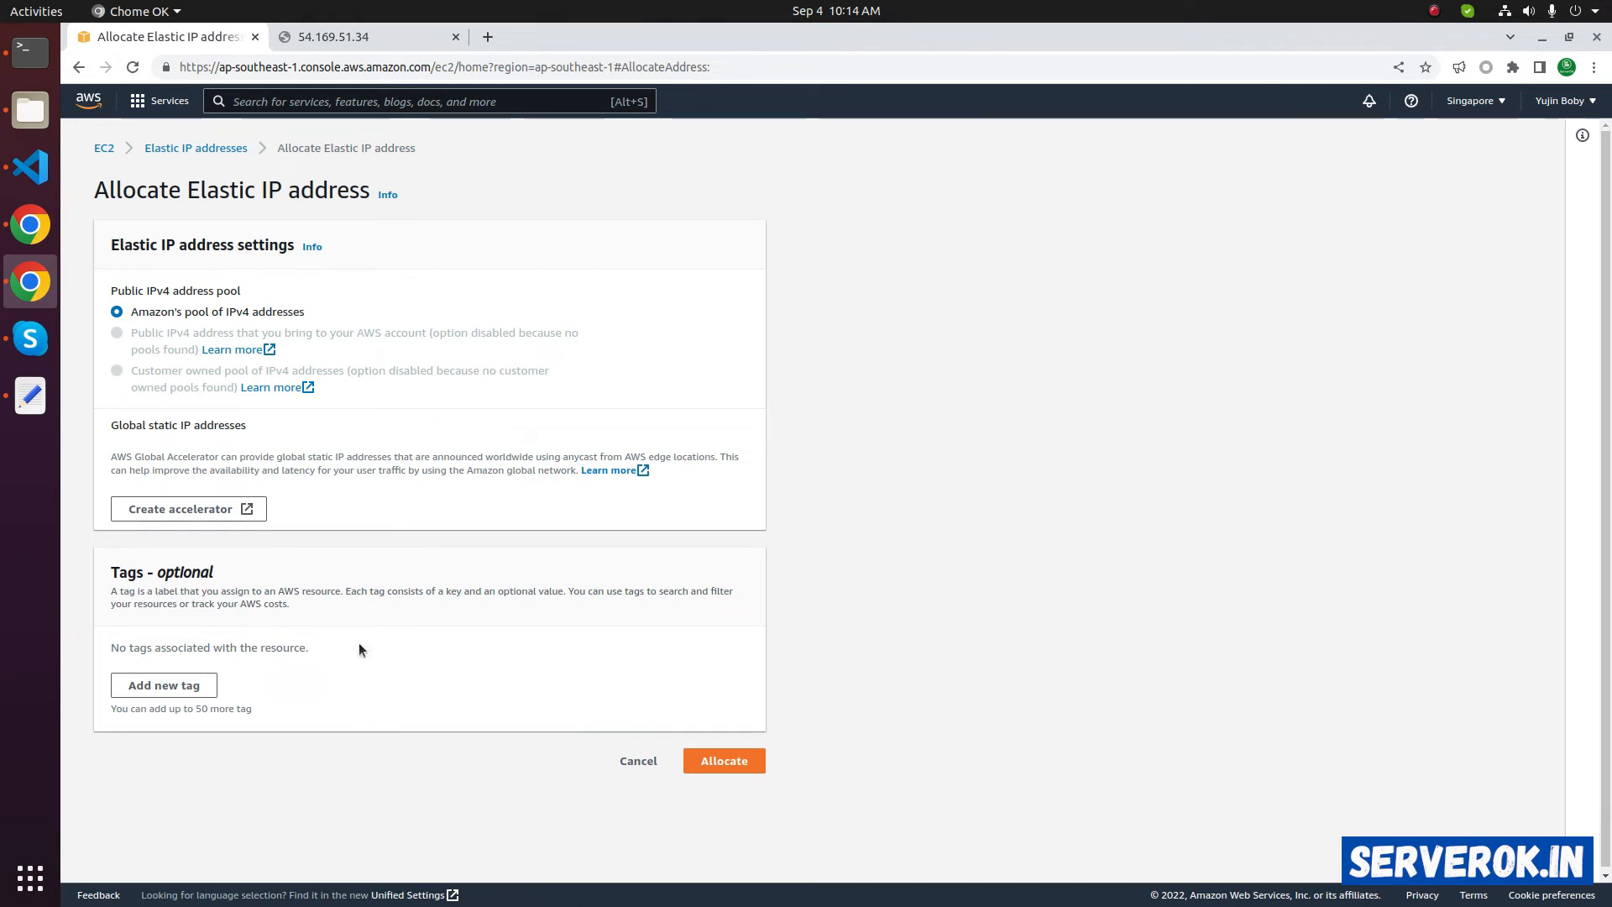
pyautogui.moveTo(312, 589)
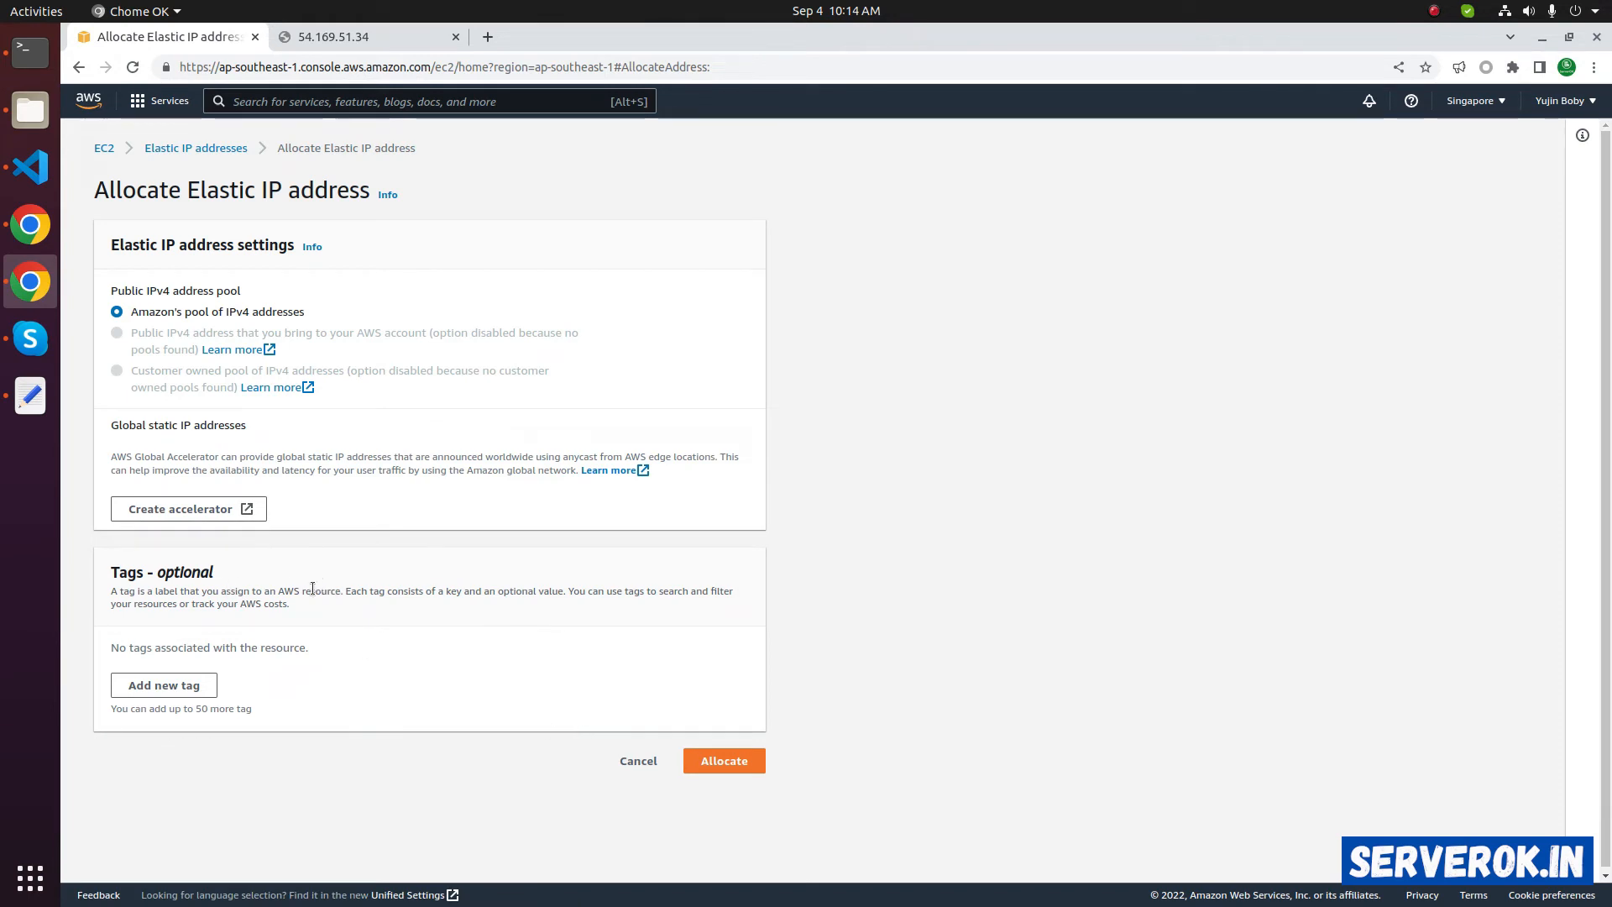
pyautogui.moveTo(164, 685)
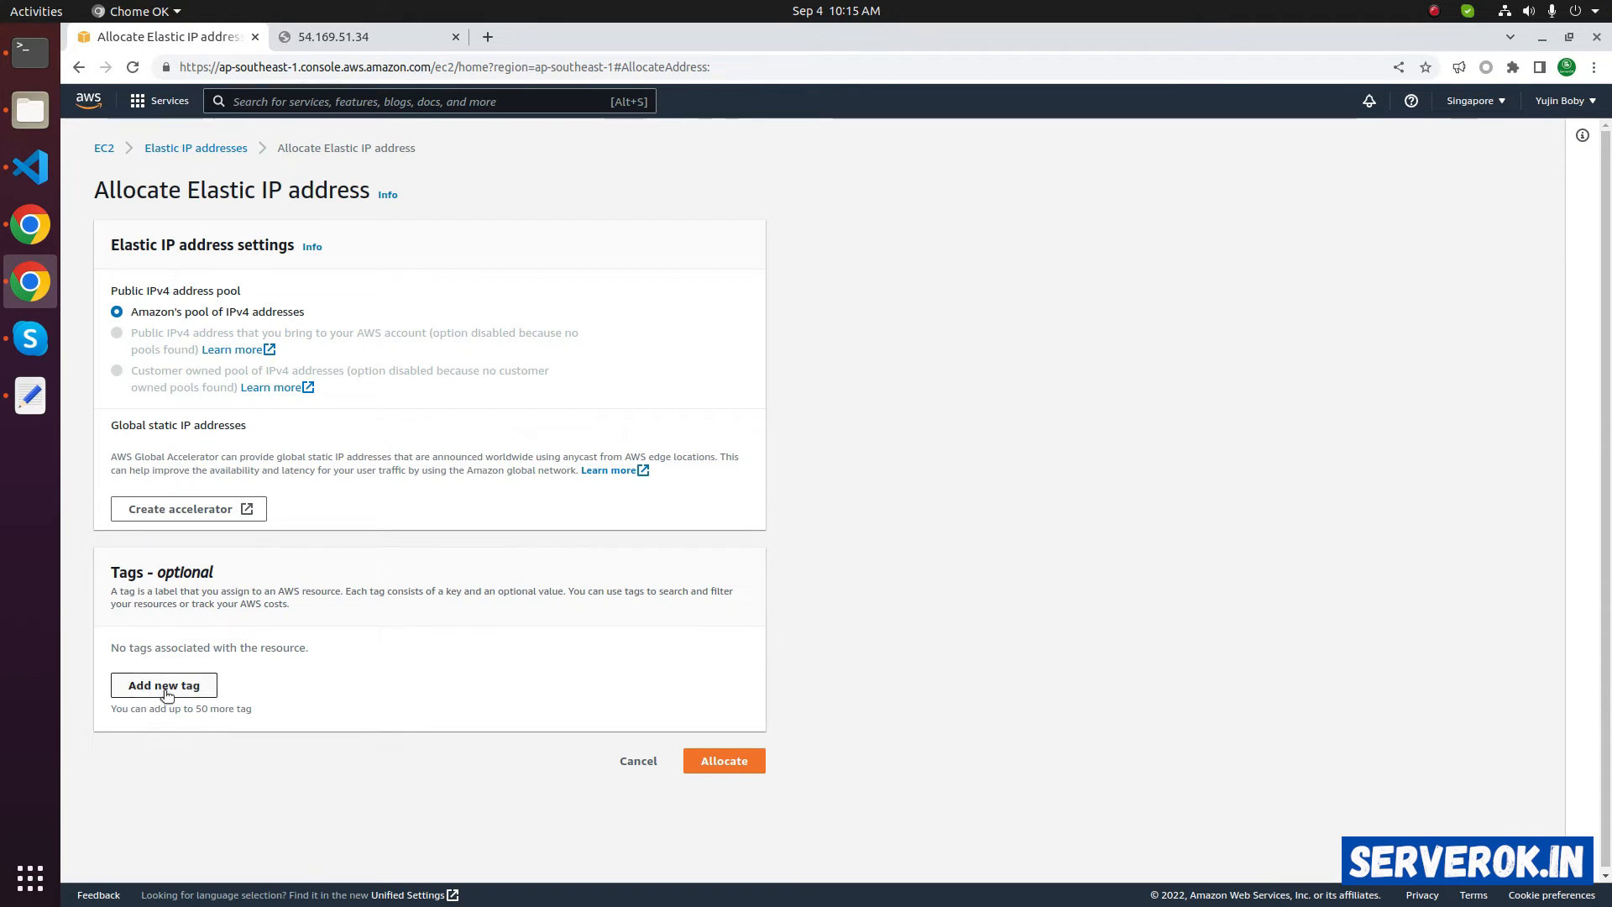
pyautogui.click(163, 685)
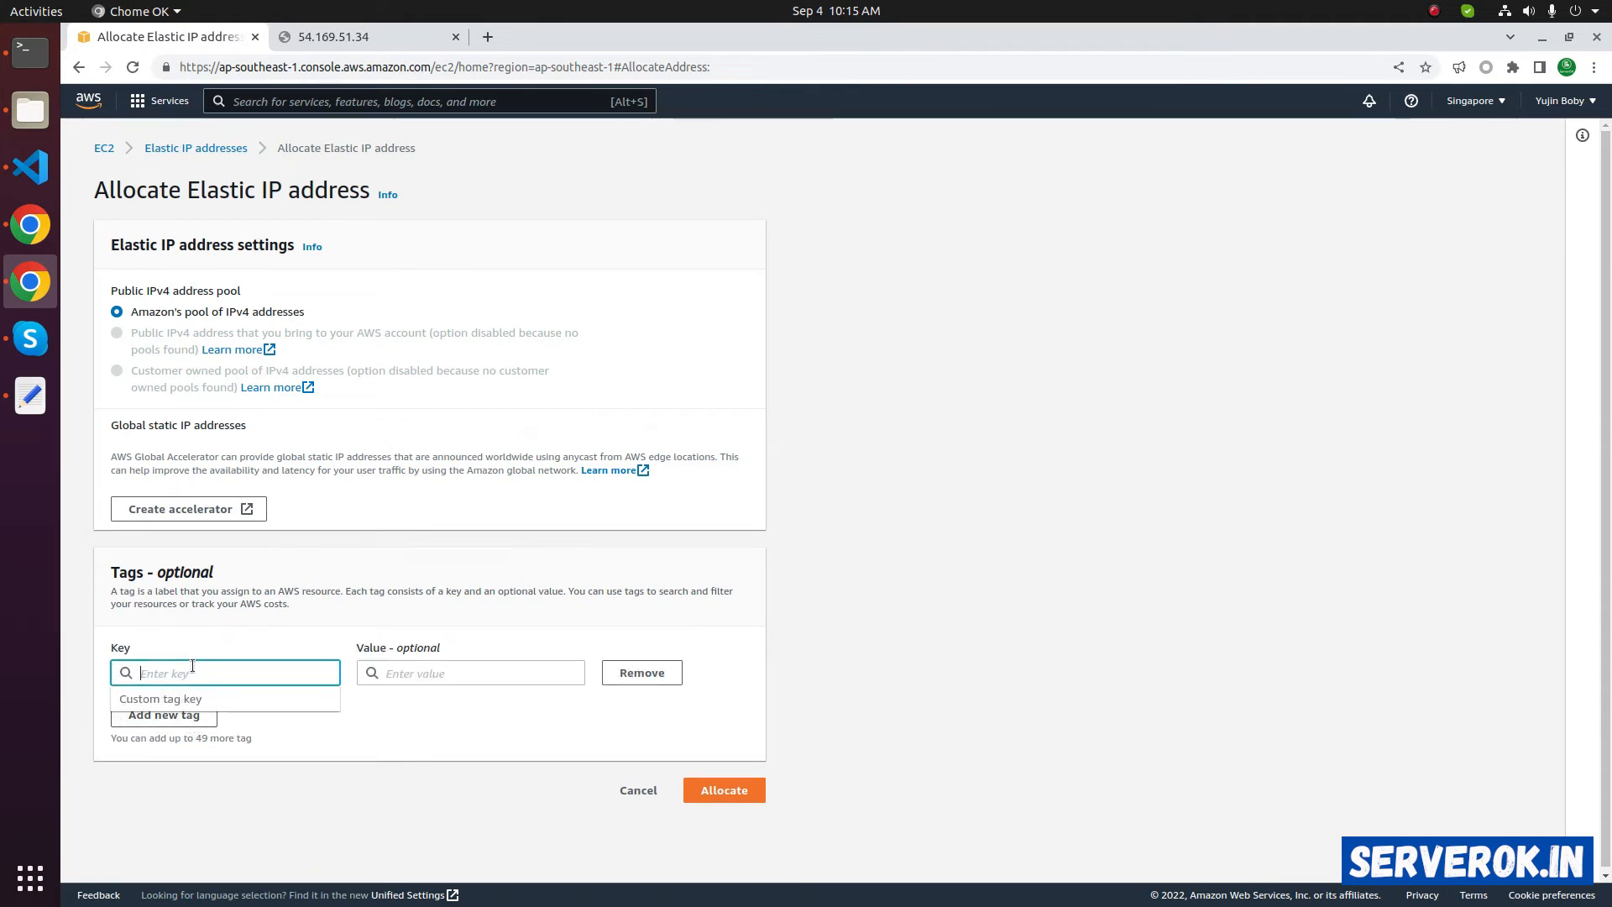
pyautogui.write('Name')
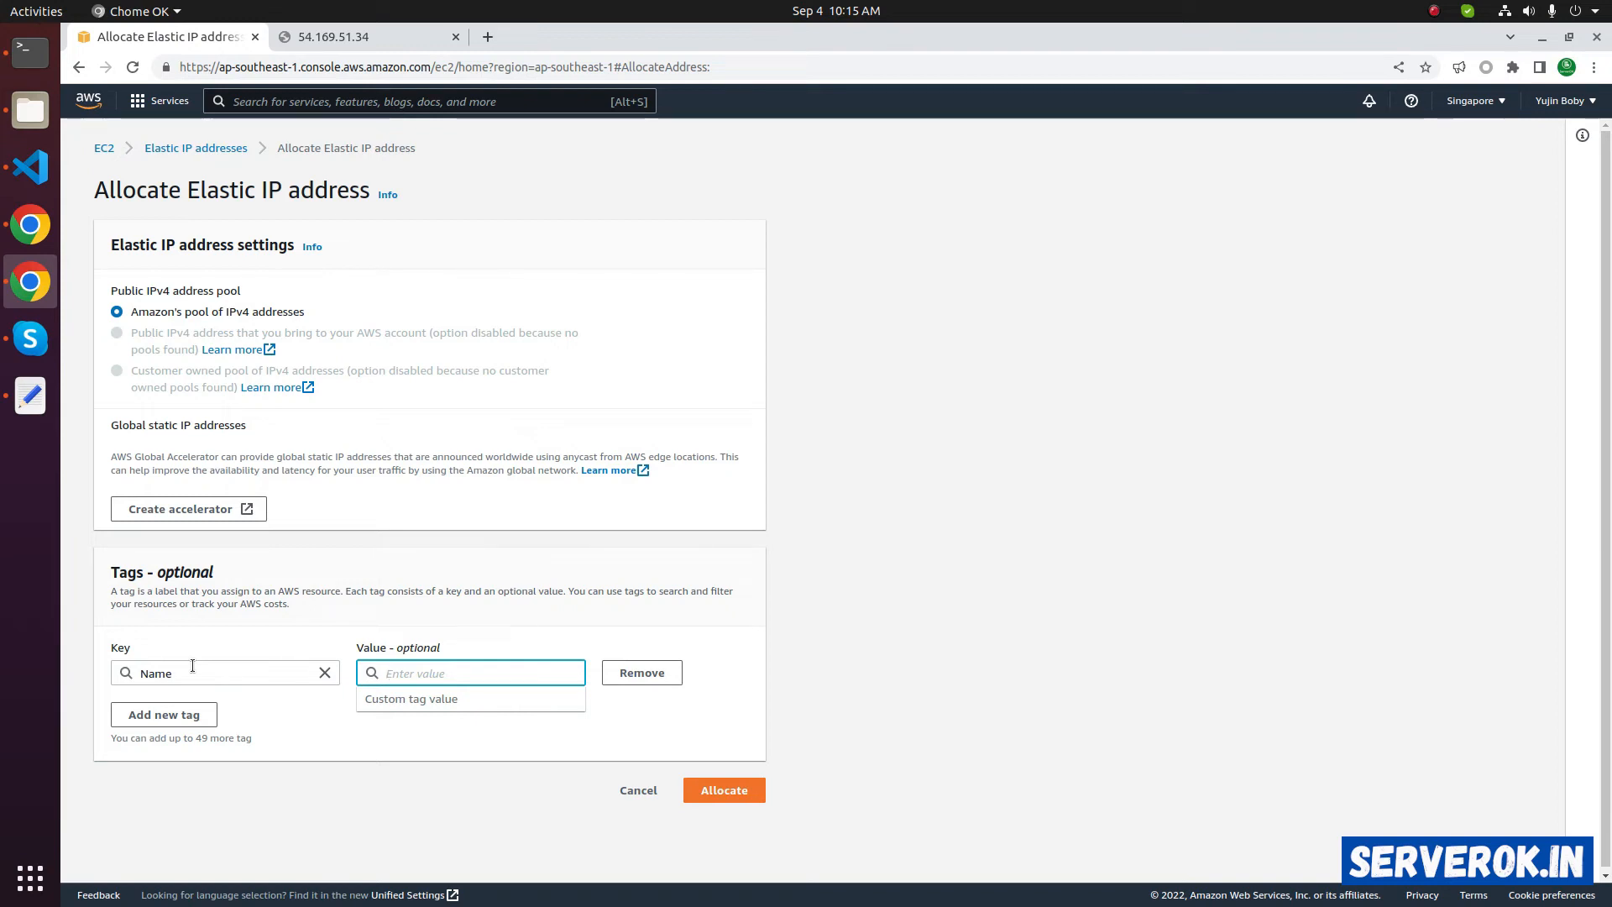
pyautogui.write('server1.serverok.in')
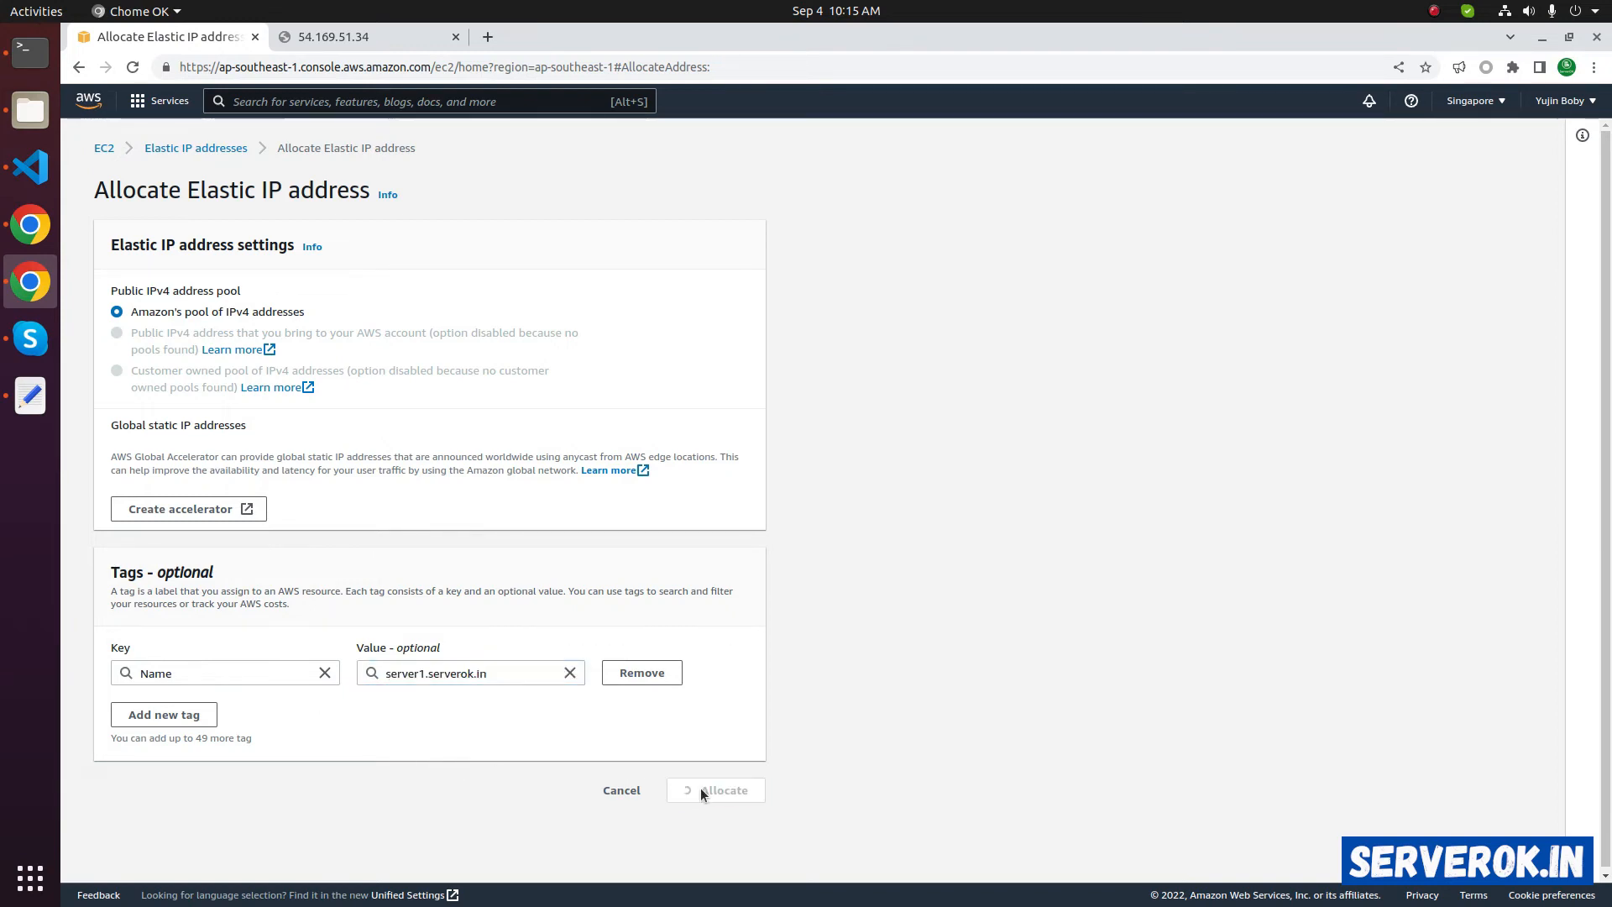
pyautogui.click(722, 789)
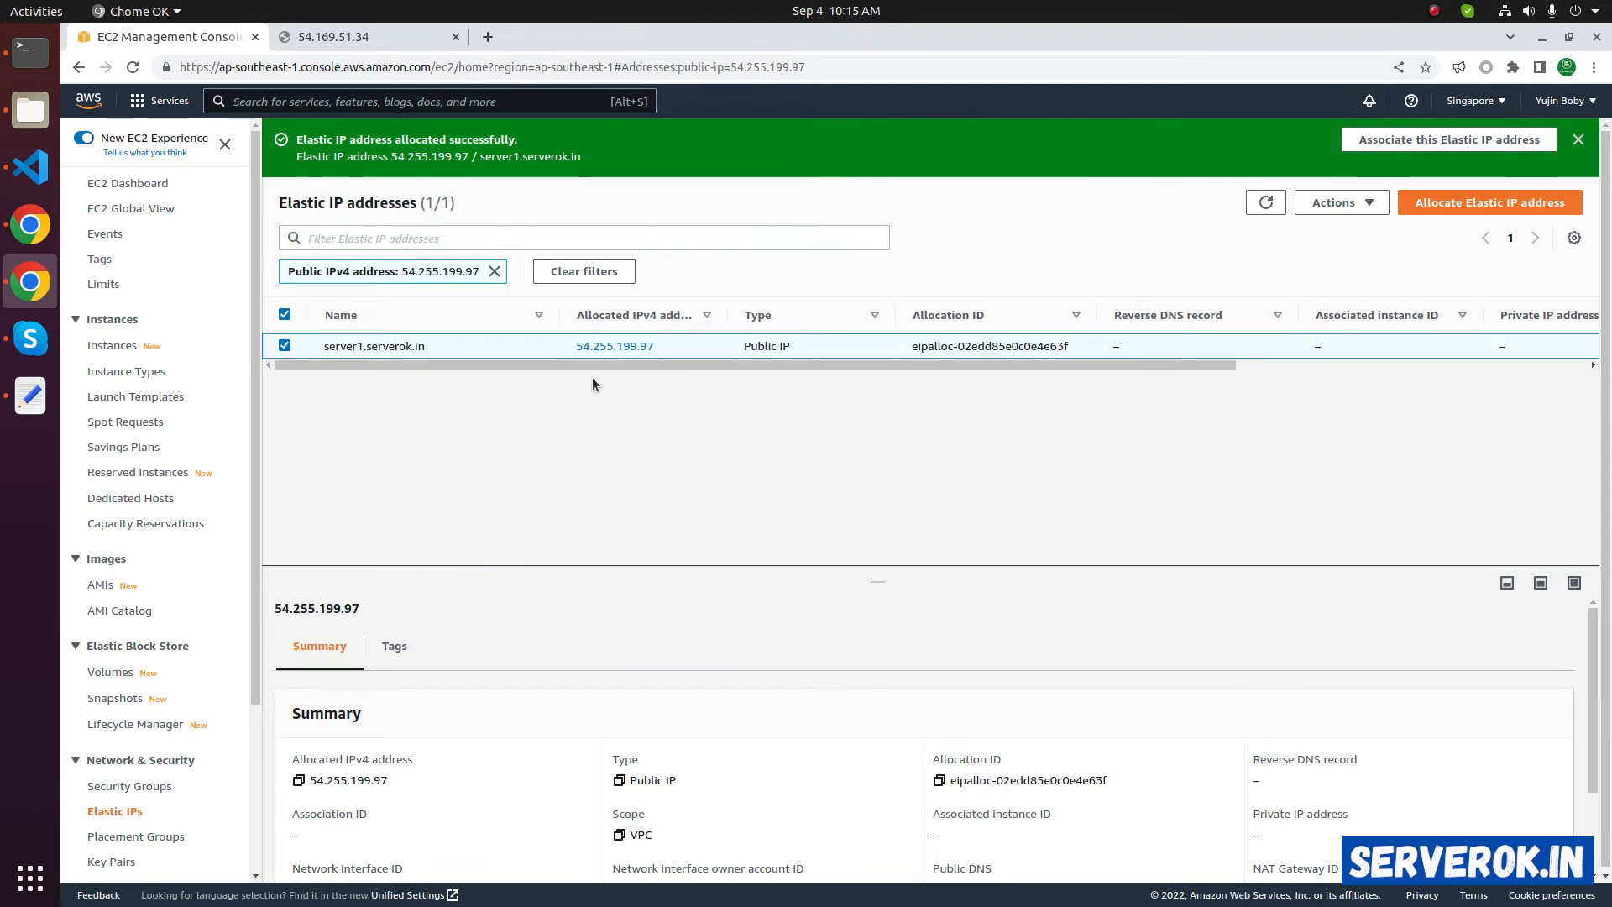
# Load 54.255.199.97 in a fresh Chrome tab, then return to the EC2 console tab
pyautogui.doubleClick(613, 345)
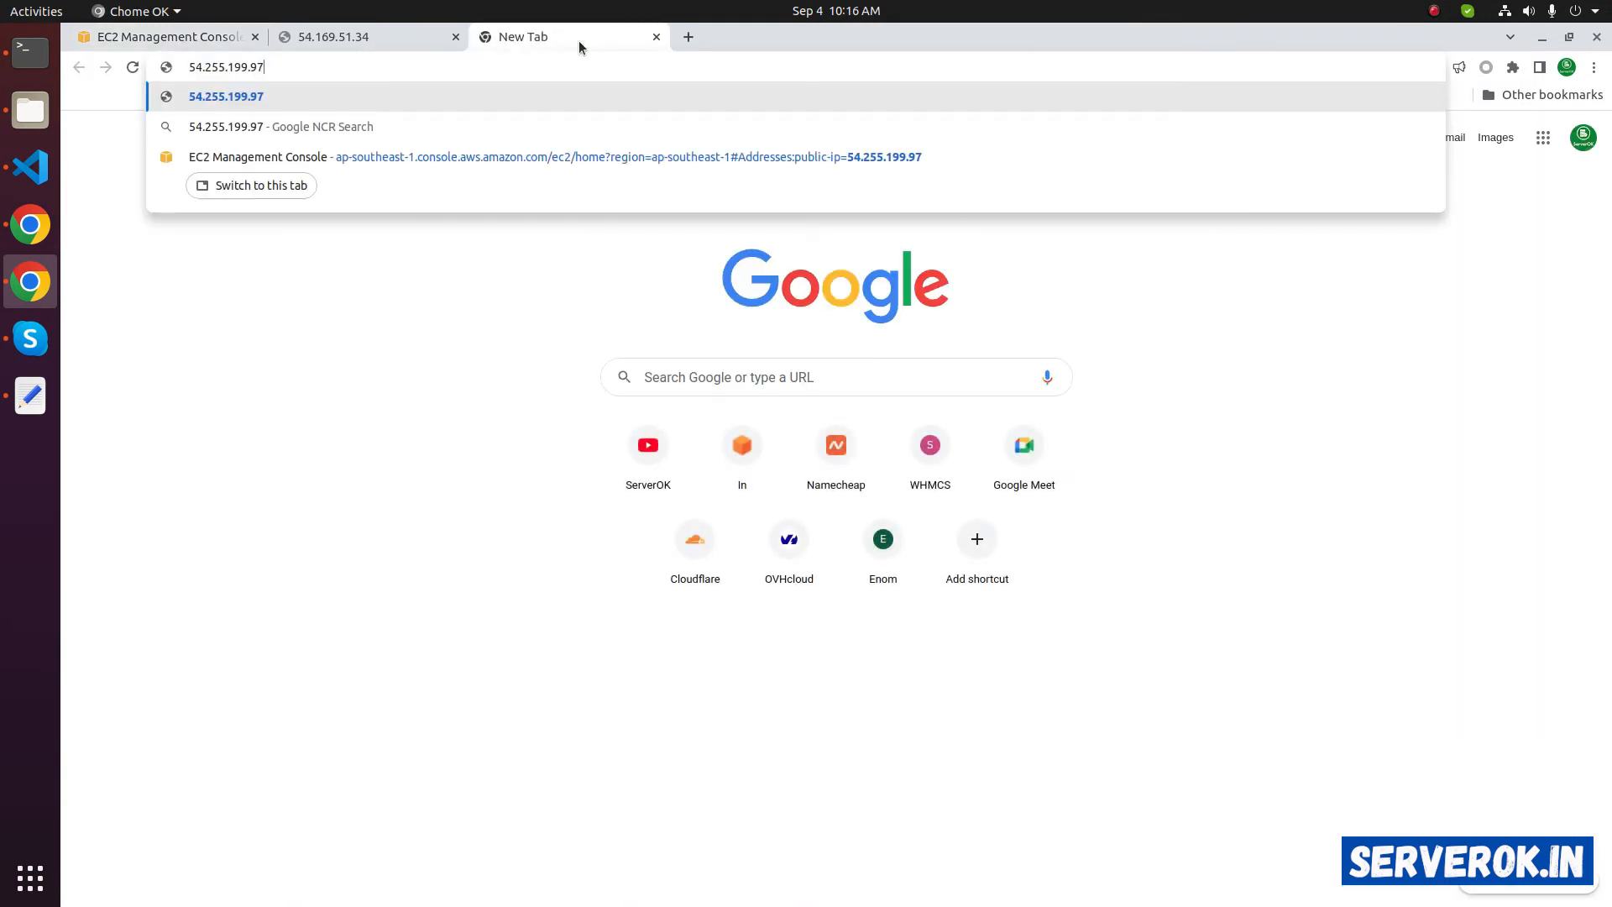
pyautogui.press('Return')
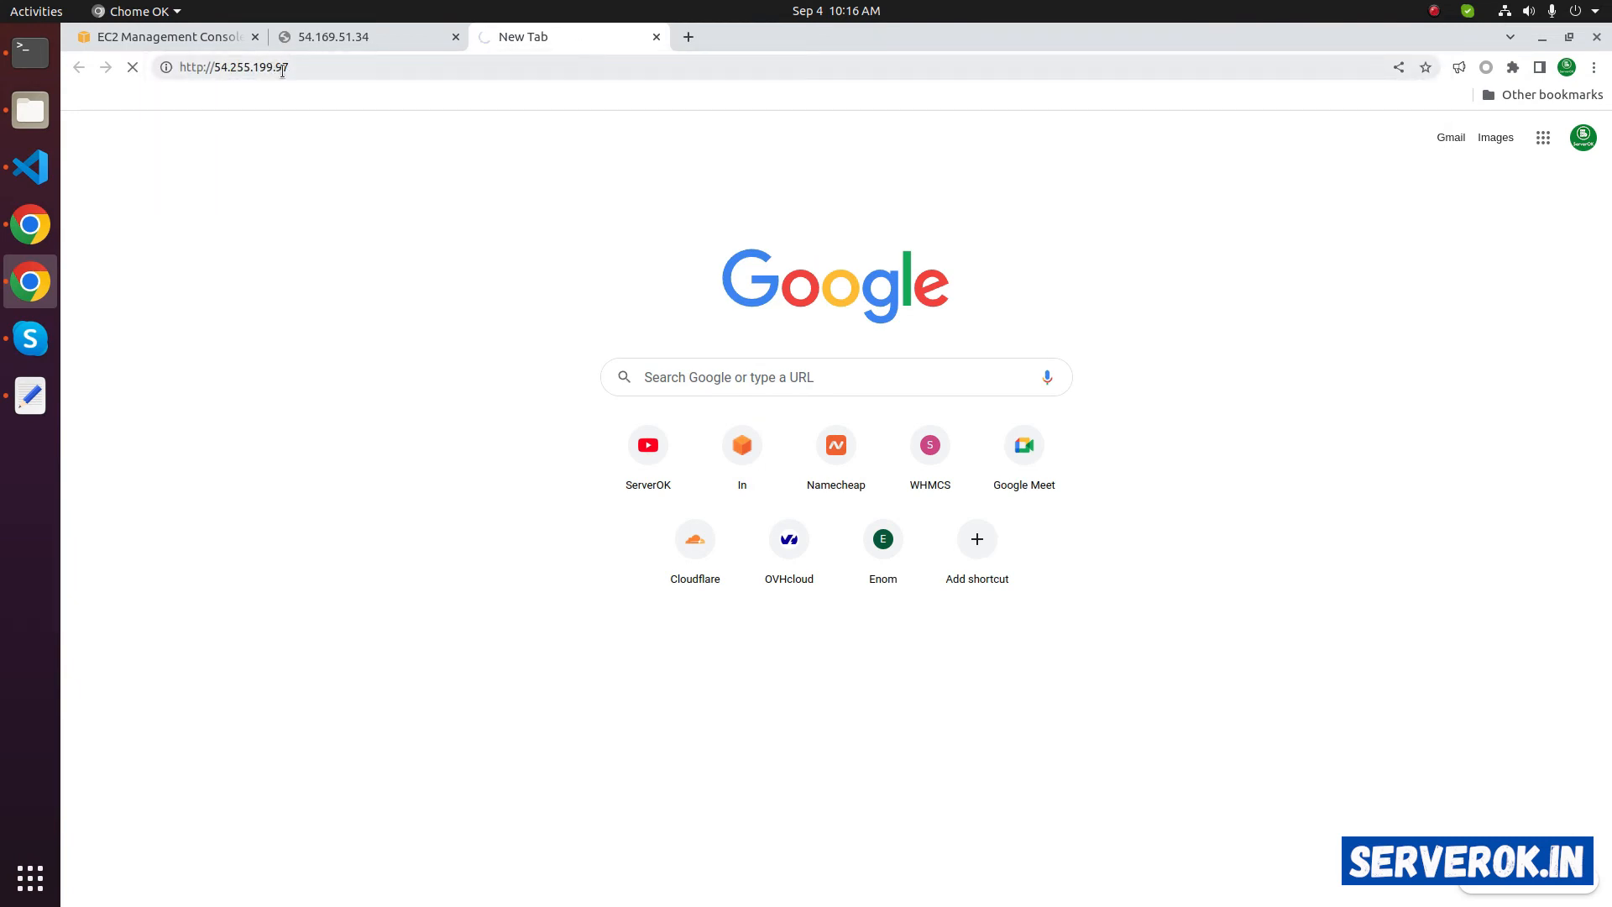
pyautogui.moveTo(164, 36)
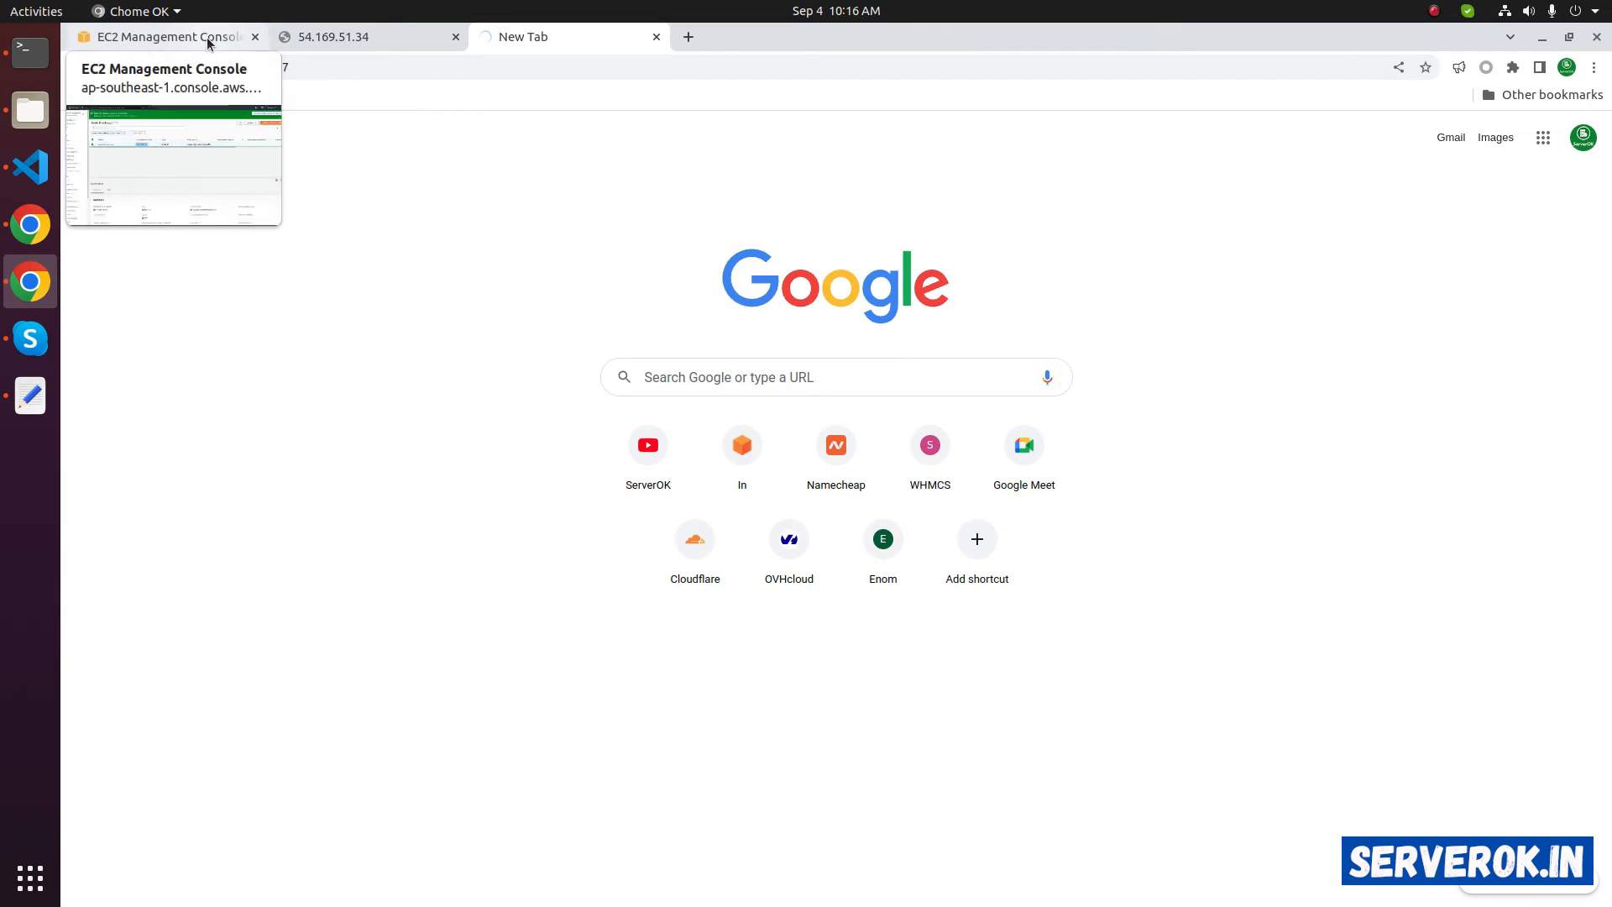
pyautogui.click(165, 36)
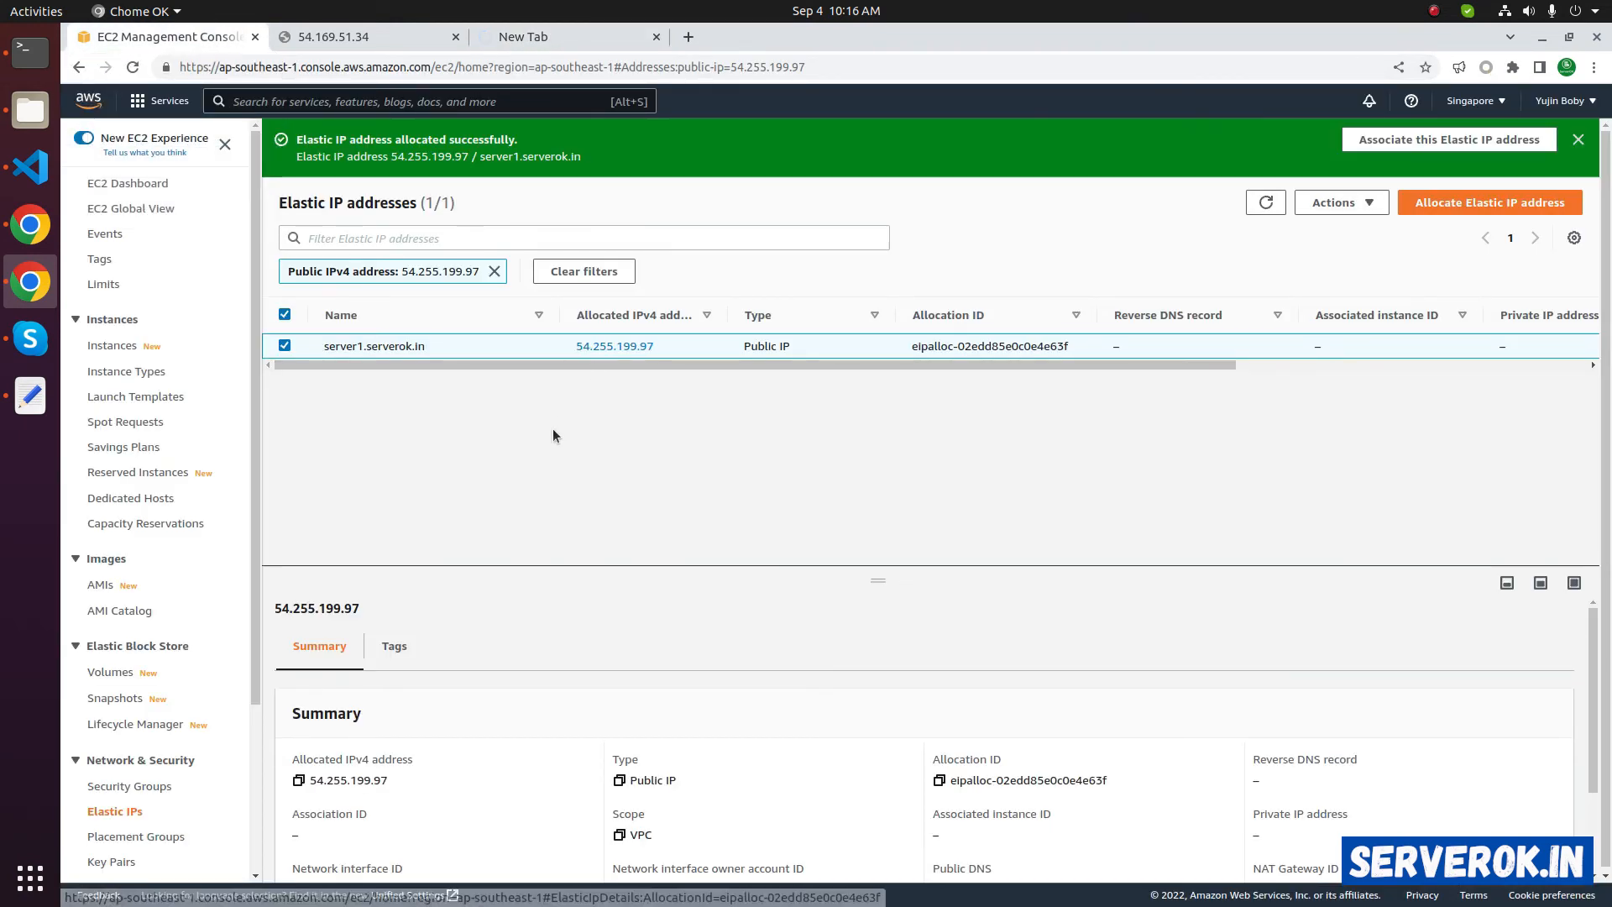
pyautogui.moveTo(613, 345)
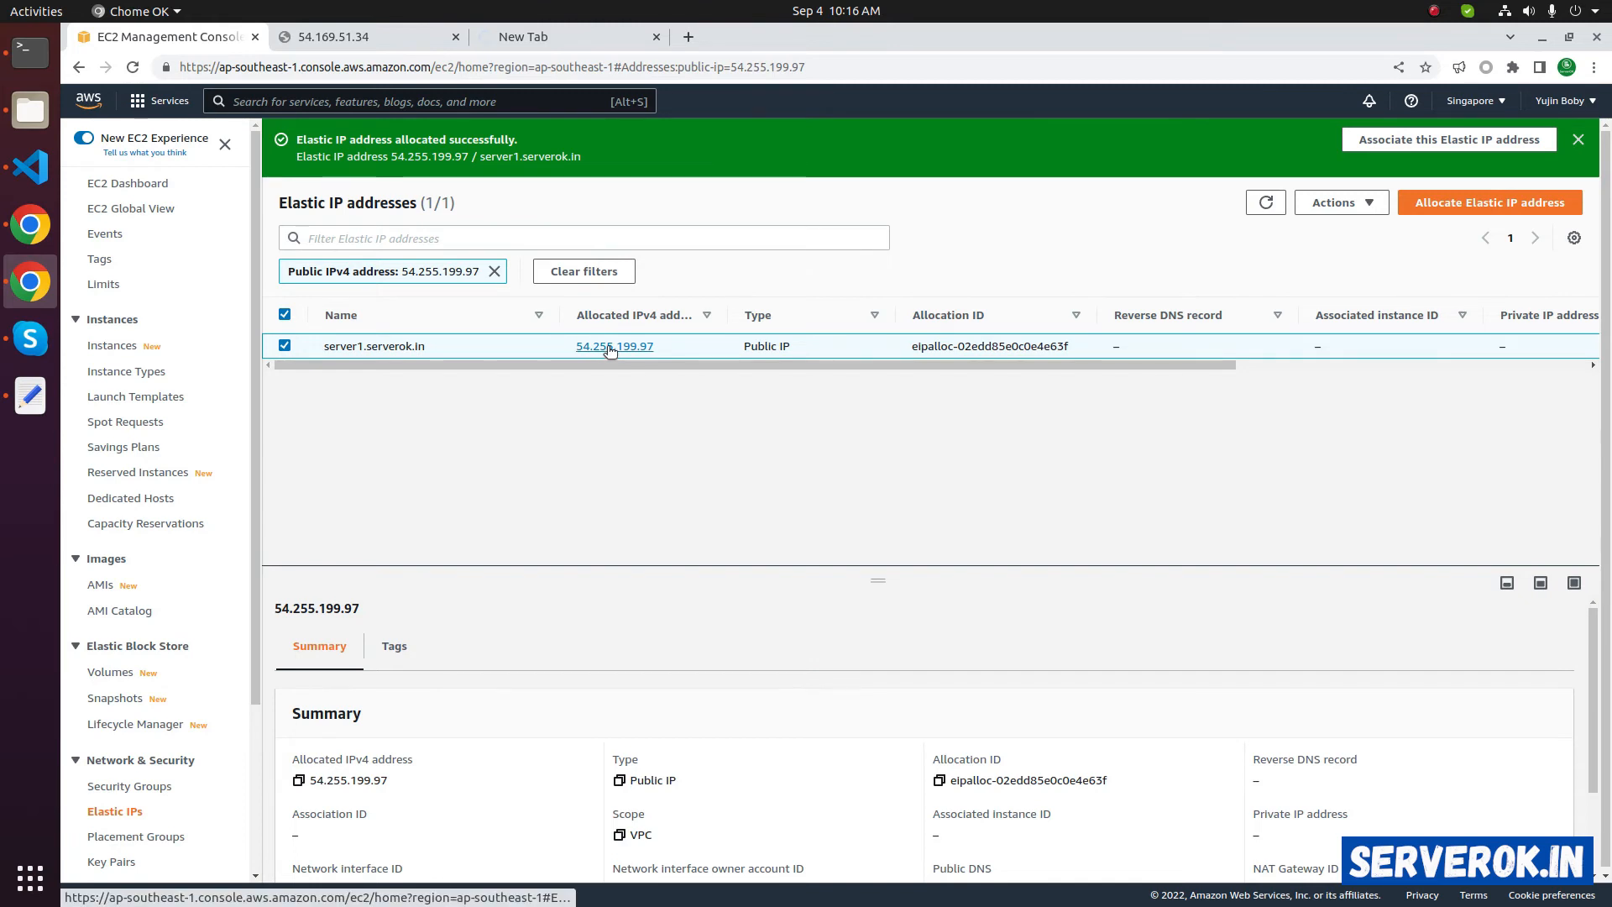
# Associate Elastic IP 54.255.199.97 with instance i-07c6585c1cf8cecf6 (server1.serverok.in)
pyautogui.click(614, 345)
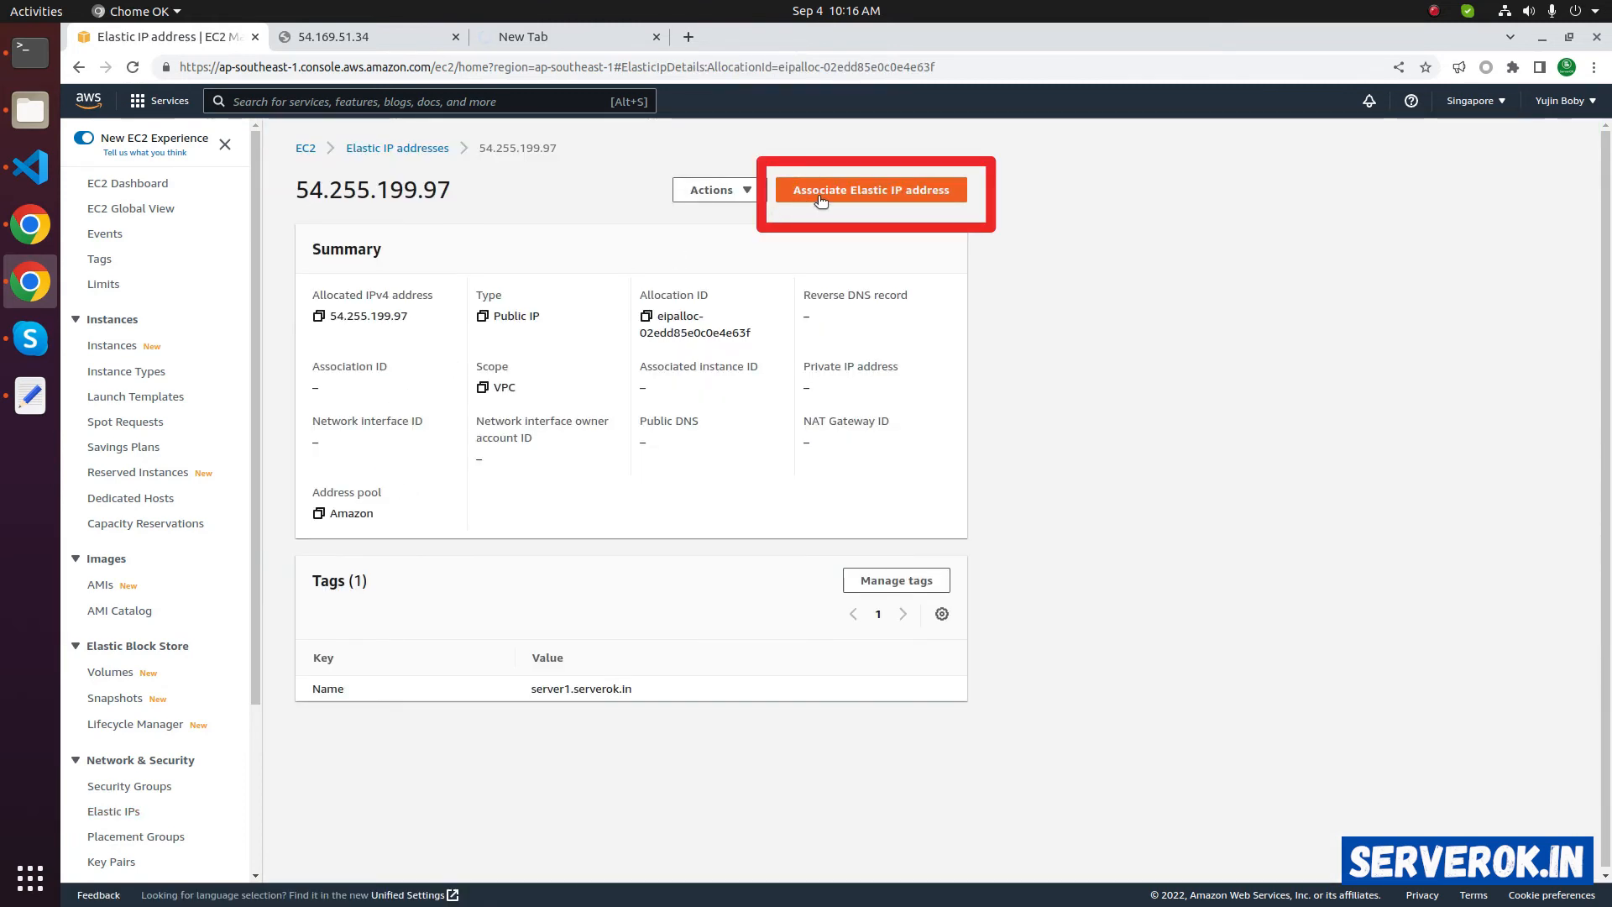
pyautogui.moveTo(884, 198)
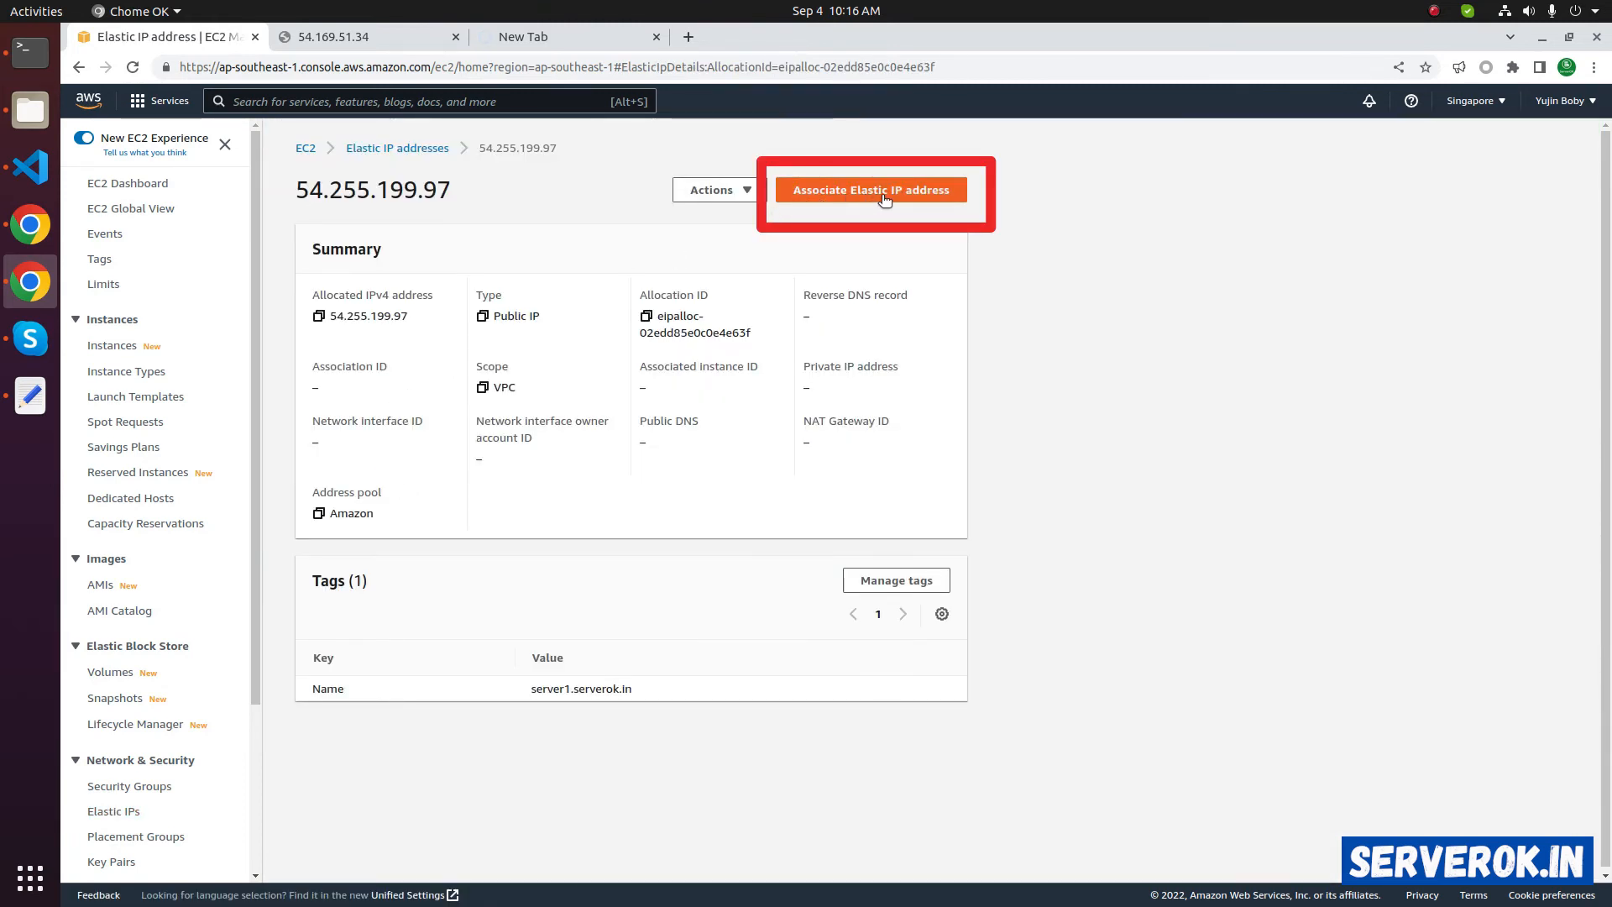
pyautogui.click(870, 190)
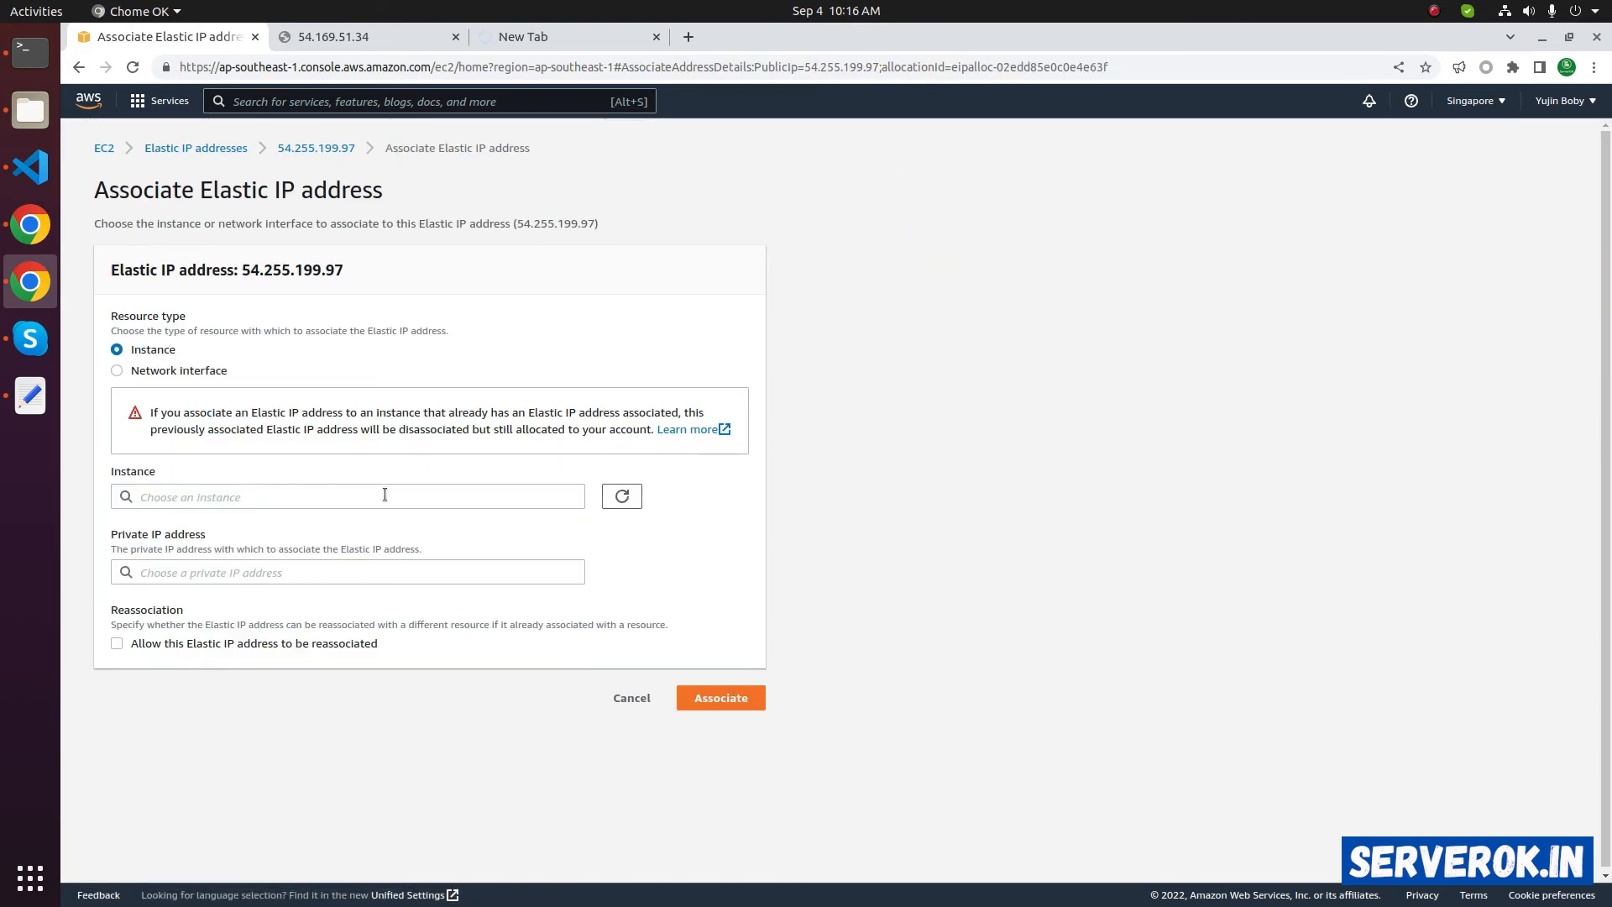
pyautogui.click(347, 495)
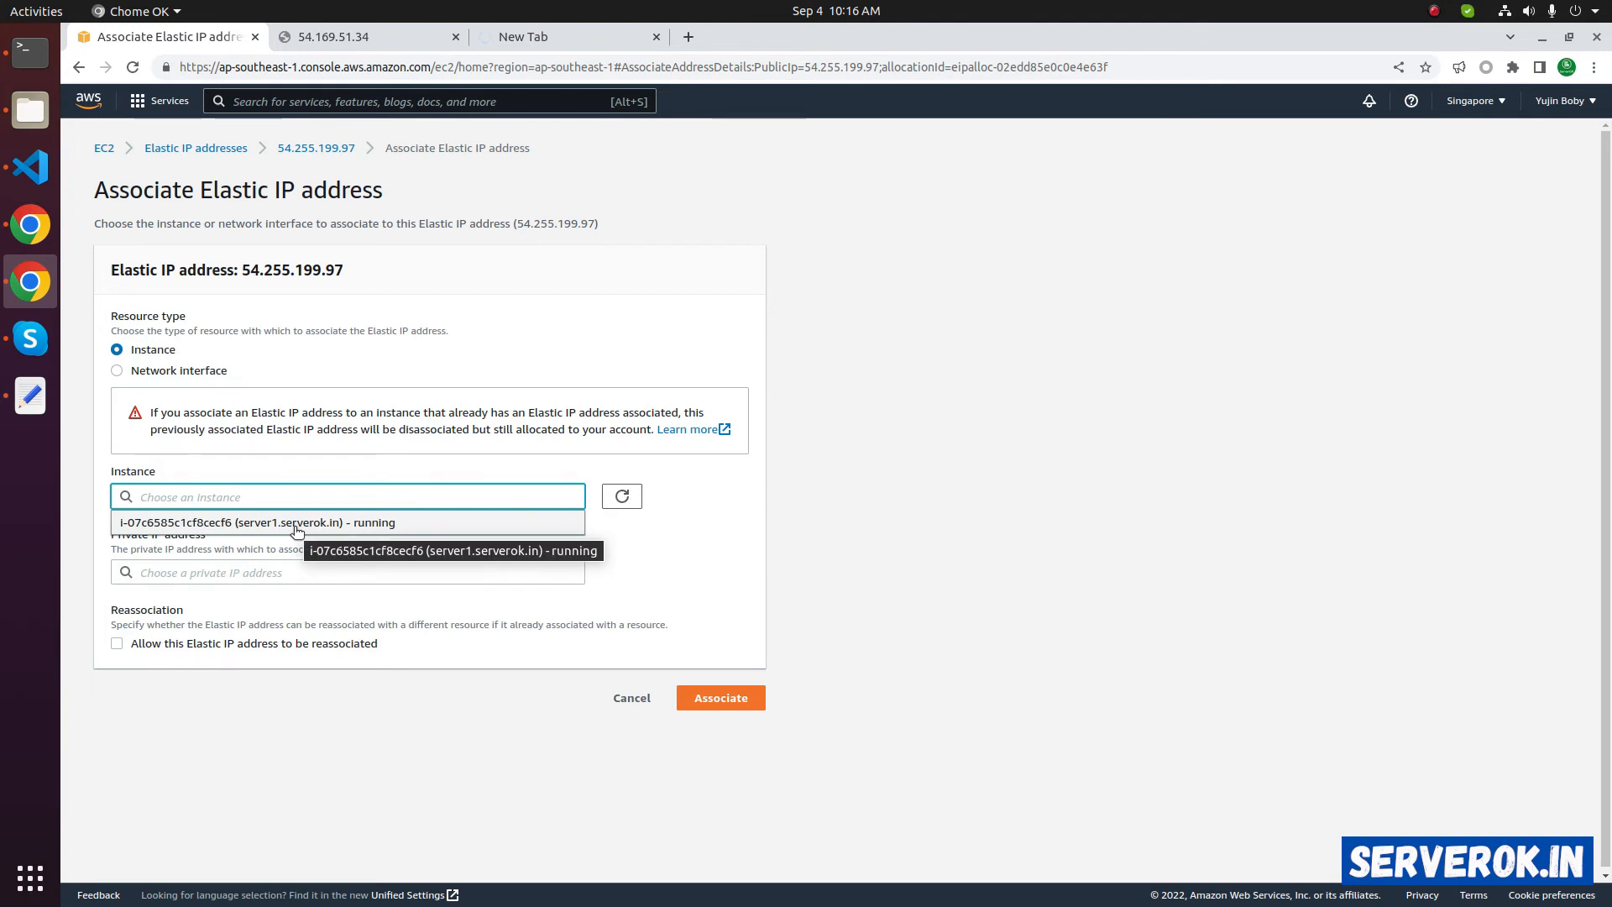
pyautogui.click(257, 522)
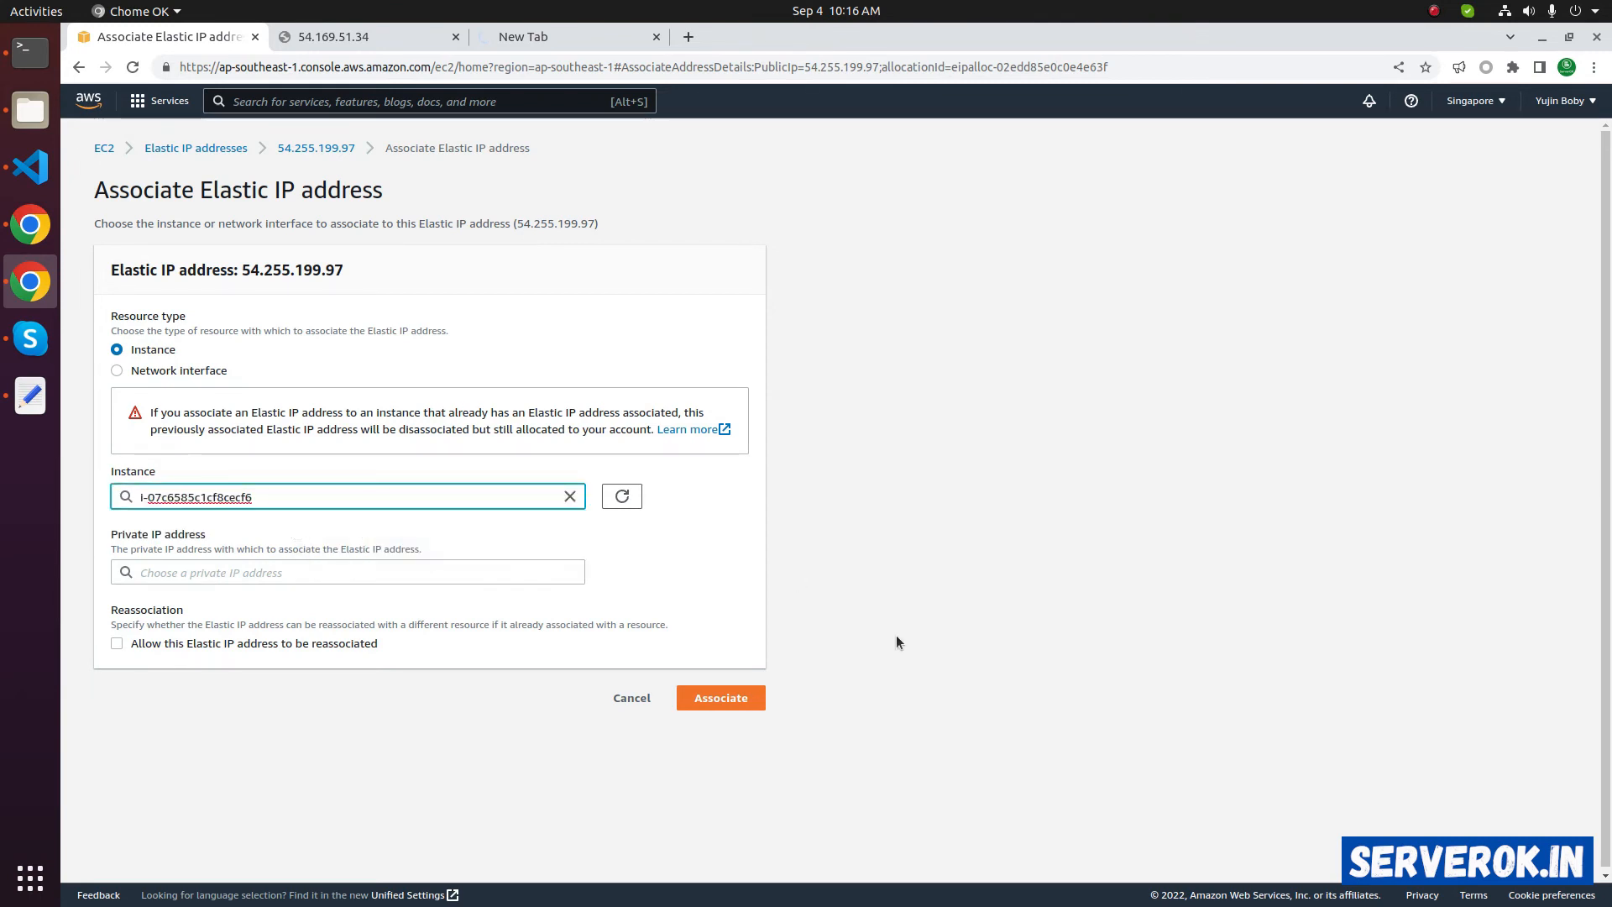
pyautogui.click(720, 697)
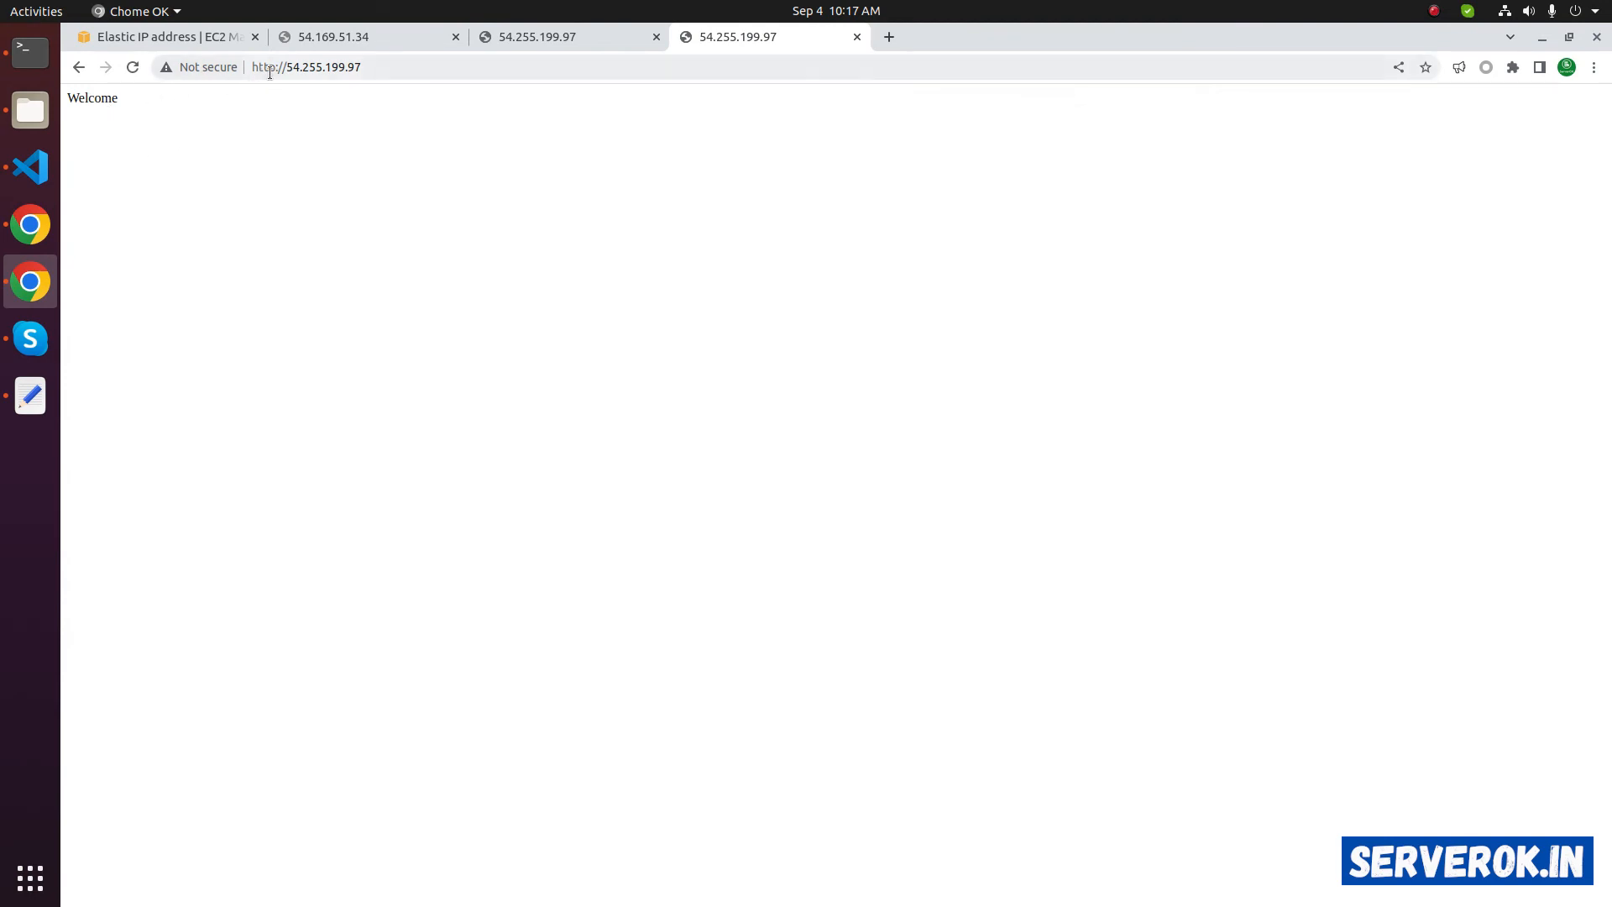
pyautogui.moveTo(165, 36)
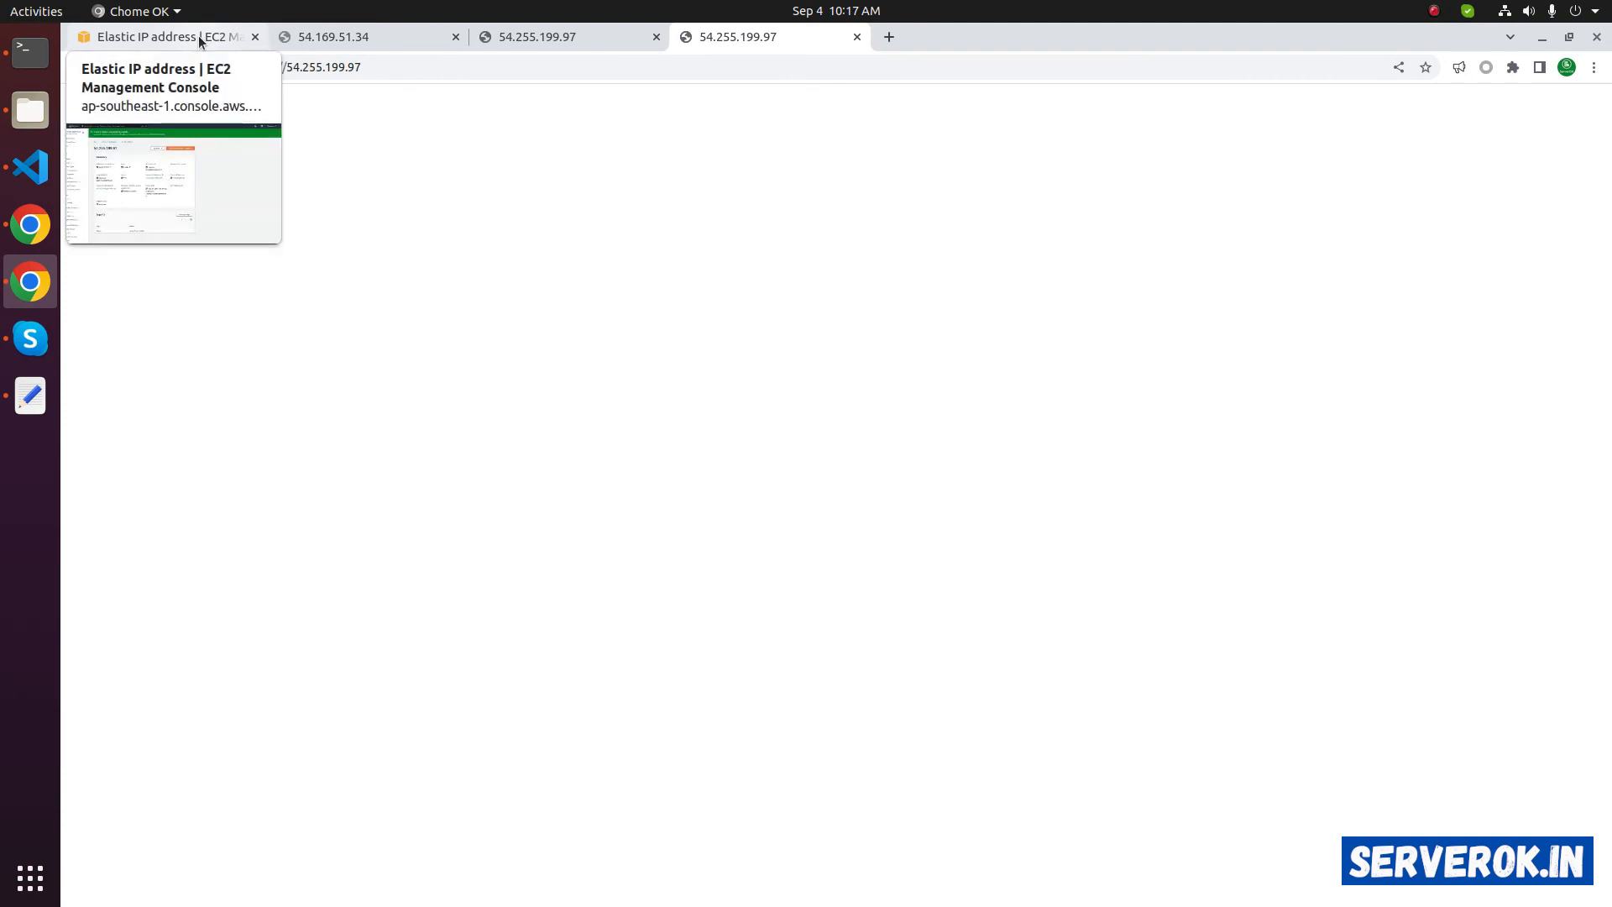
# Open server1.serverok.in's instance summary and highlight its Elastic IP field showing 54.255.199.97
pyautogui.click(164, 36)
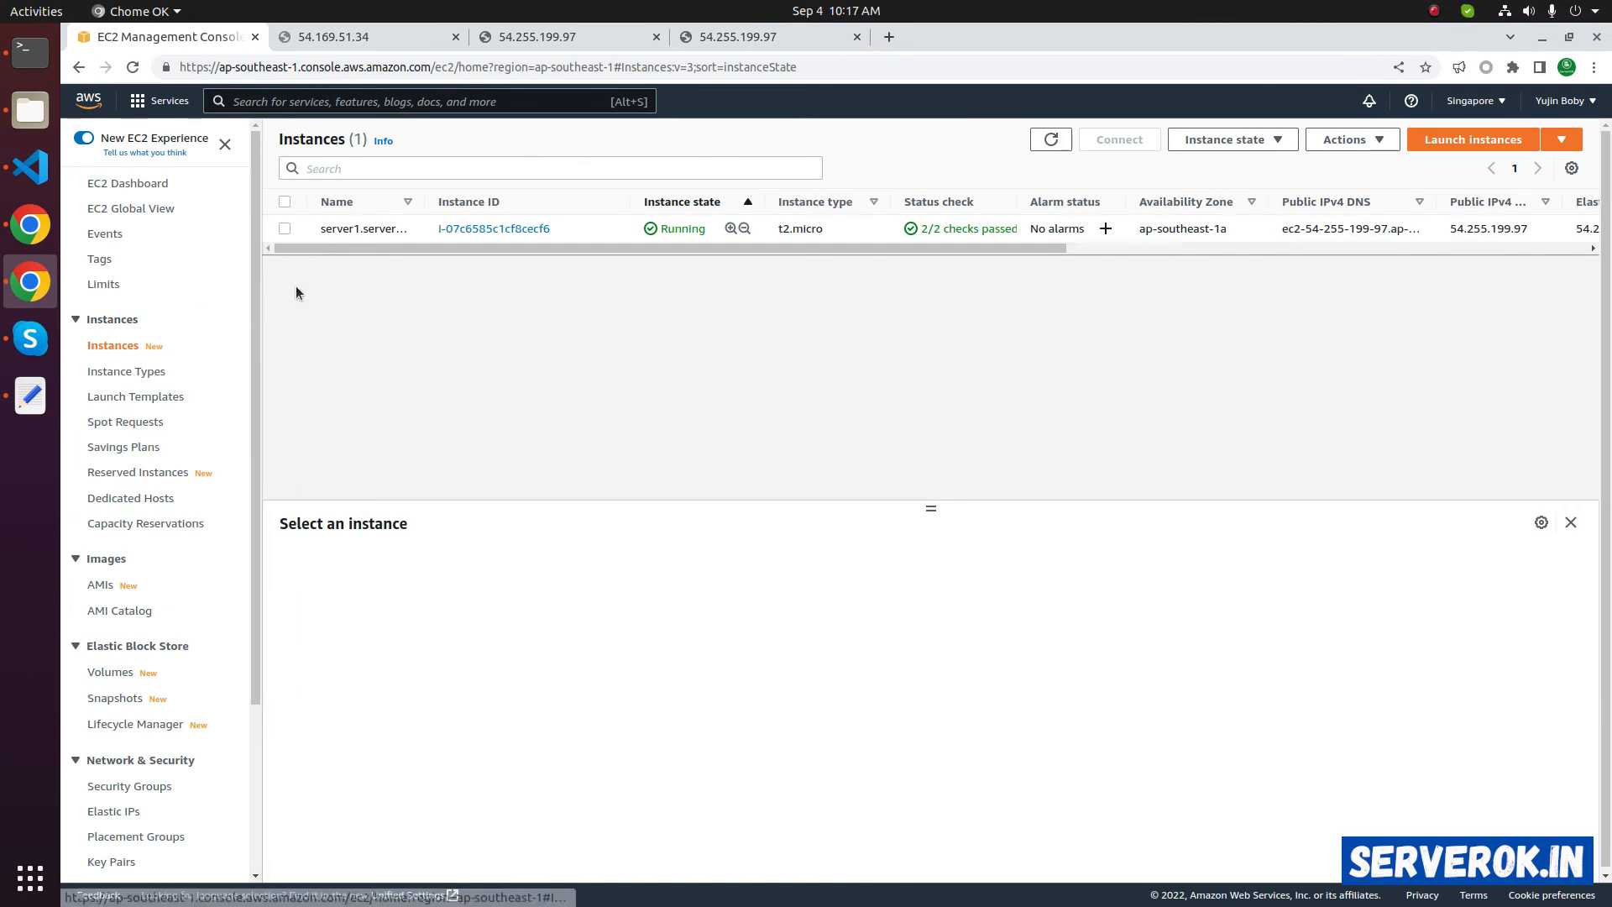
pyautogui.click(493, 228)
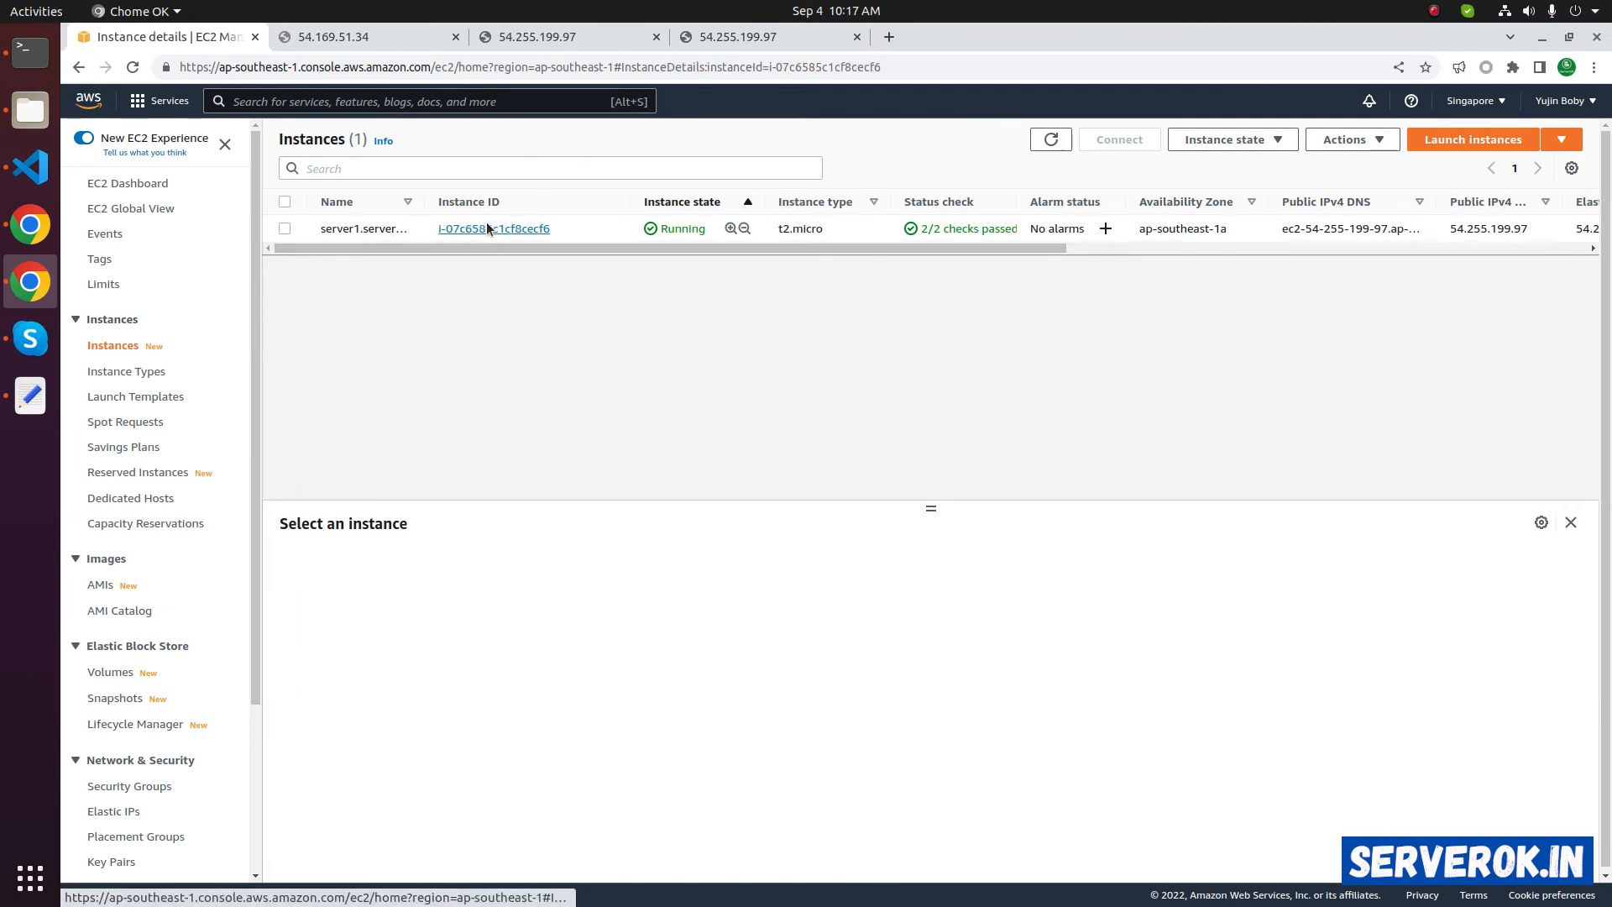
pyautogui.click(493, 228)
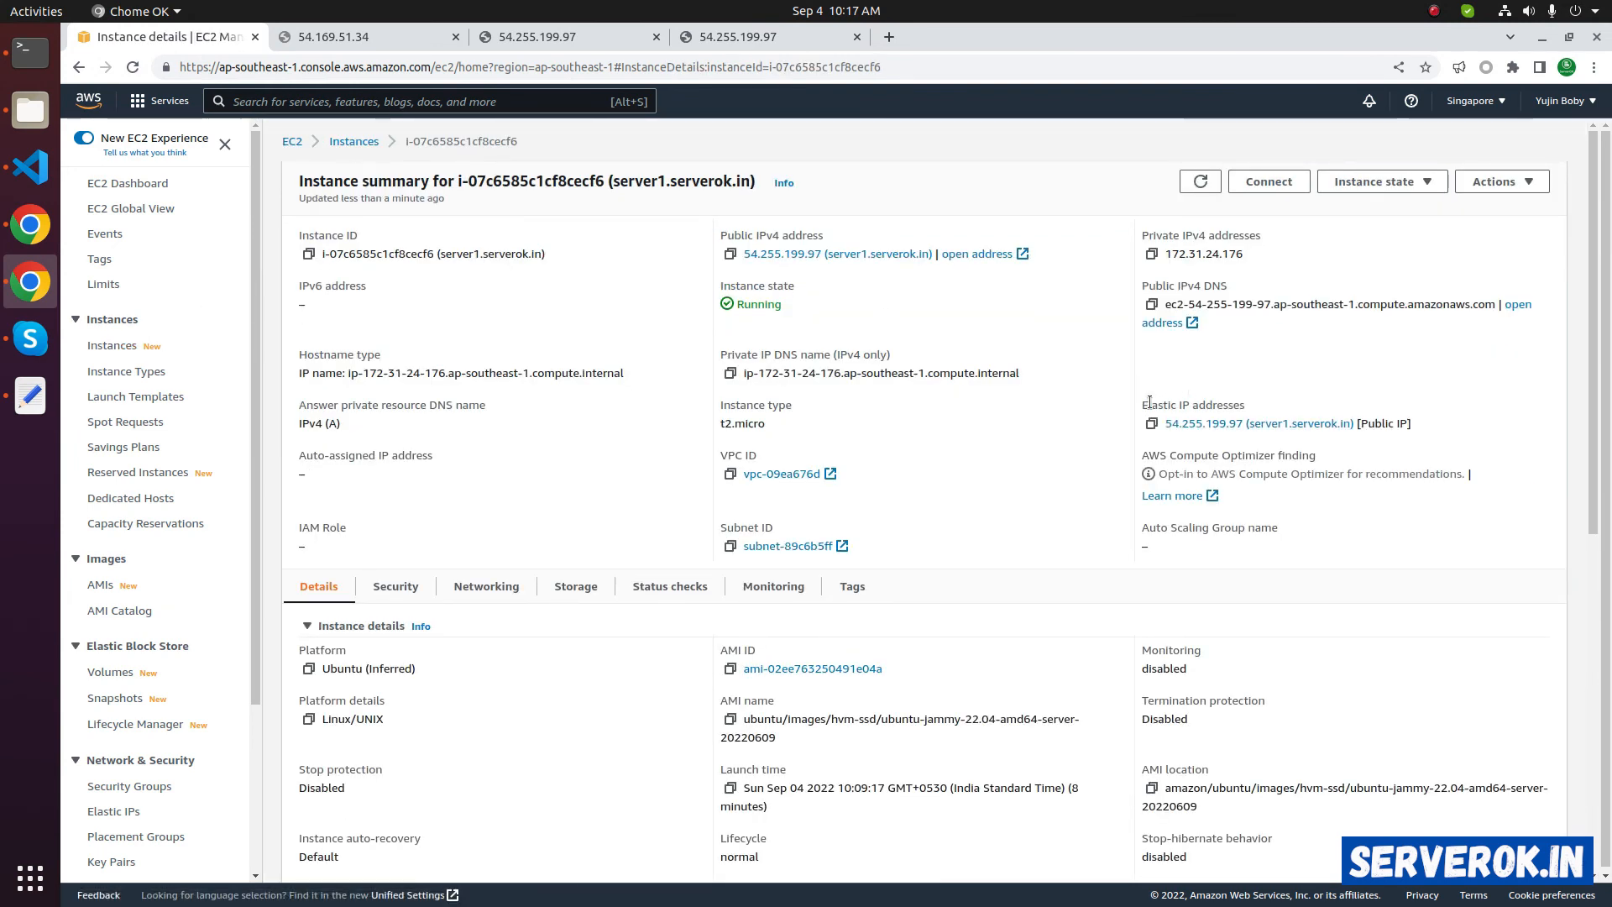
pyautogui.doubleClick(1194, 404)
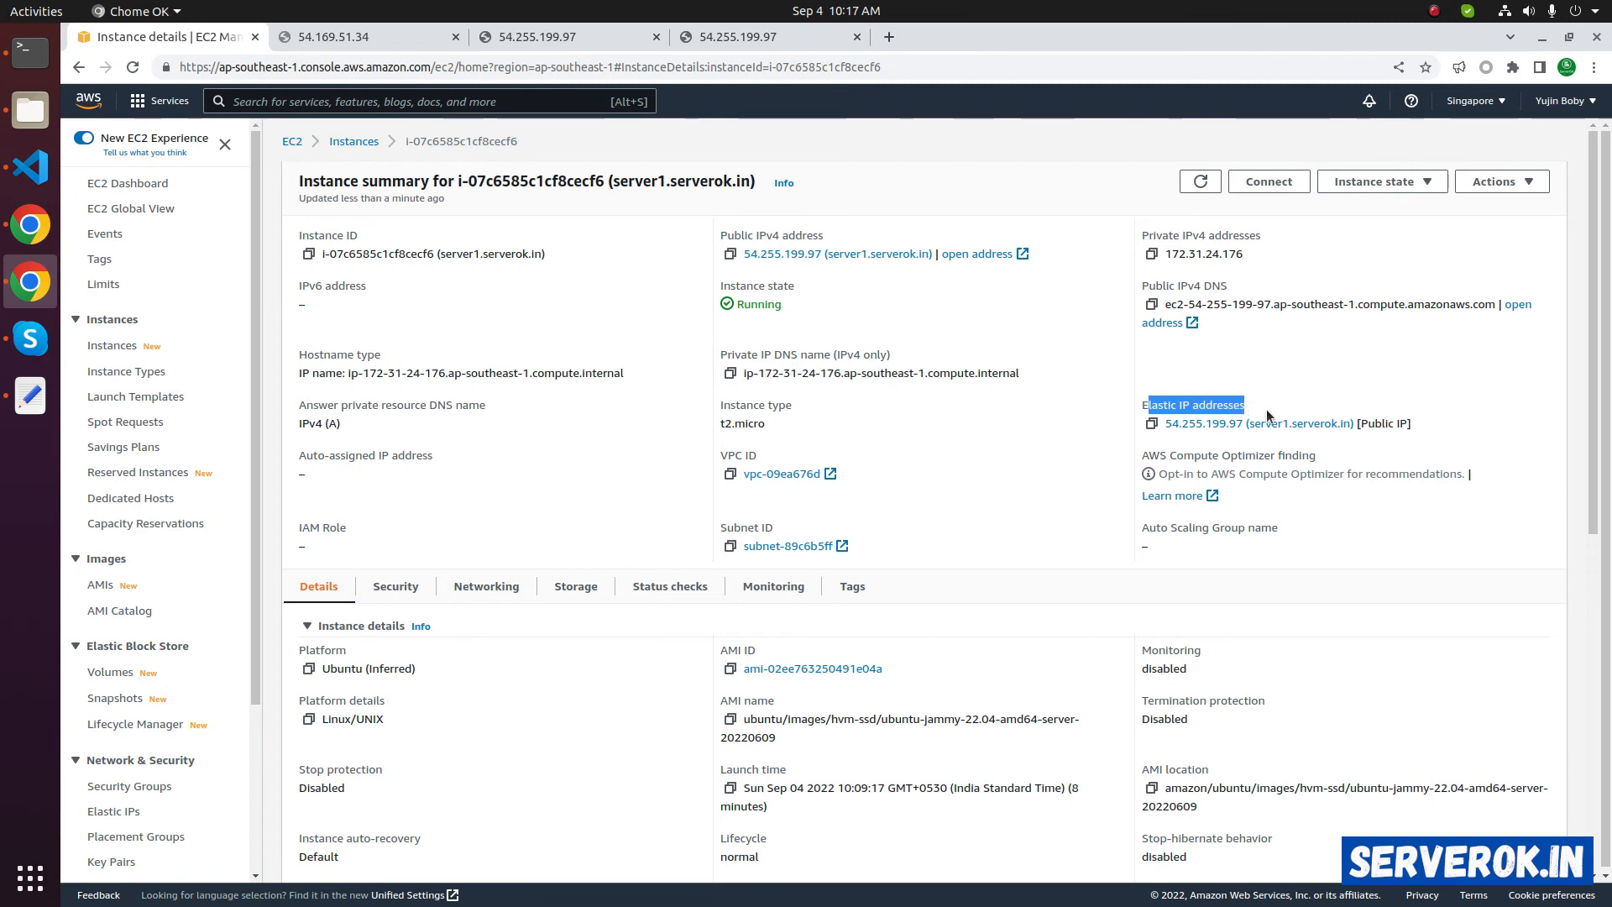
pyautogui.moveTo(1256, 422)
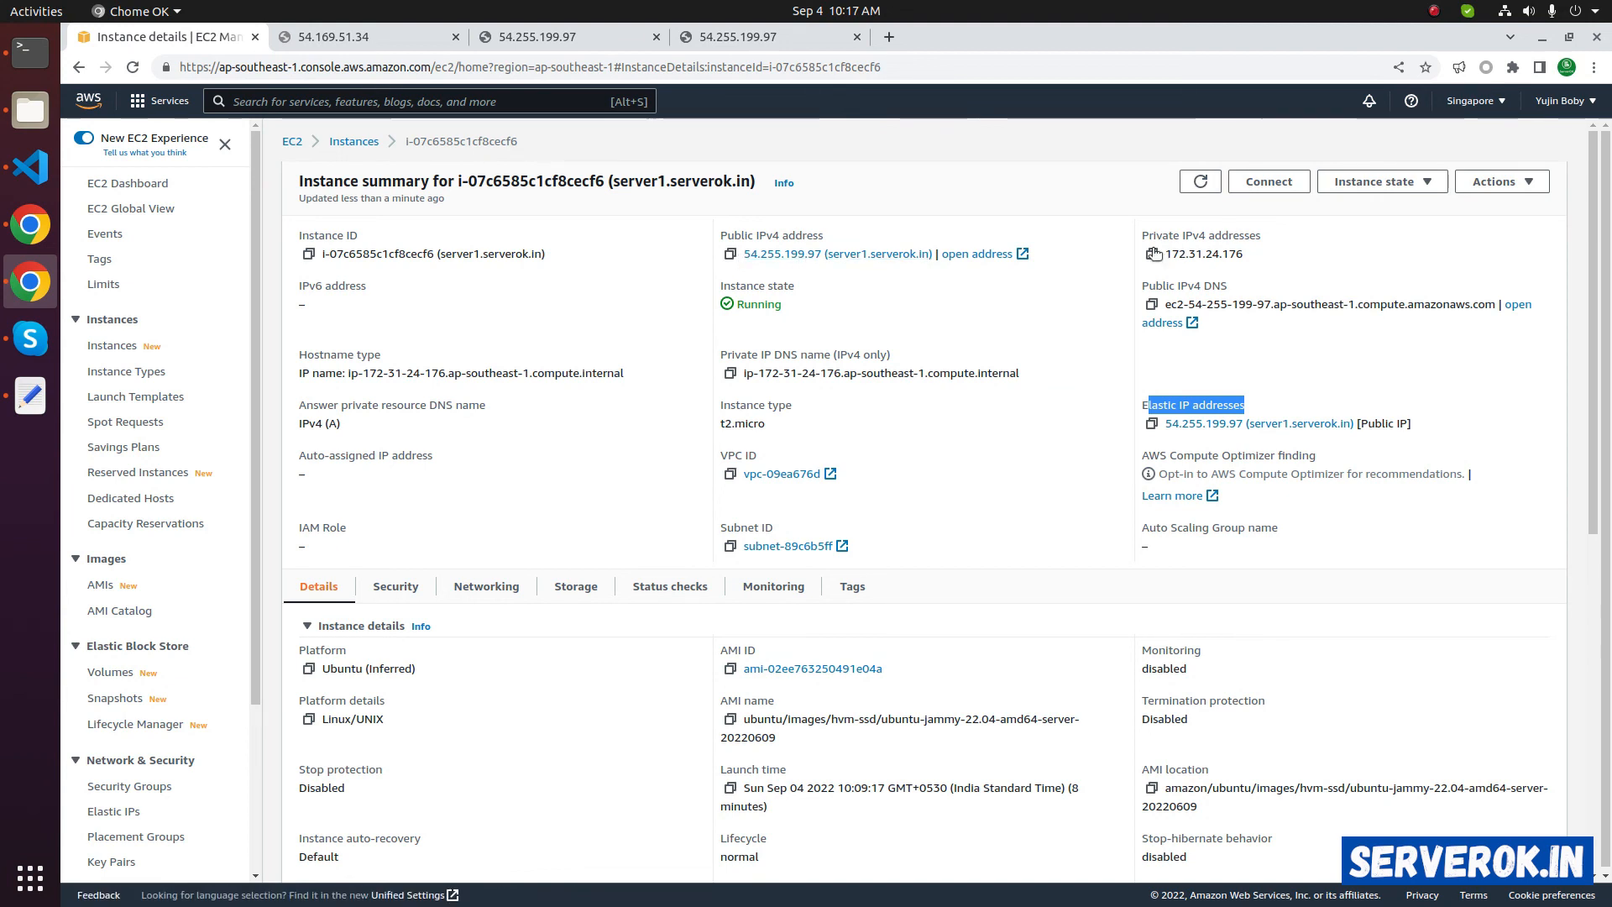
pyautogui.moveTo(746, 269)
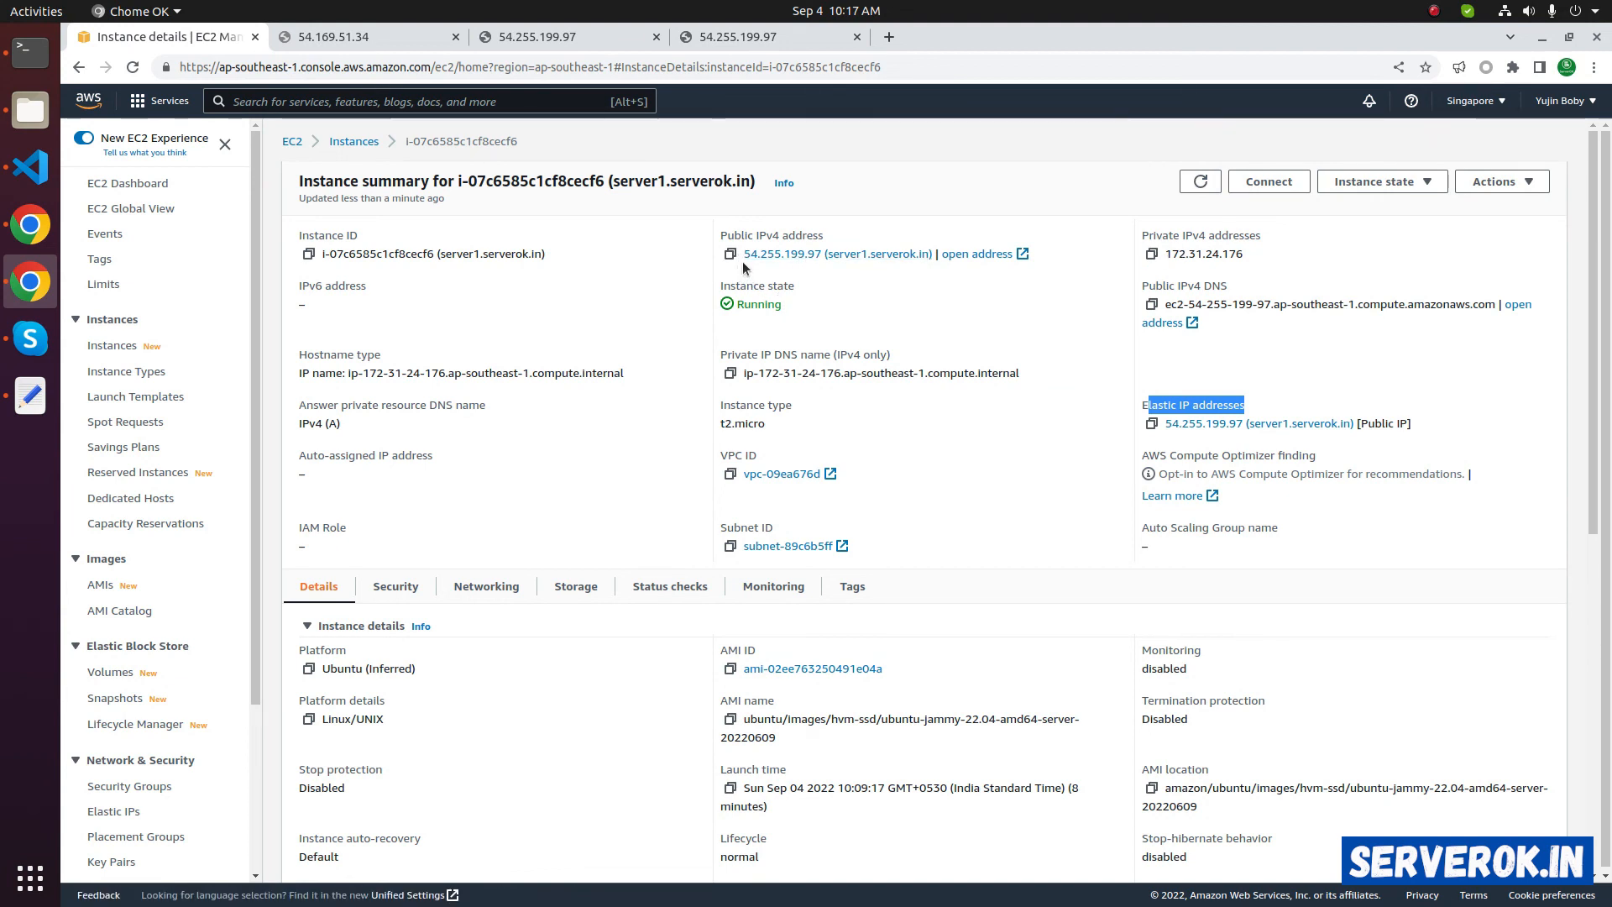
pyautogui.moveTo(817, 267)
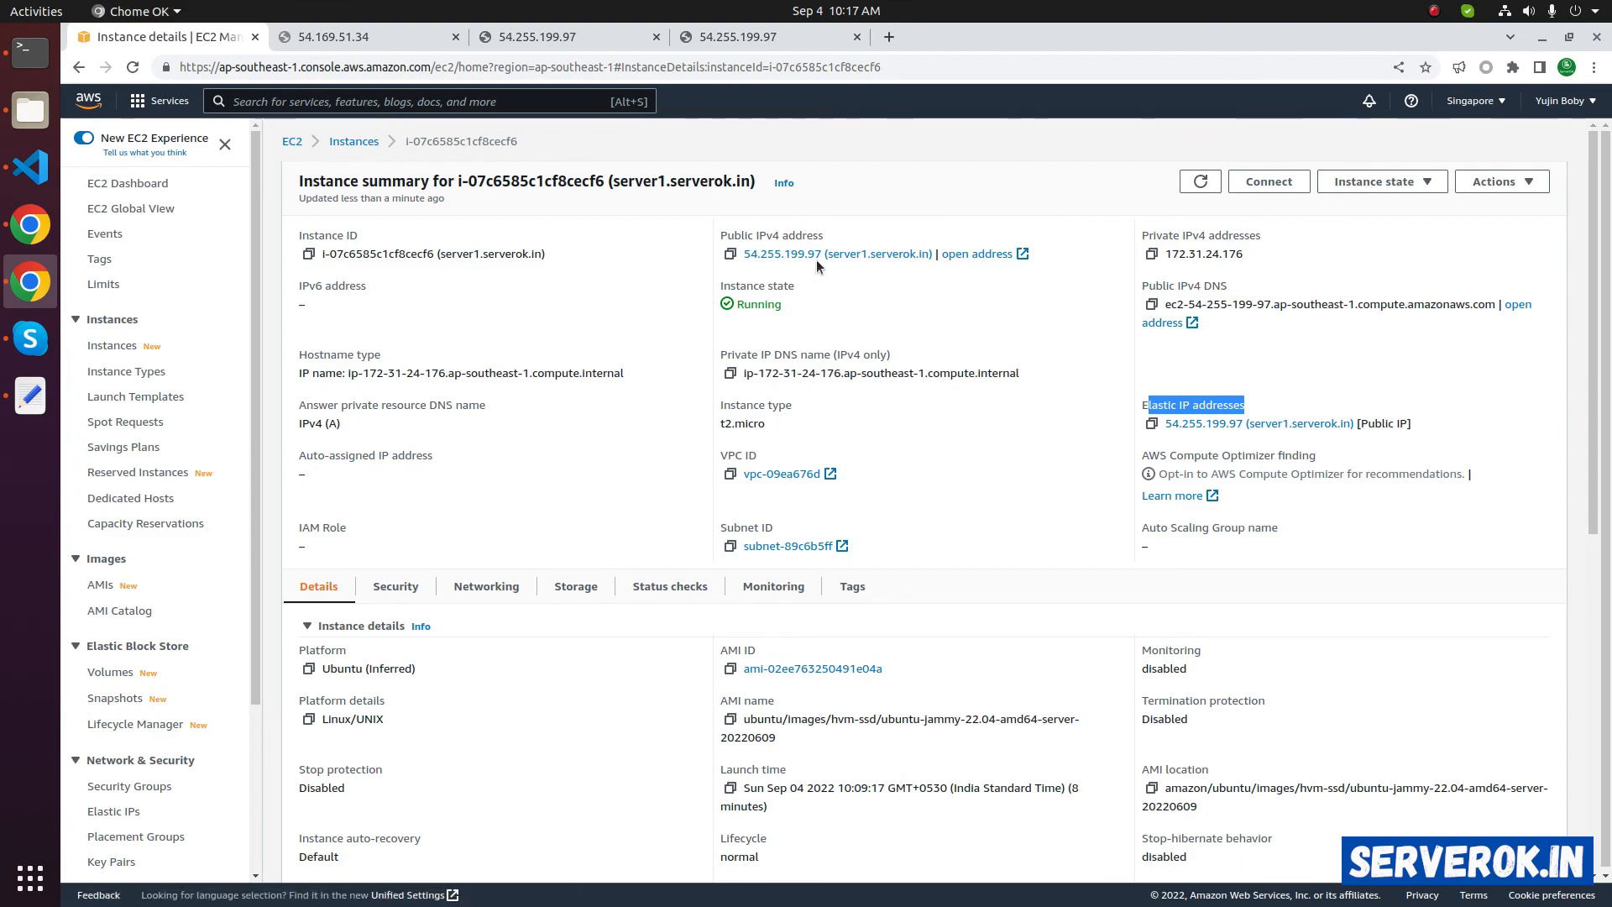